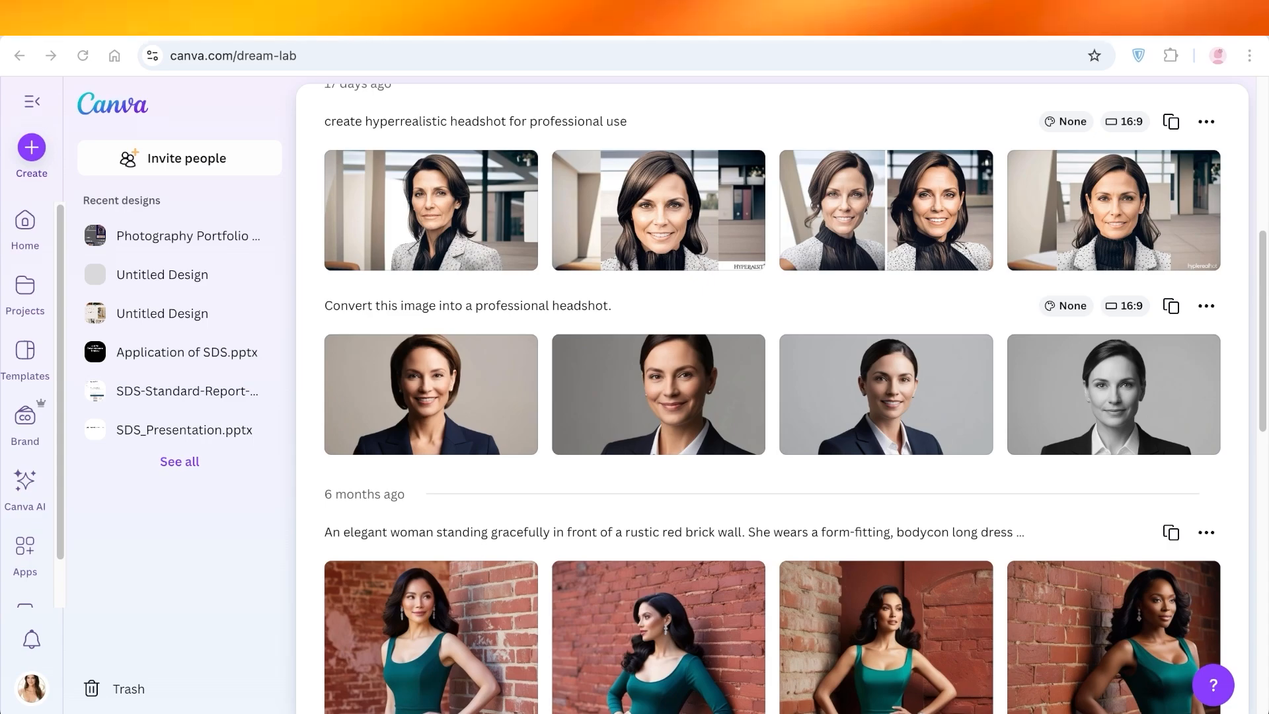
Browse Your images and preview the brick-wall portrait with its prompt details
{"action": "scroll", "scroll_direction": "up", "scroll_amount": 3}
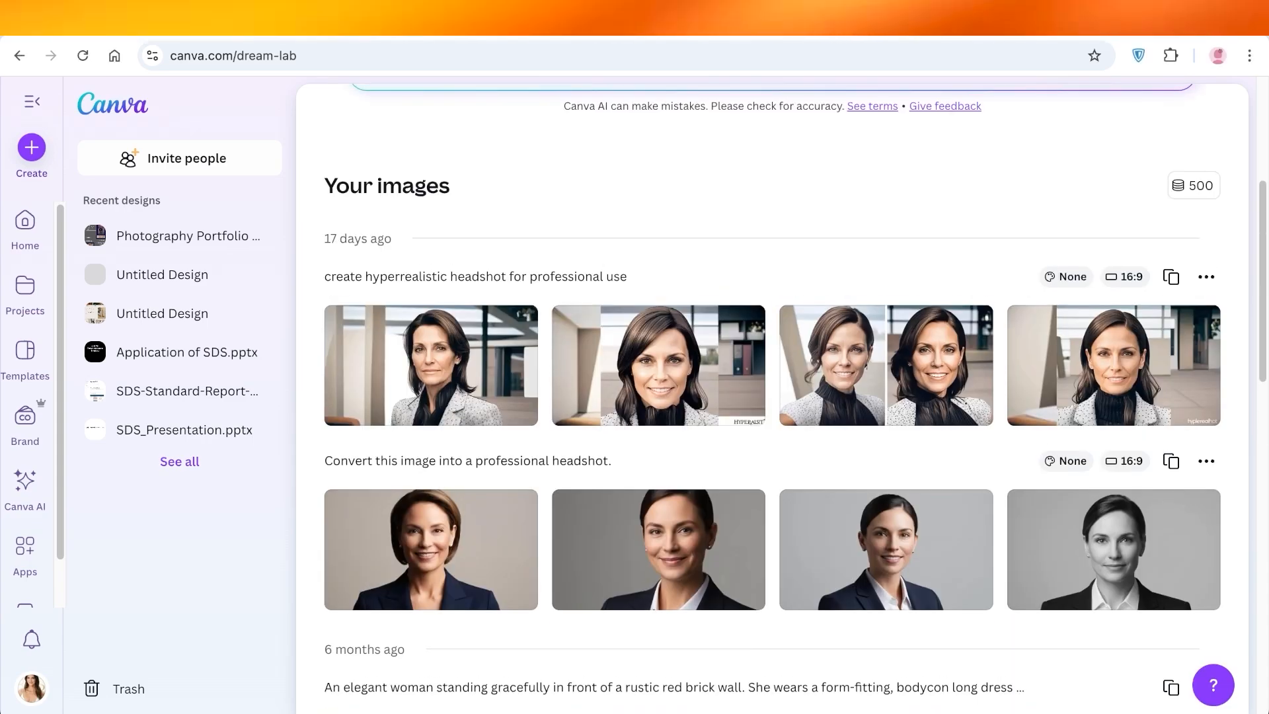
{"action": "scroll", "scroll_direction": "down", "scroll_amount": 3}
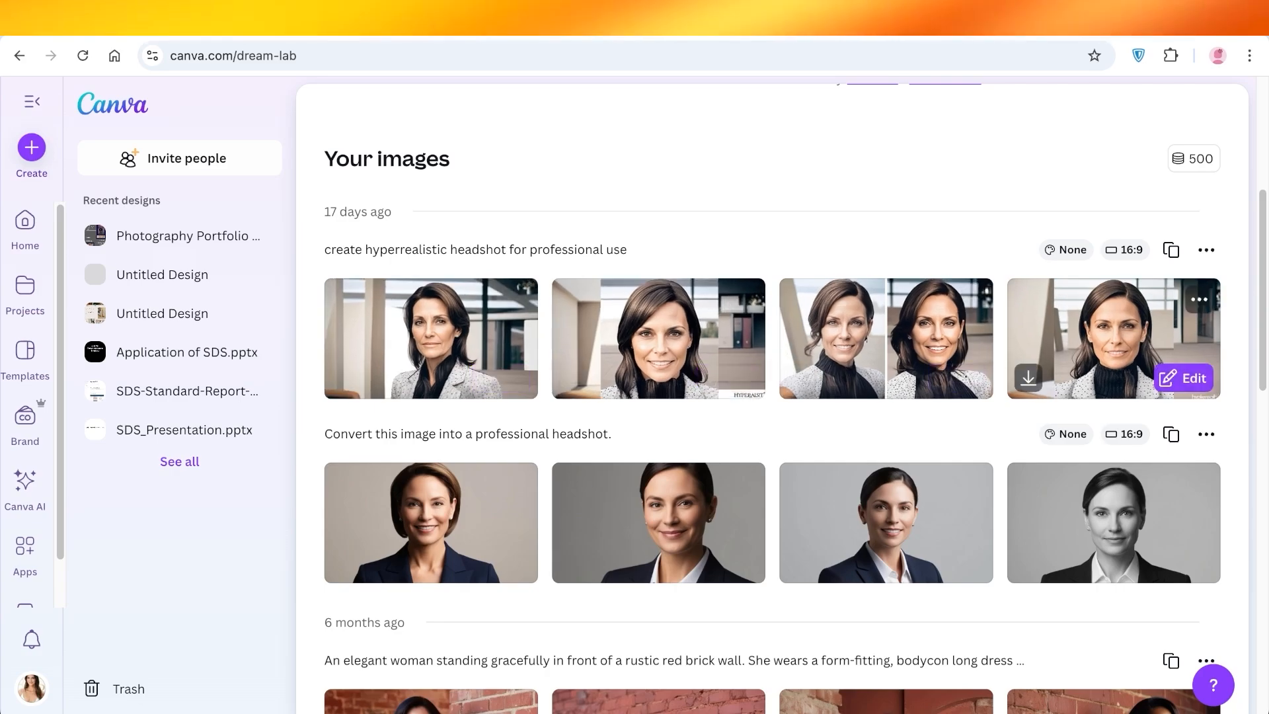
{"action": "scroll", "scroll_direction": "down", "scroll_amount": 3}
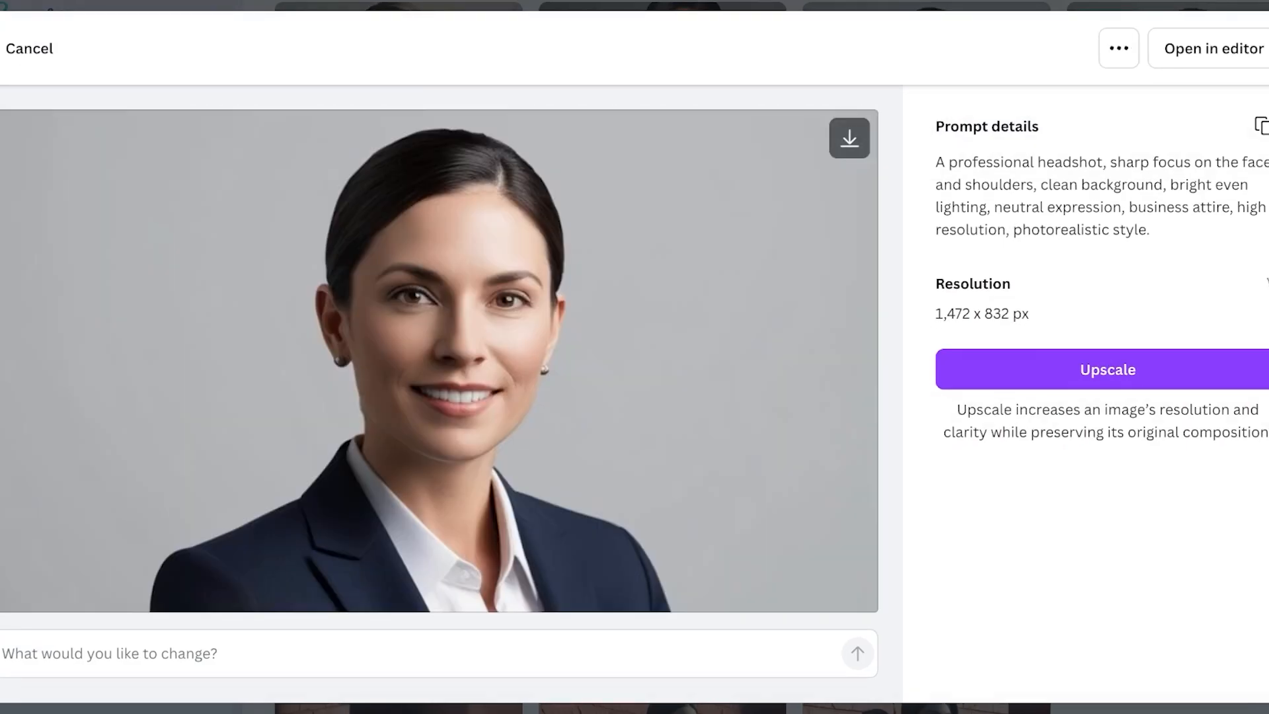
{"action": "left_click", "coordinate": [29, 49]}
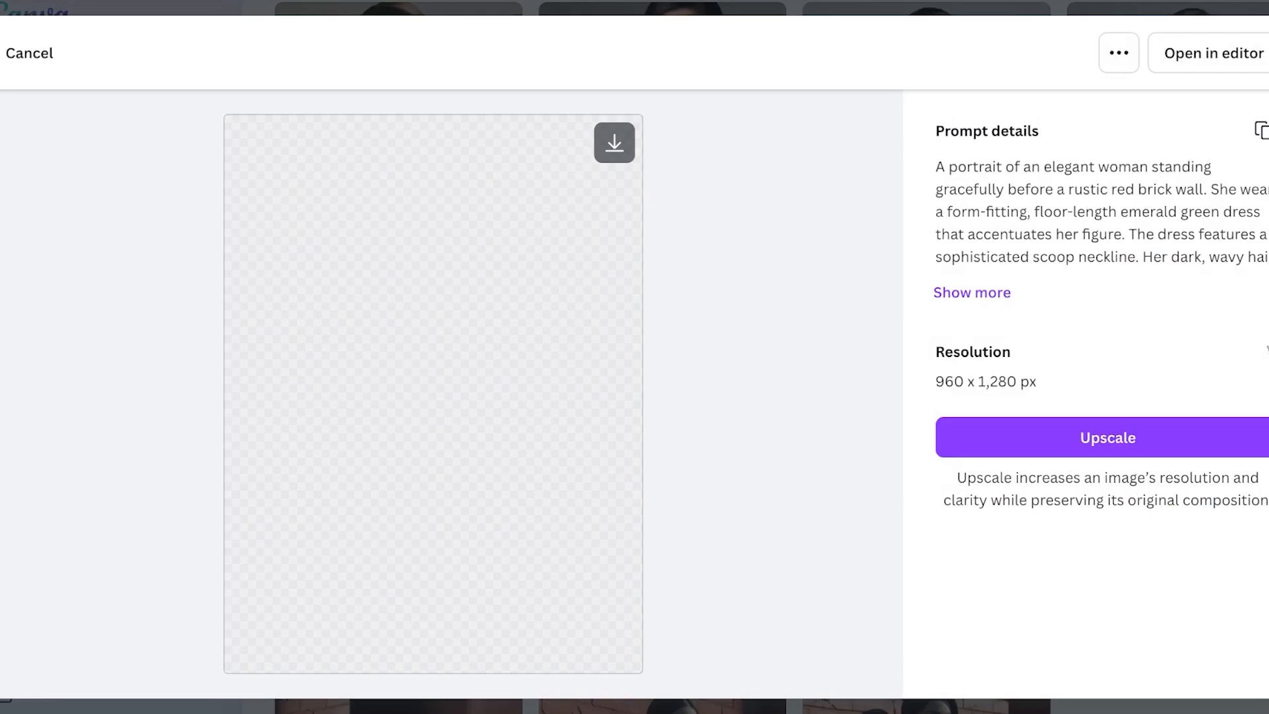
{"action": "left_click", "coordinate": [30, 53]}
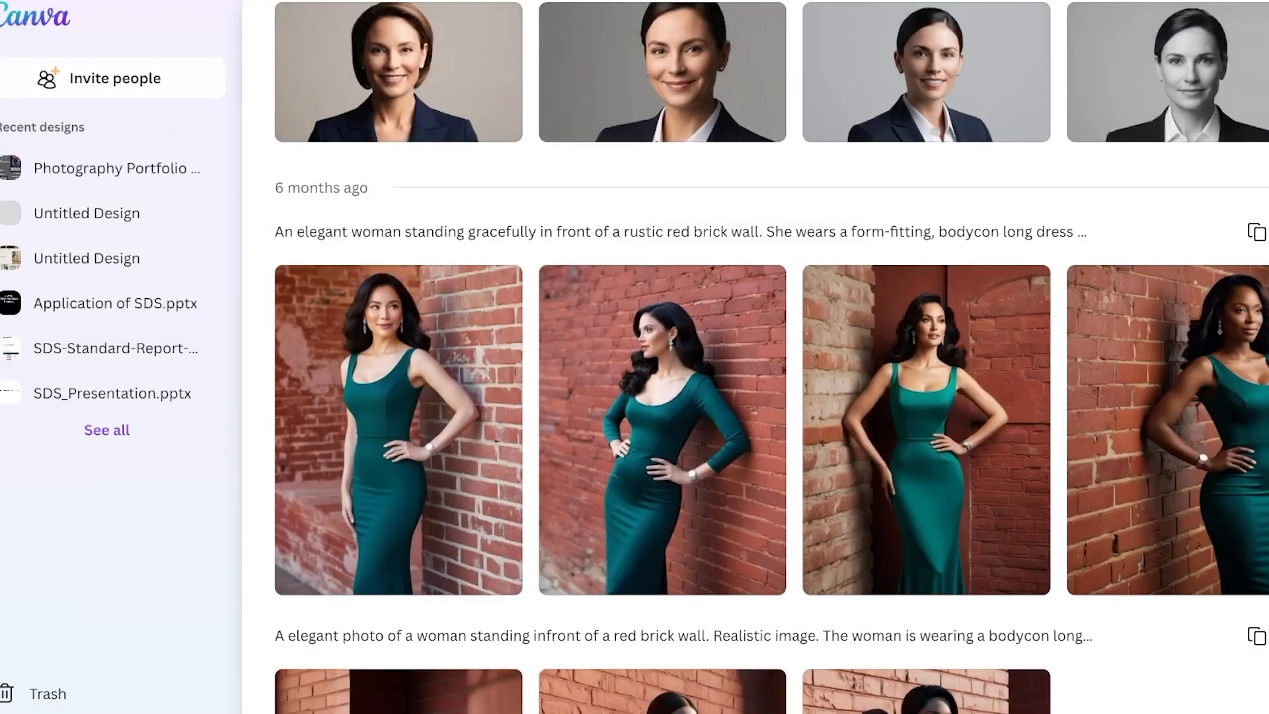
Preview the misty-lake dancer image and its prompt details, then return to the list
{"action": "scroll", "scroll_direction": "down", "scroll_amount": 3}
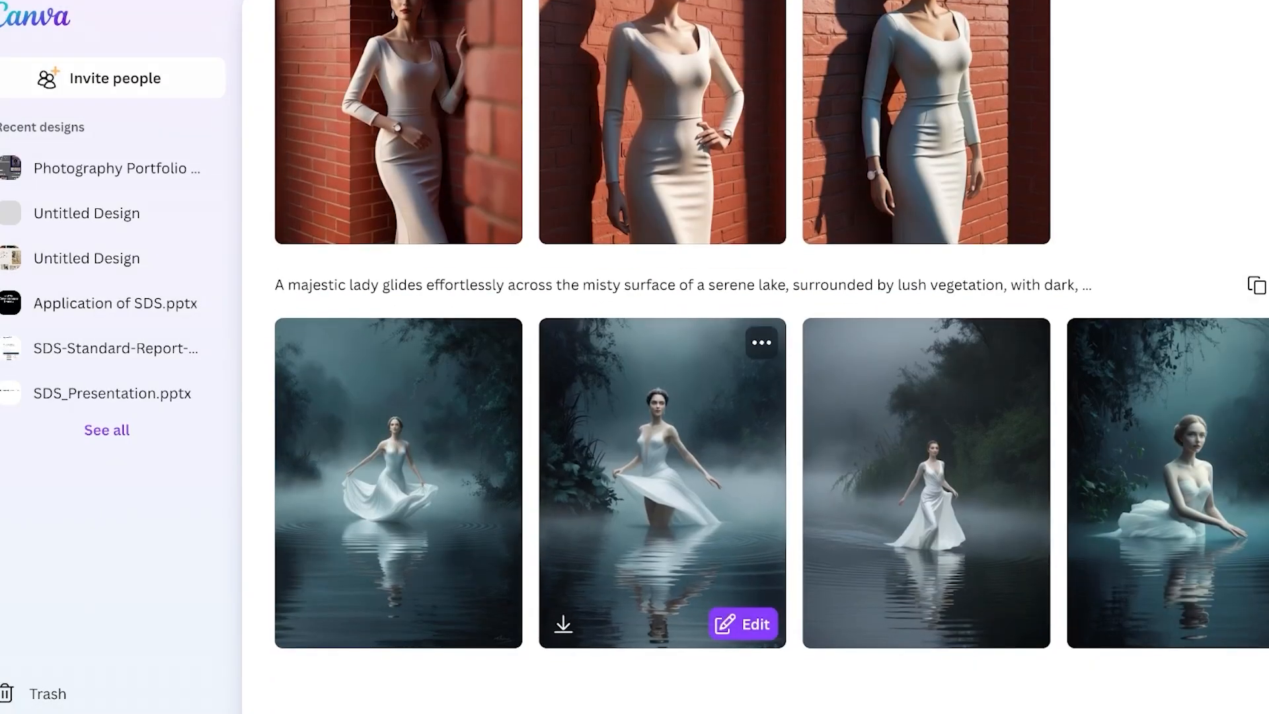
{"action": "left_click", "coordinate": [660, 481]}
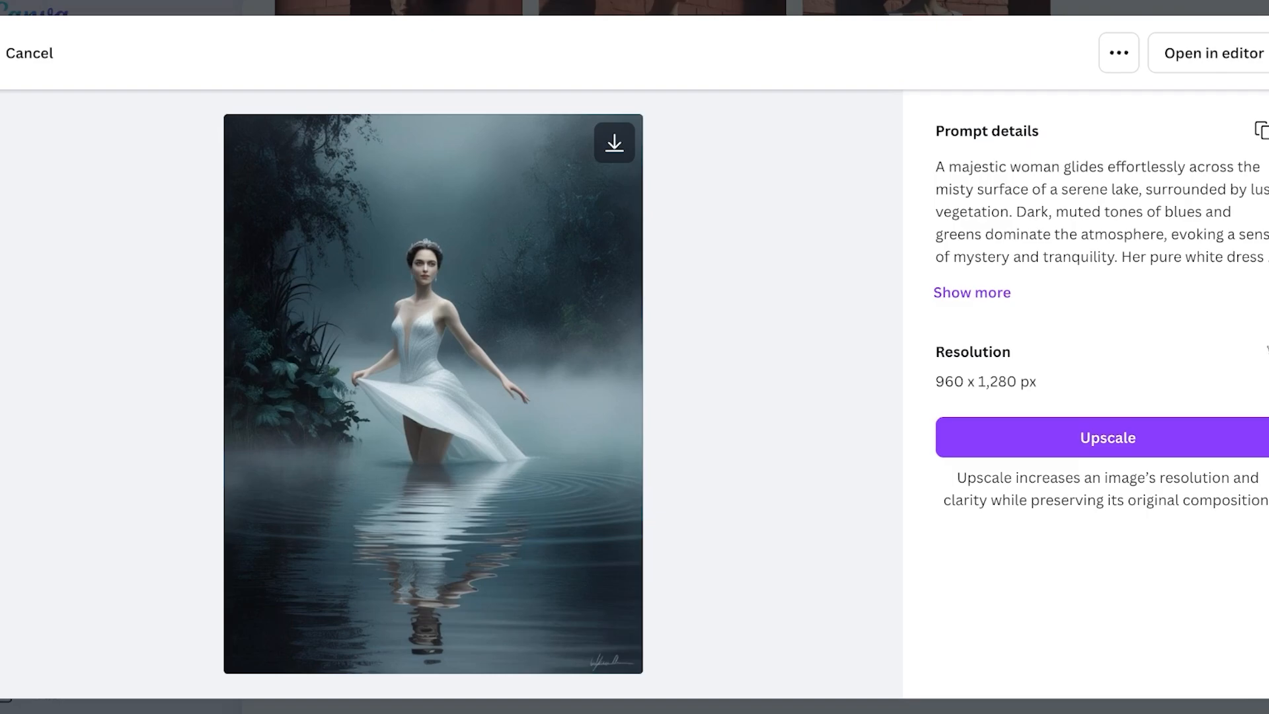
{"action": "left_click", "coordinate": [29, 53]}
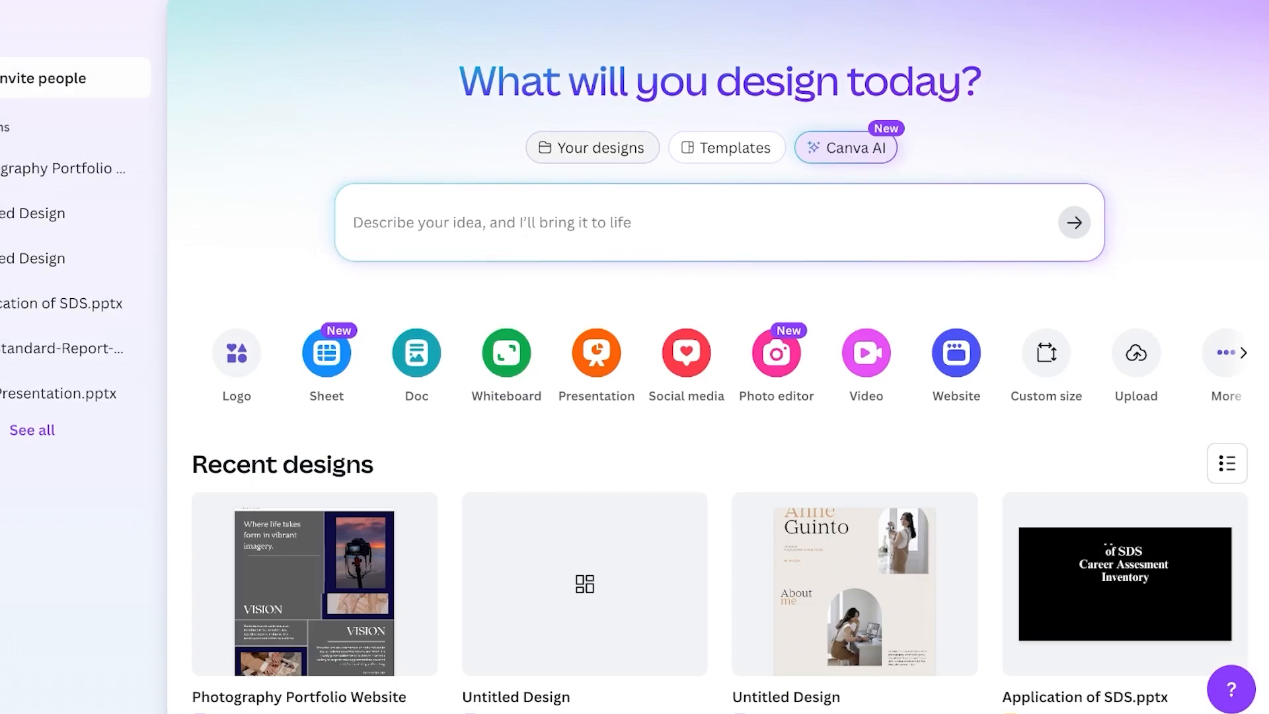
Check Your designs briefly, then switch to Canva AI in Create an image mode
{"action": "left_click", "coordinate": [592, 146]}
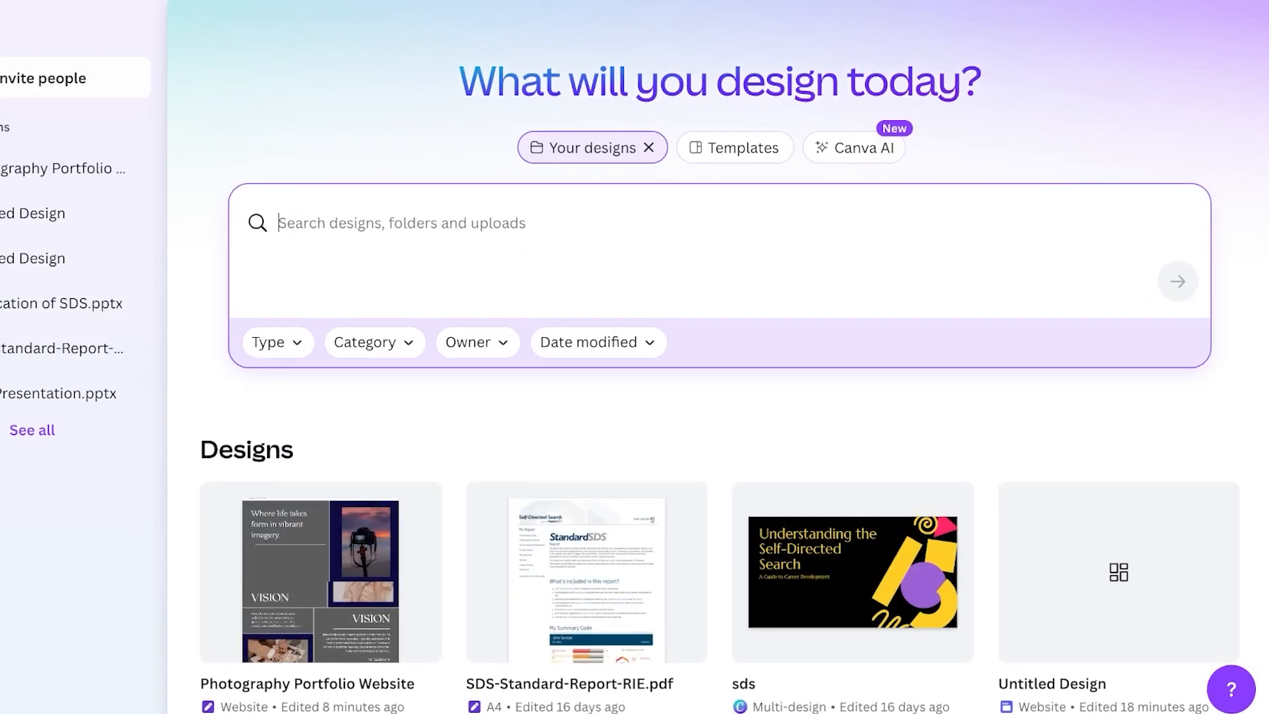
{"action": "left_click", "coordinate": [648, 147]}
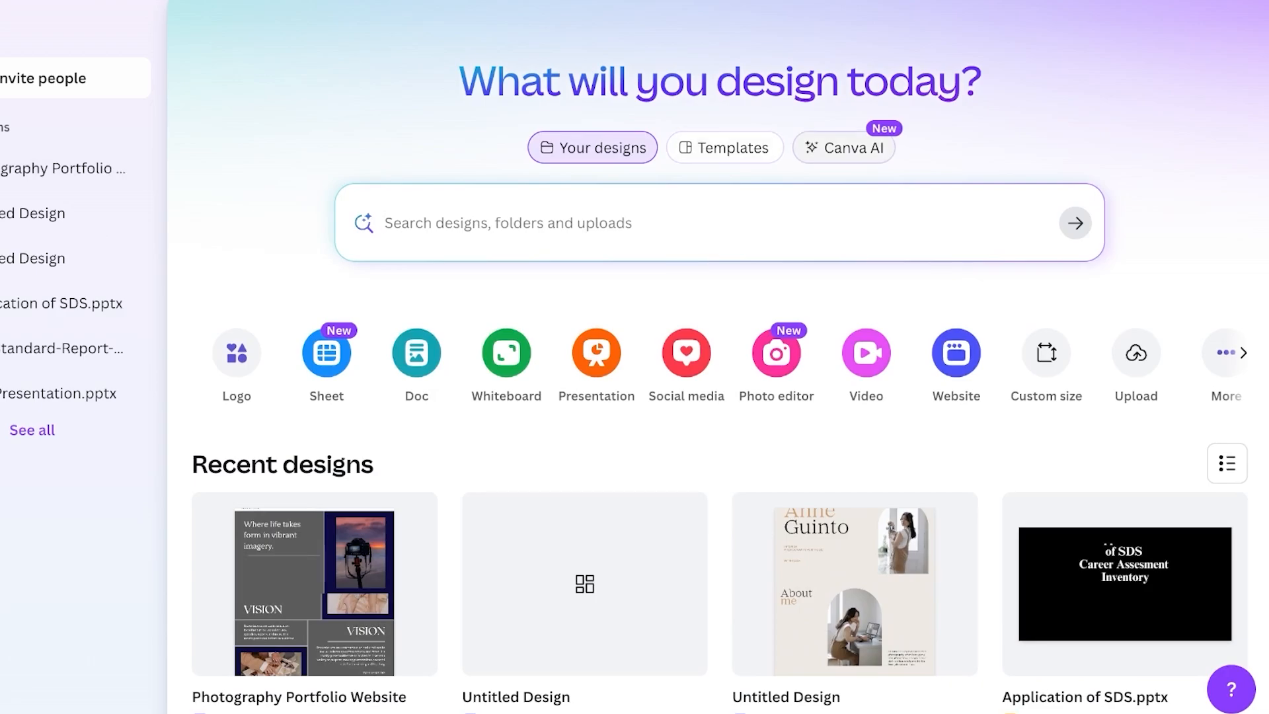
{"action": "left_click", "coordinate": [841, 146]}
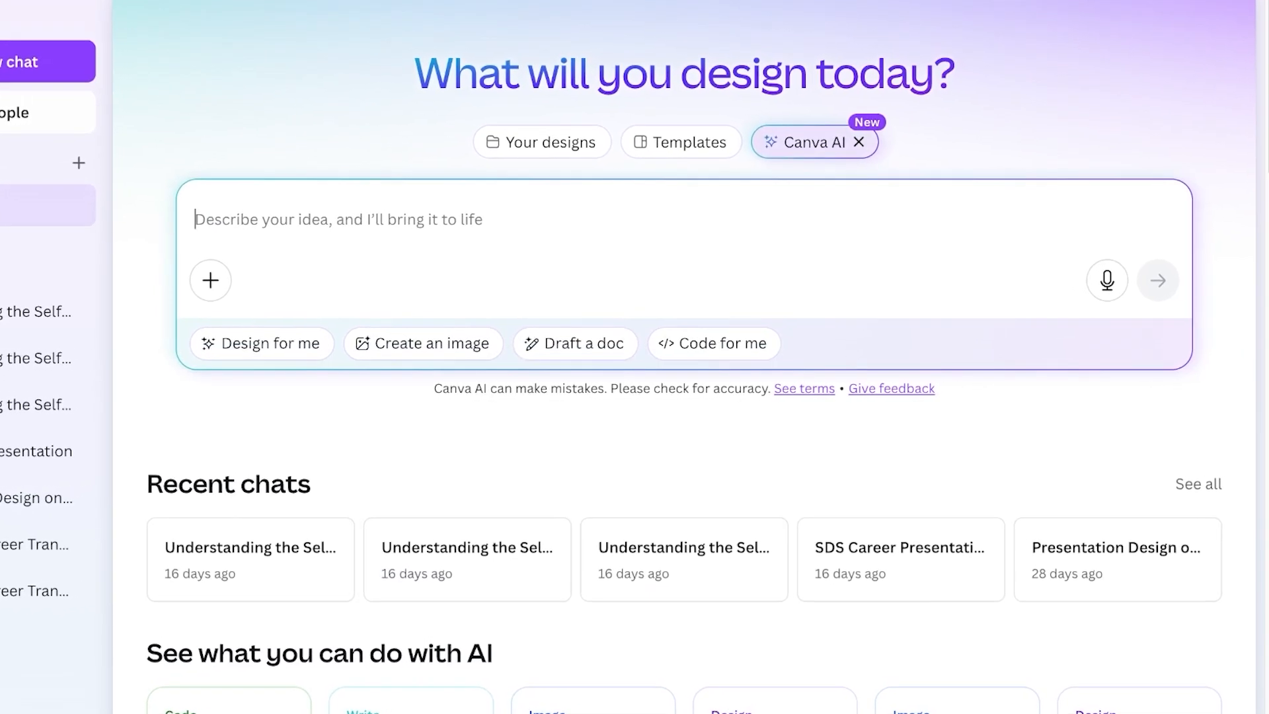
{"action": "left_click", "coordinate": [433, 344]}
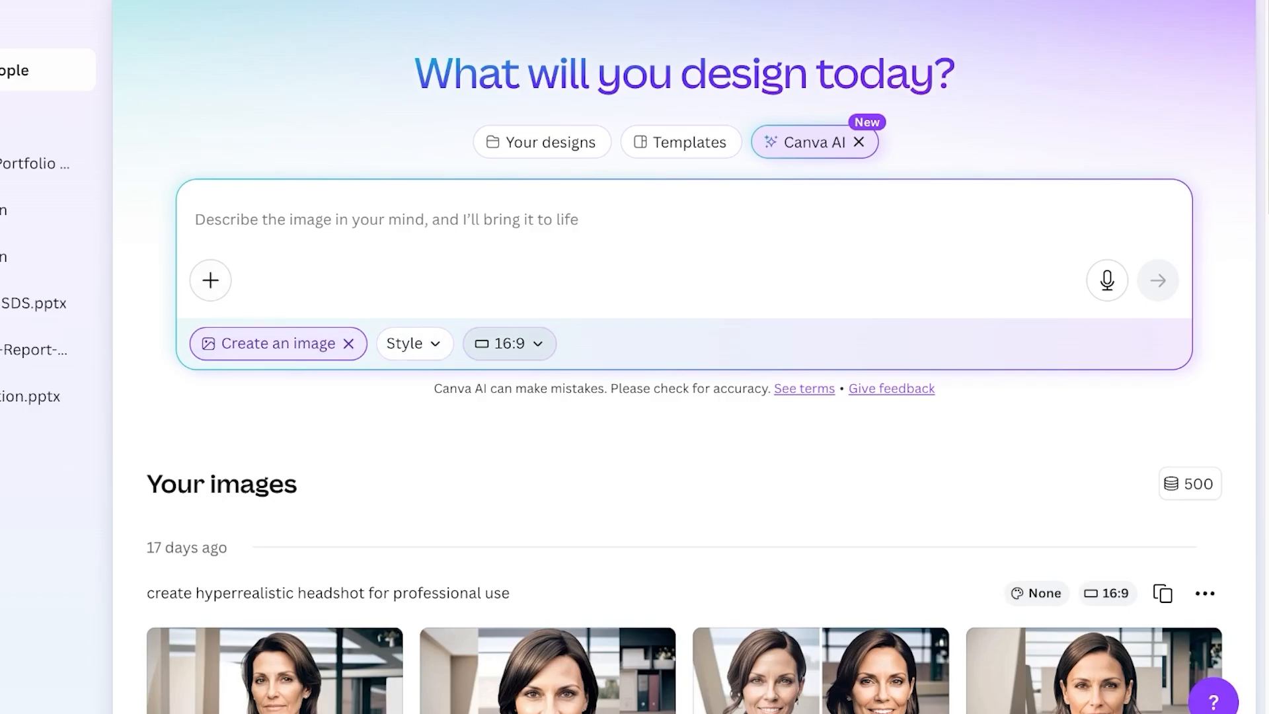
{"action": "left_click", "coordinate": [414, 343]}
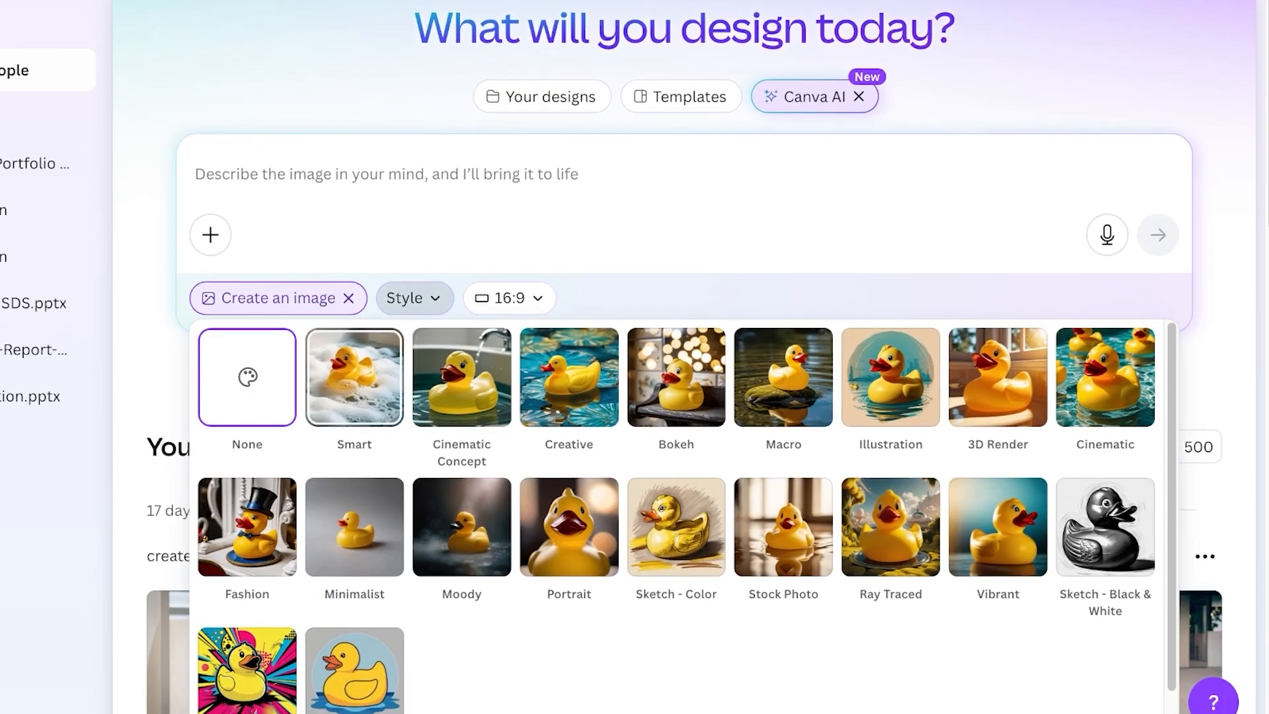
{"action": "left_click", "coordinate": [783, 376]}
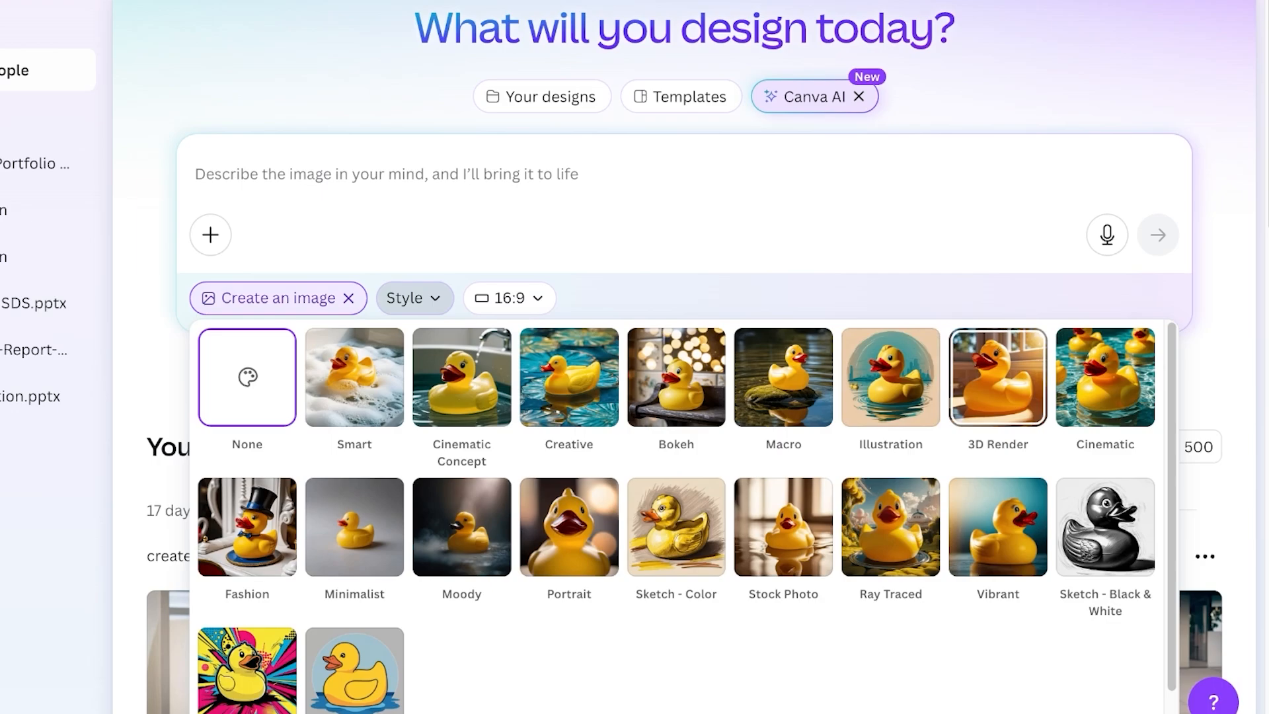
{"action": "left_click", "coordinate": [1105, 377]}
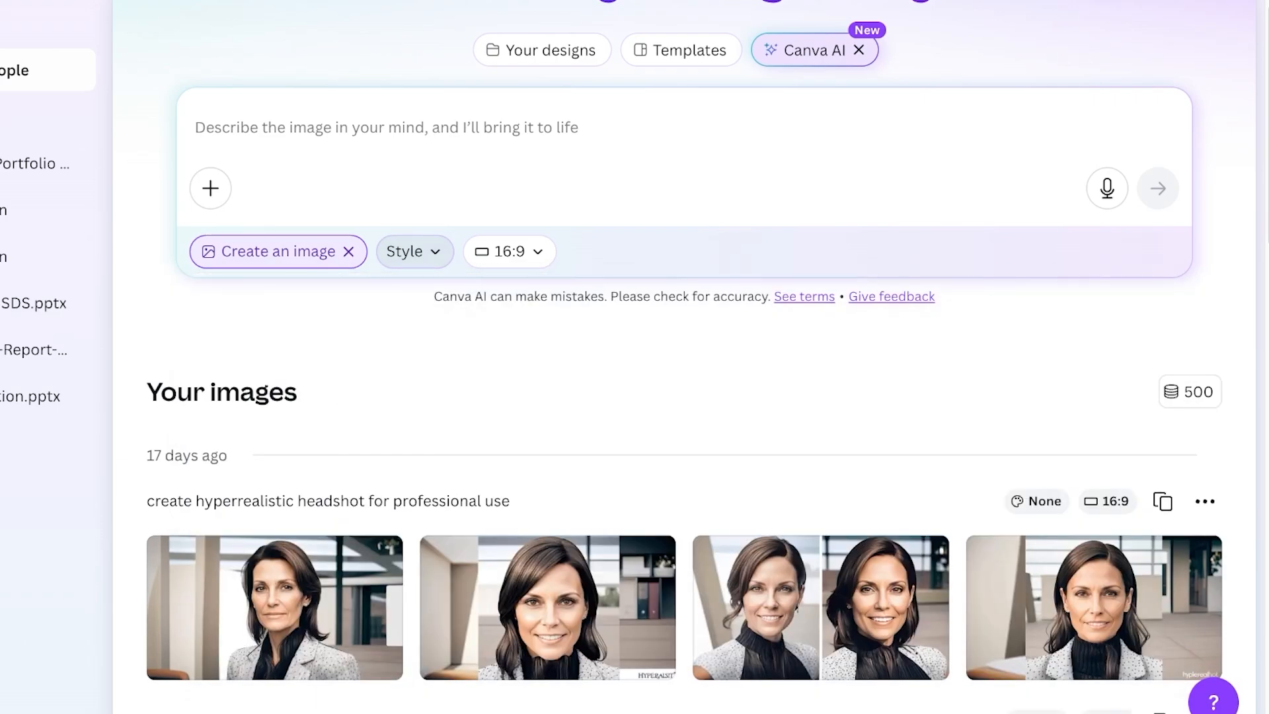
{"action": "left_click", "coordinate": [414, 251]}
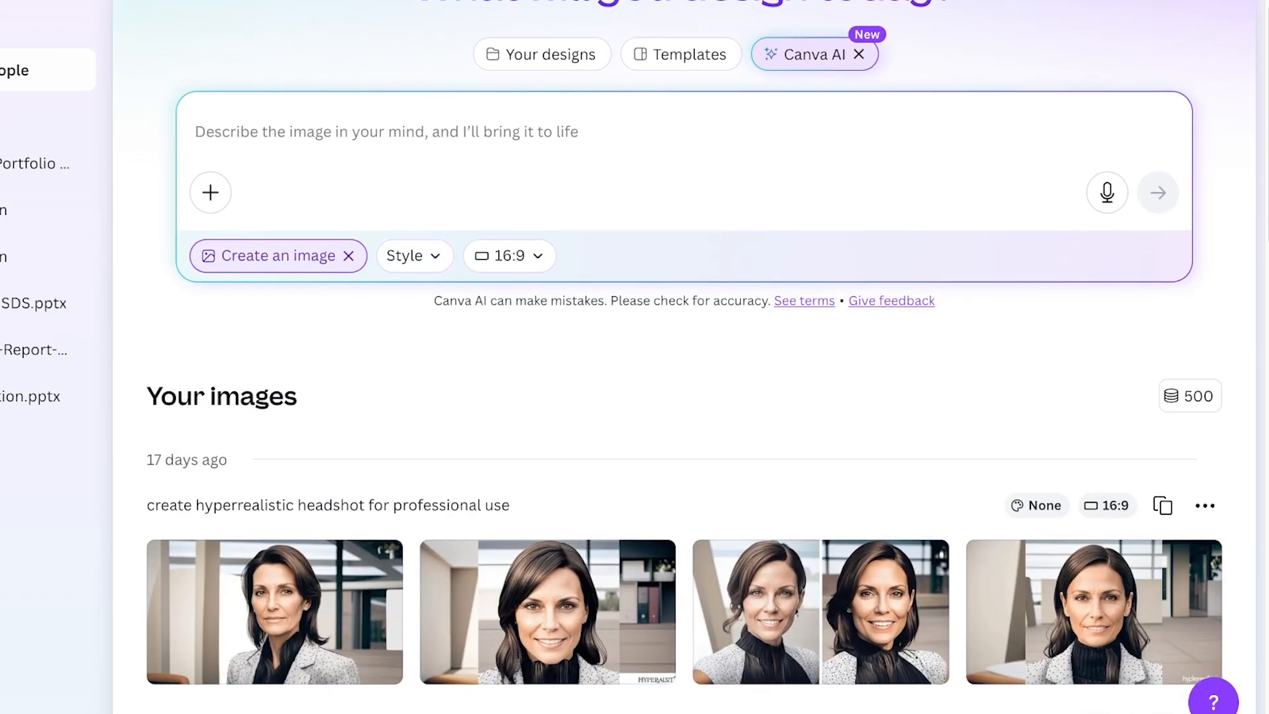
{"action": "scroll", "scroll_direction": "up", "scroll_amount": 3}
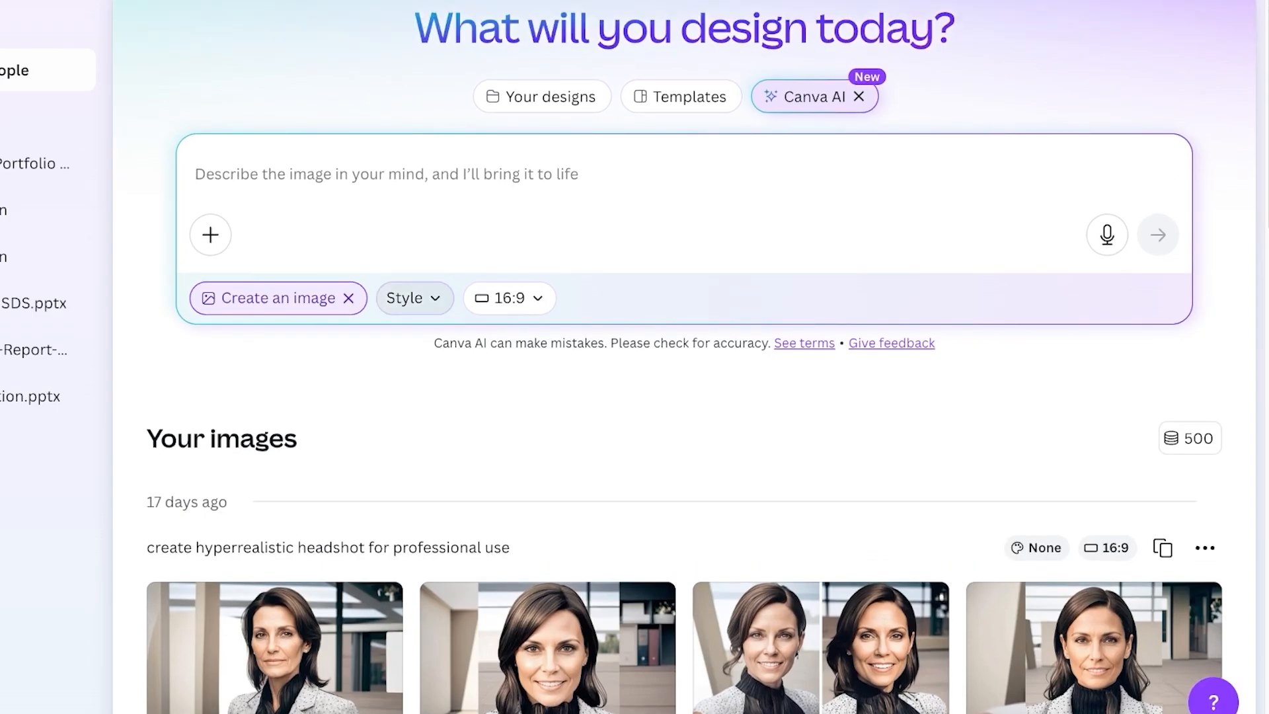
{"action": "left_click", "coordinate": [509, 297]}
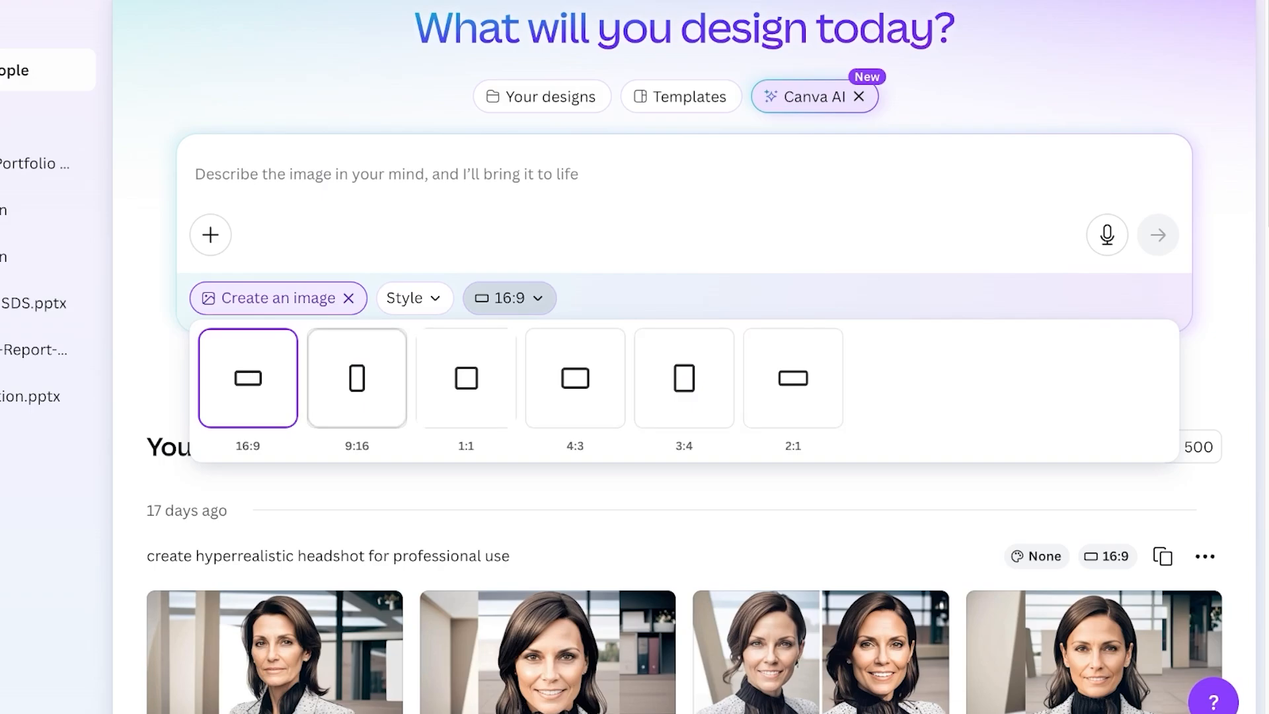
{"action": "left_click", "coordinate": [210, 235]}
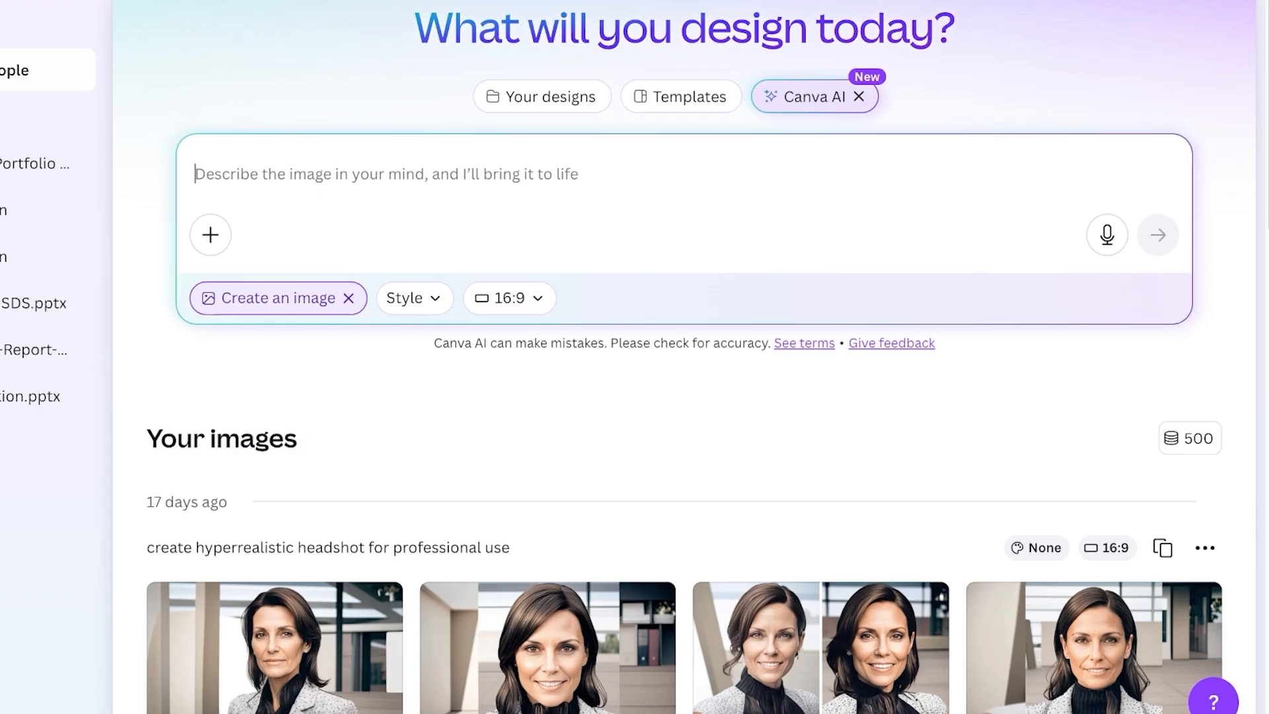
Submit 'A mystical floating island with waterfalls...' prompt with Smart style tried then cleared
{"action": "type", "text": "\"A mystical floating island with waterfalls cascading into the clouds, glowing crystals embedded in the terrain, and a pastel sunset sky — fantasy art style.\""}
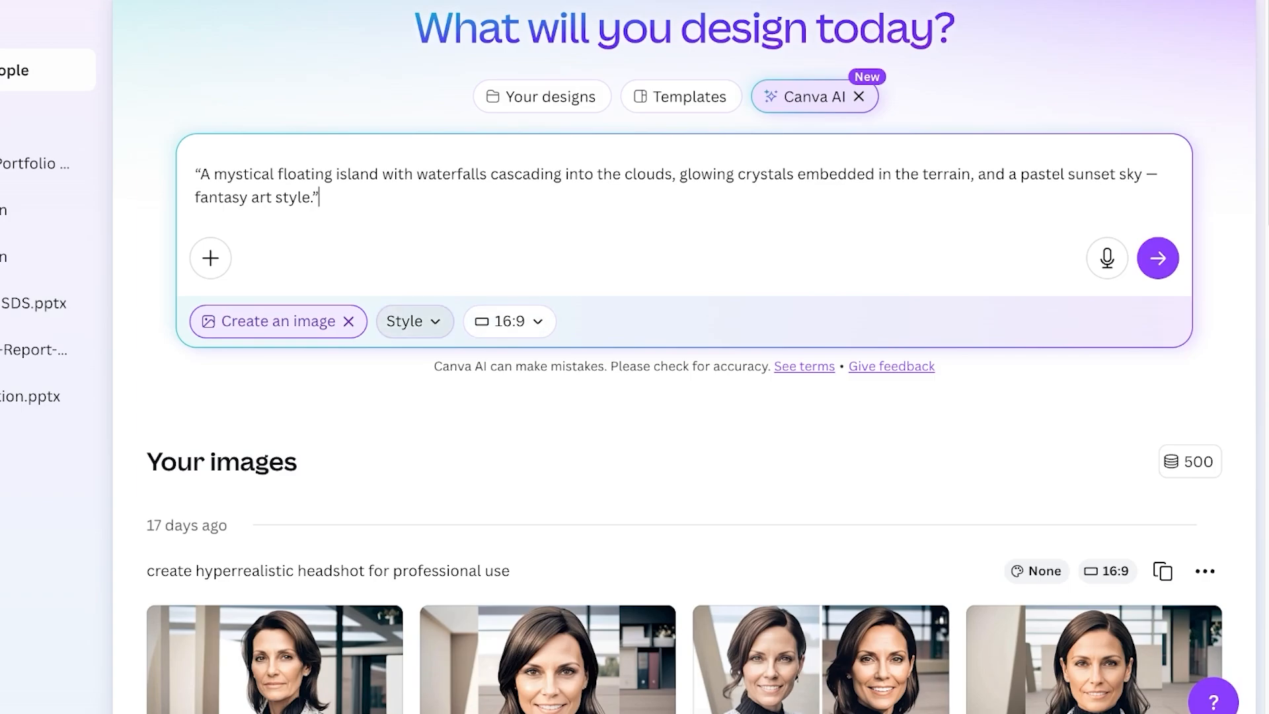
{"action": "left_click", "coordinate": [414, 320]}
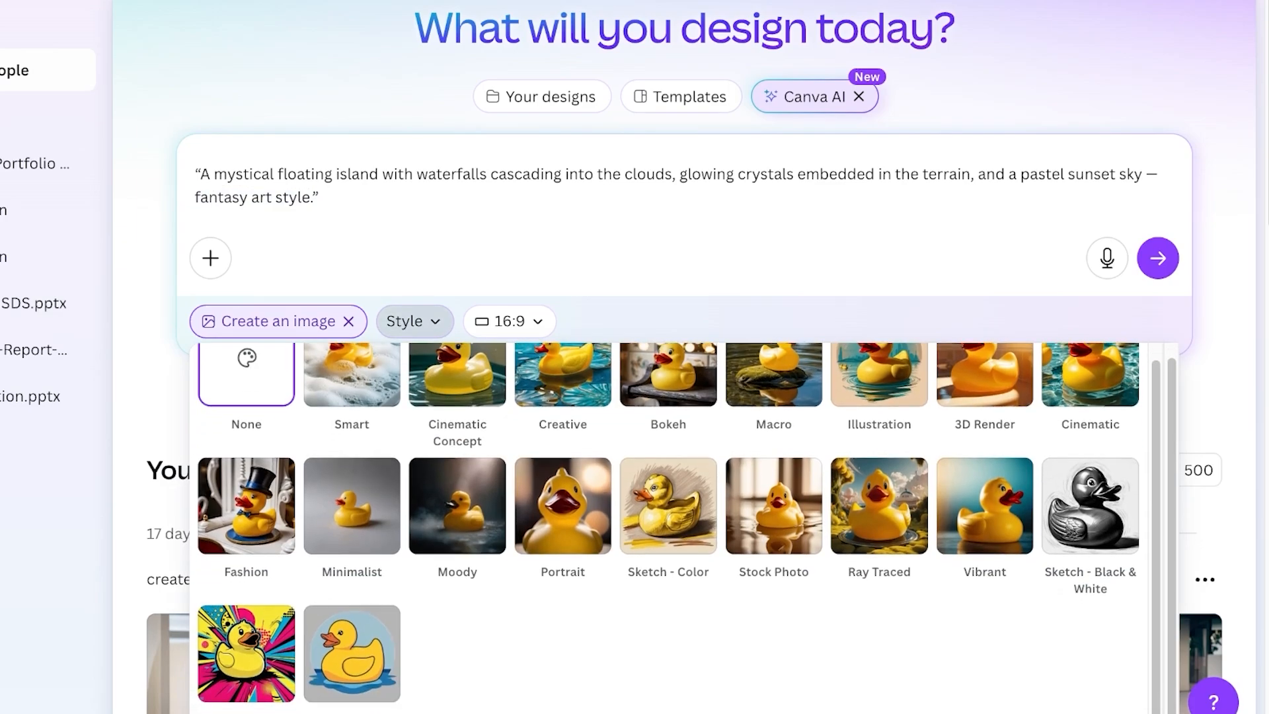
{"action": "left_click", "coordinate": [351, 373]}
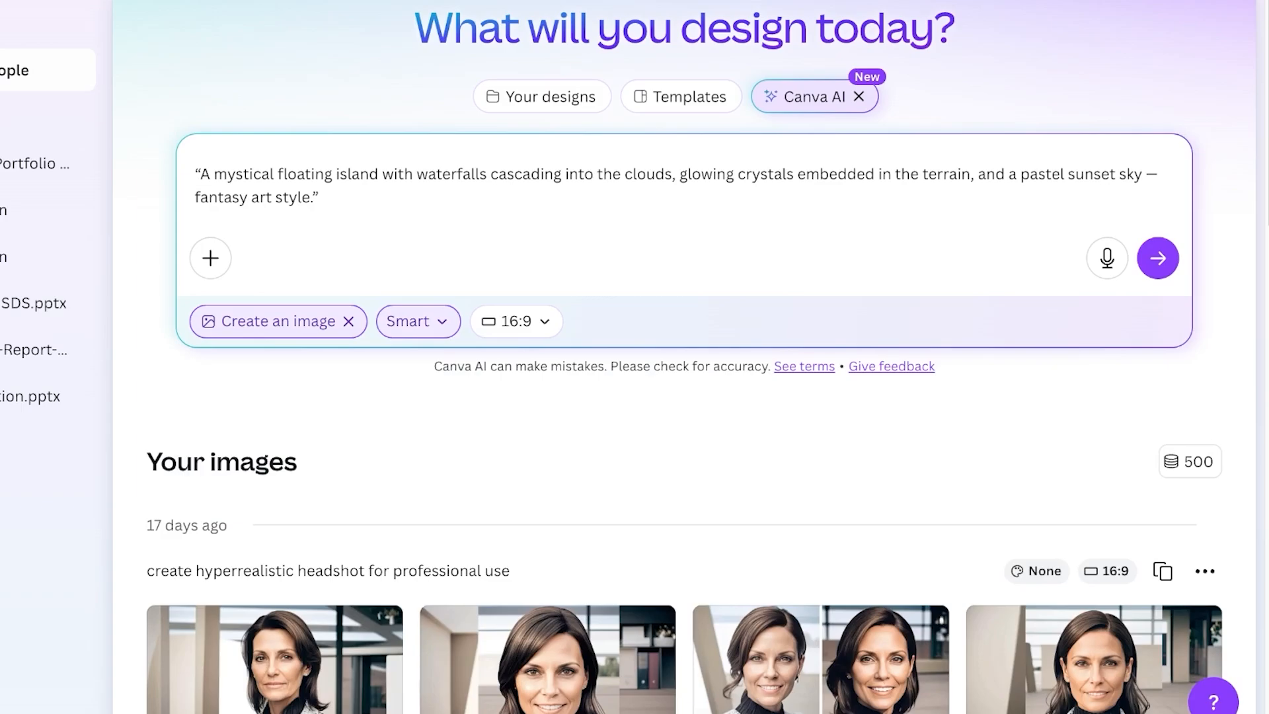
{"action": "left_click", "coordinate": [418, 320]}
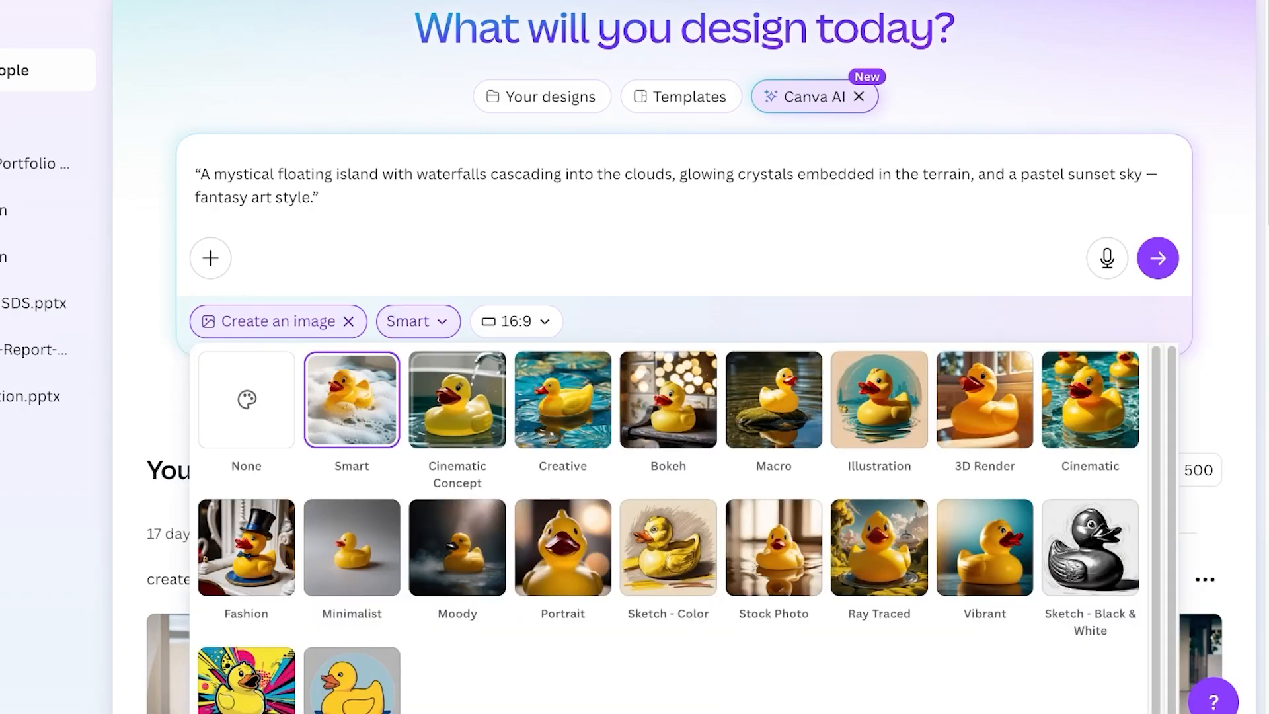
{"action": "left_click", "coordinate": [418, 320]}
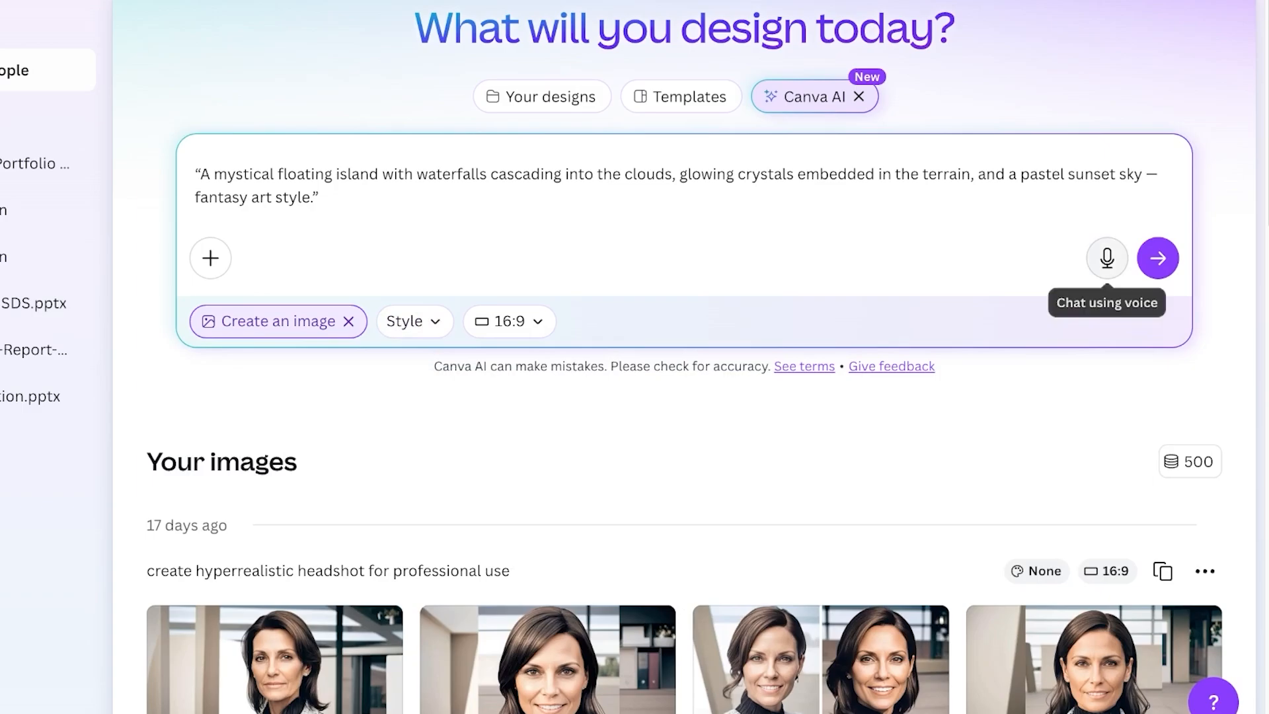
{"action": "left_click", "coordinate": [1157, 258]}
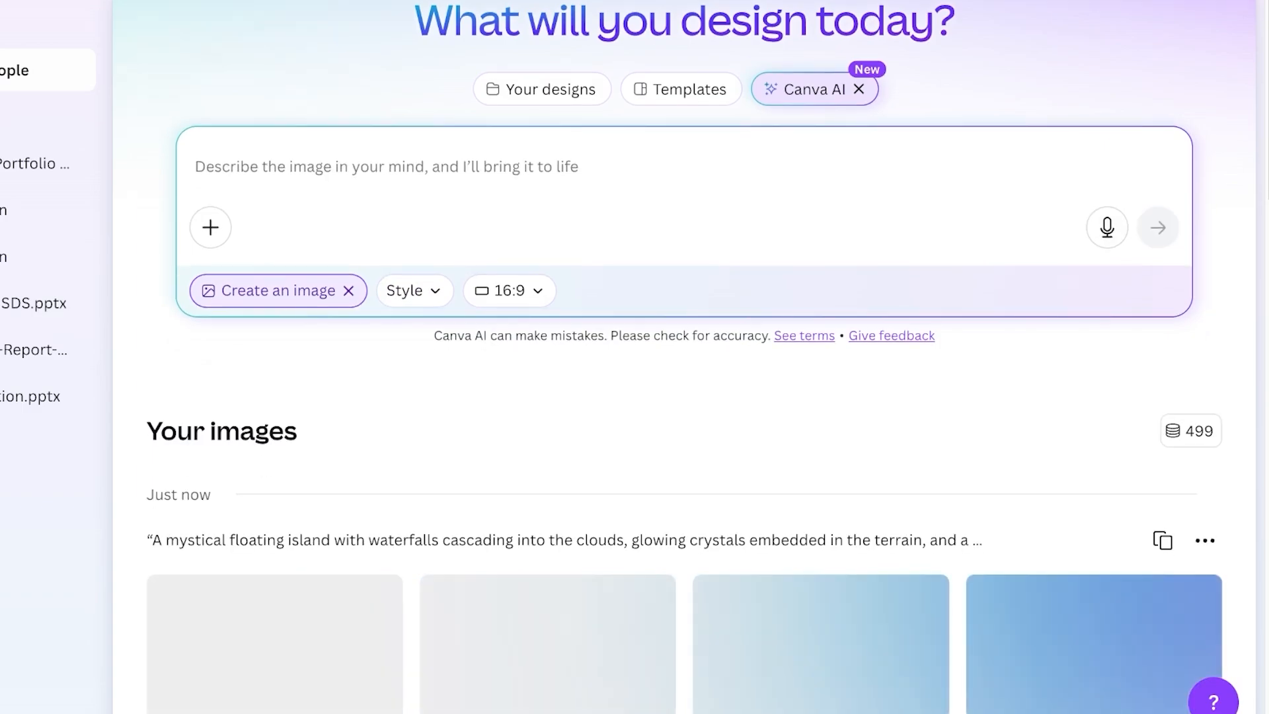
Preview the first, second and fourth floating-island images to inspect their prompt details
{"action": "scroll", "scroll_direction": "down", "scroll_amount": 3}
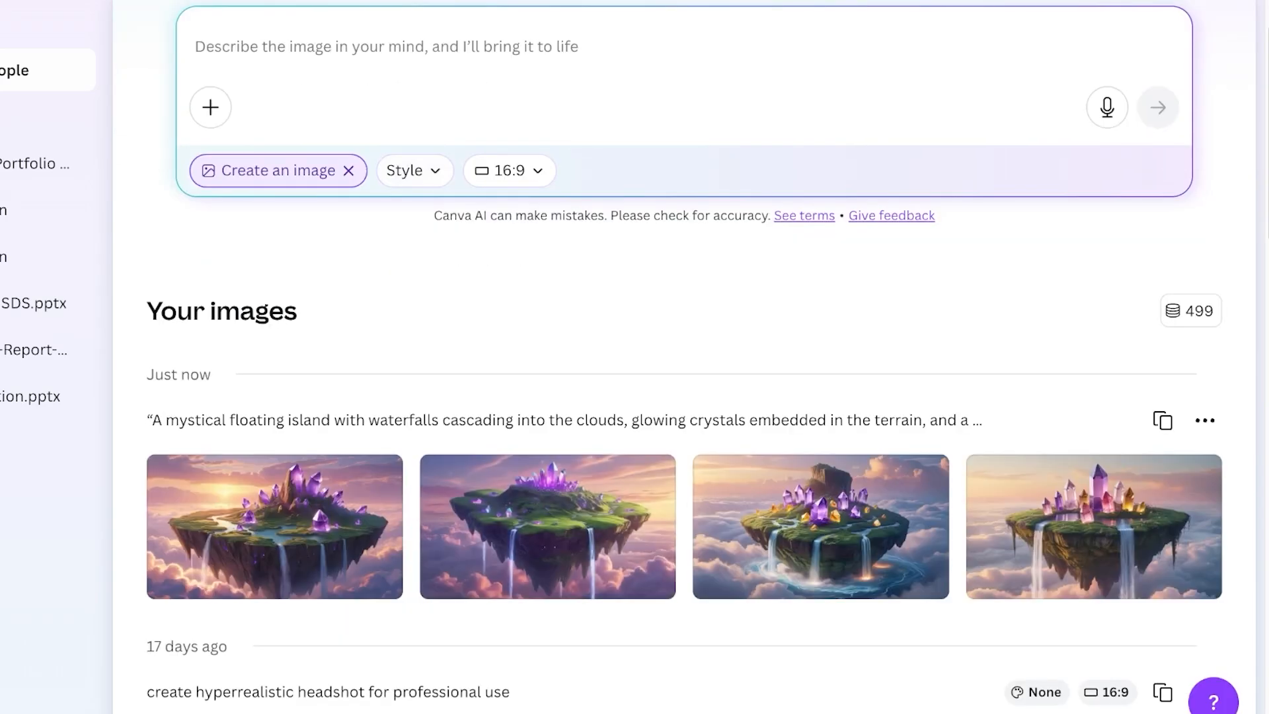
{"action": "left_click", "coordinate": [274, 525]}
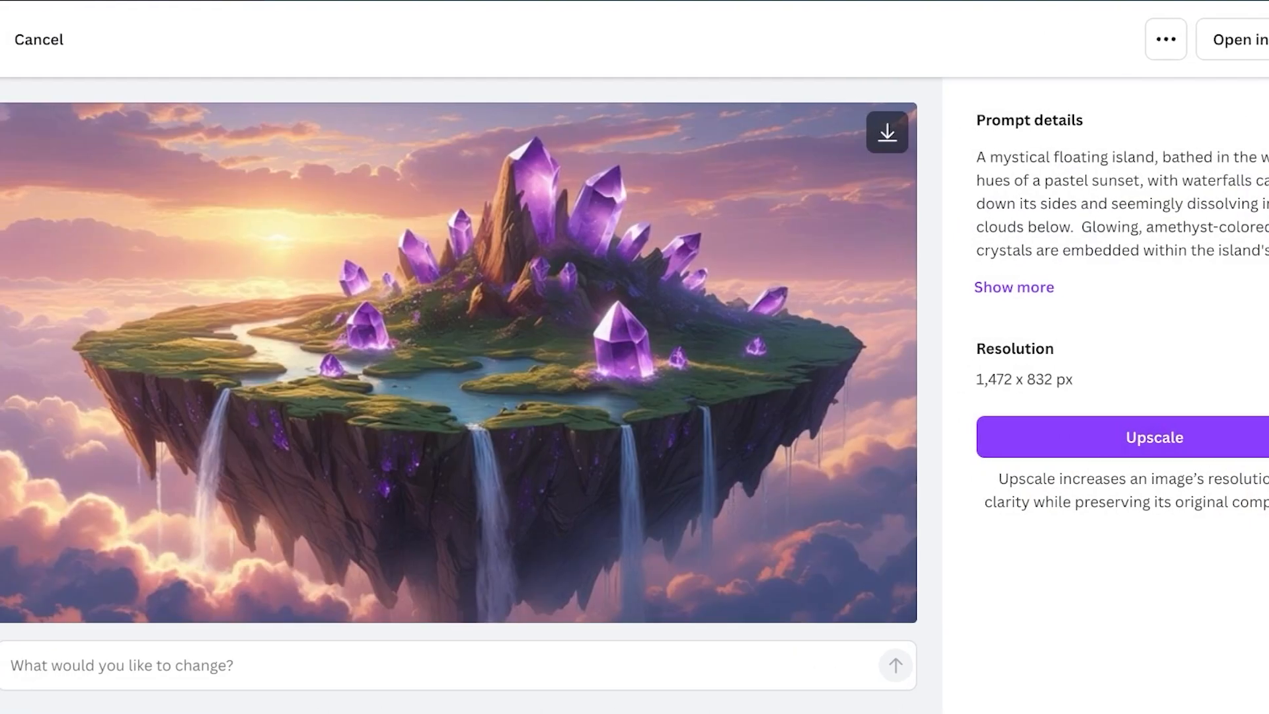
{"action": "left_click", "coordinate": [39, 39]}
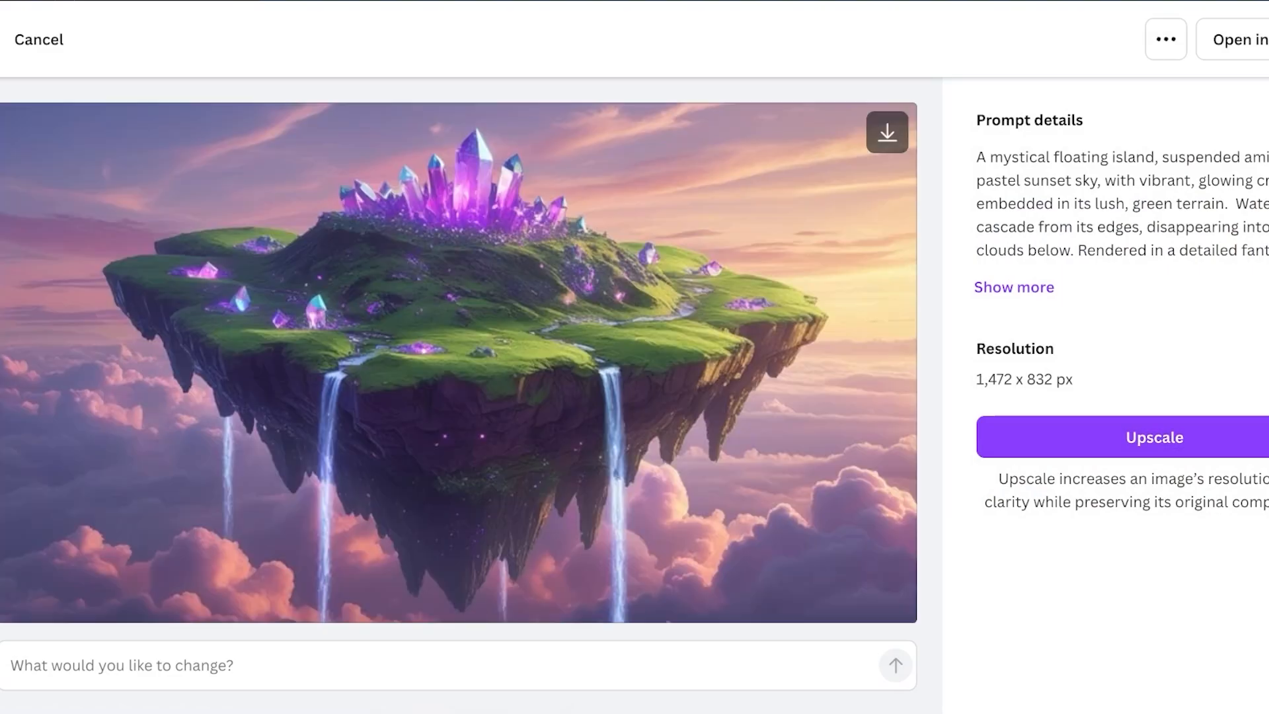
{"action": "left_click", "coordinate": [38, 38]}
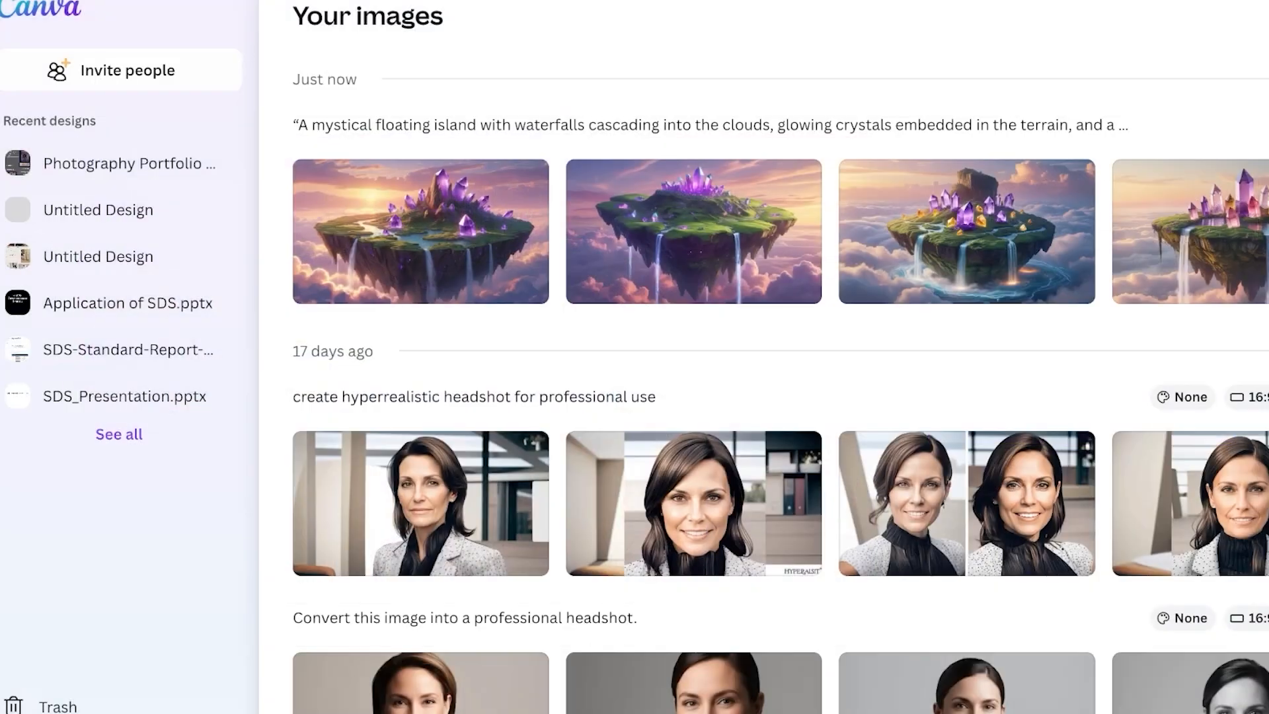
{"action": "left_click", "coordinate": [421, 230]}
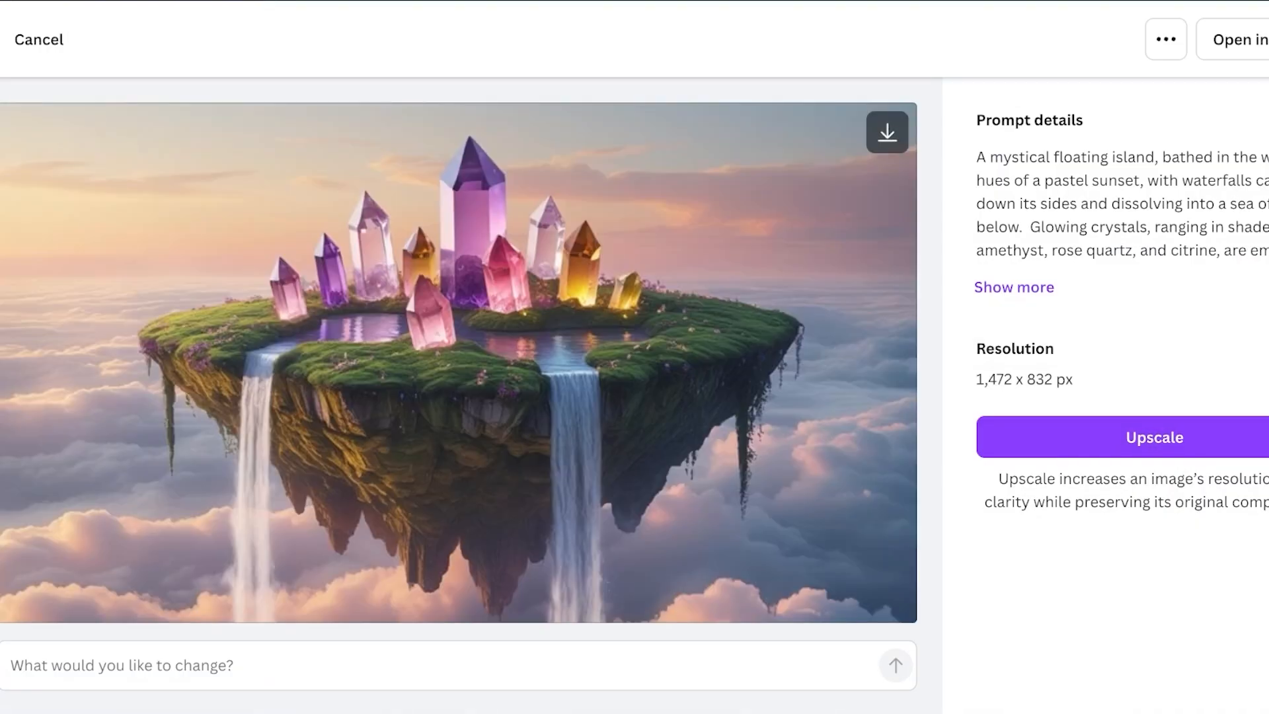
{"action": "left_click", "coordinate": [38, 39]}
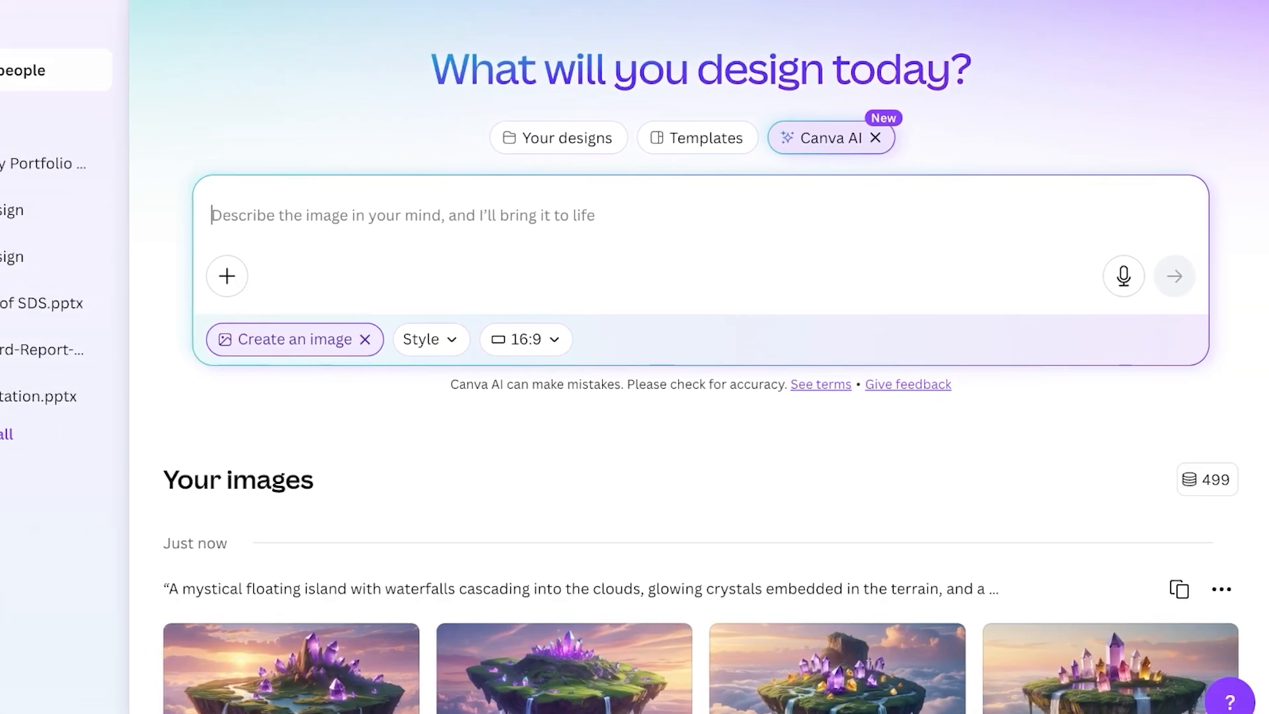
Revise the island prompt to add 'a large city with a castle in the middle', dropping the style ending
{"action": "type", "text": "\"A mystical floating island with waterfalls cascading into the clouds, glowing crystals embedded in the terrain, and a pastel sunset sky — fantasy art style.\""}
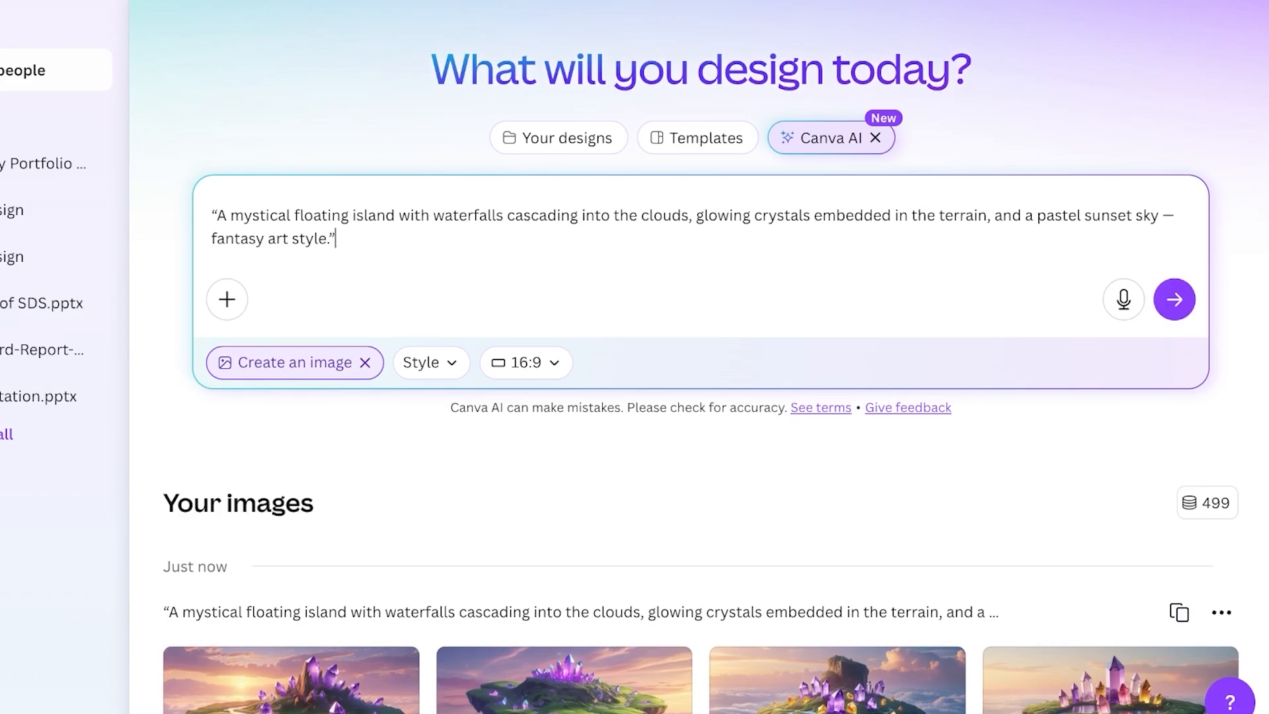
{"action": "type", "text": "a large s"}
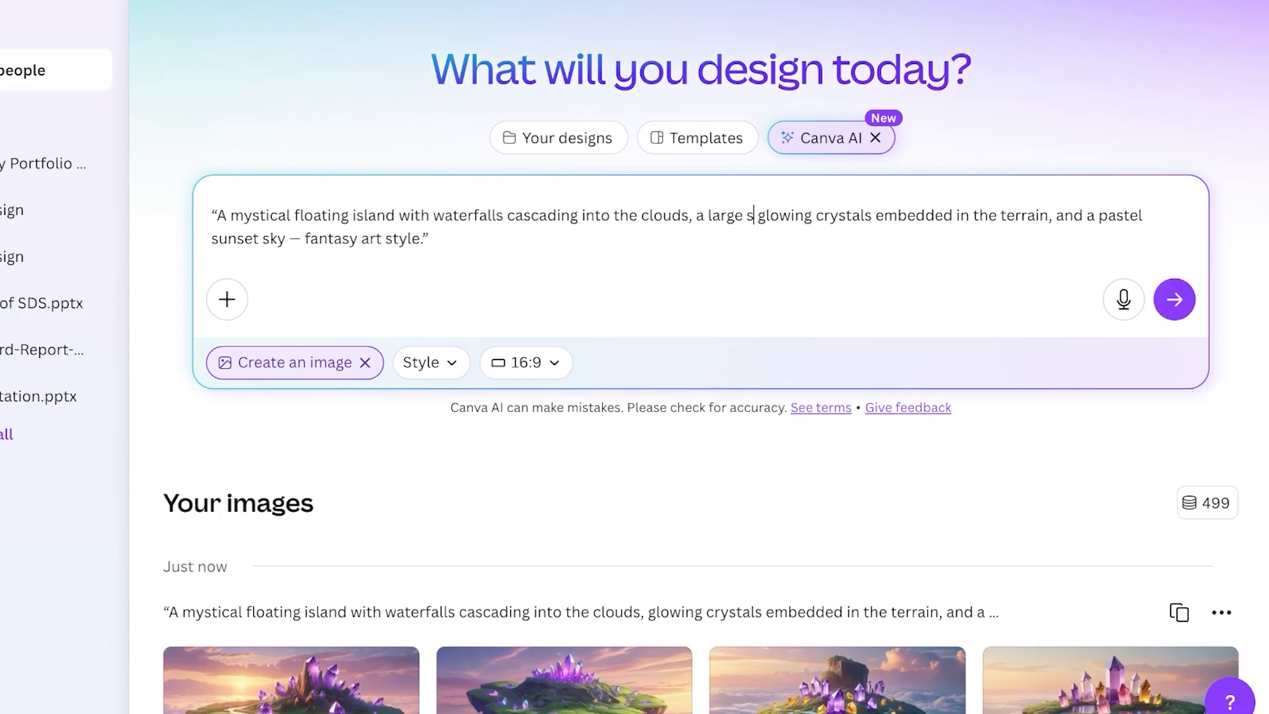
{"action": "type", "text": "city with a cas"}
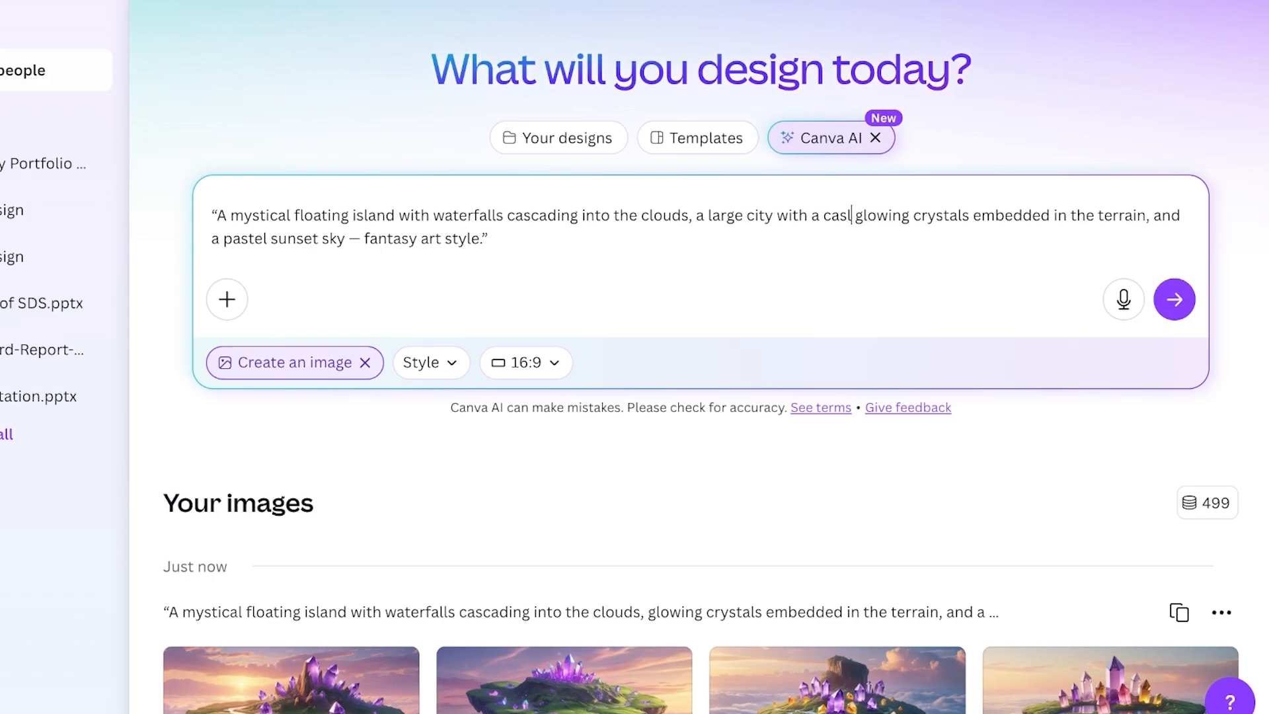
{"action": "type", "text": "tle in the middle"}
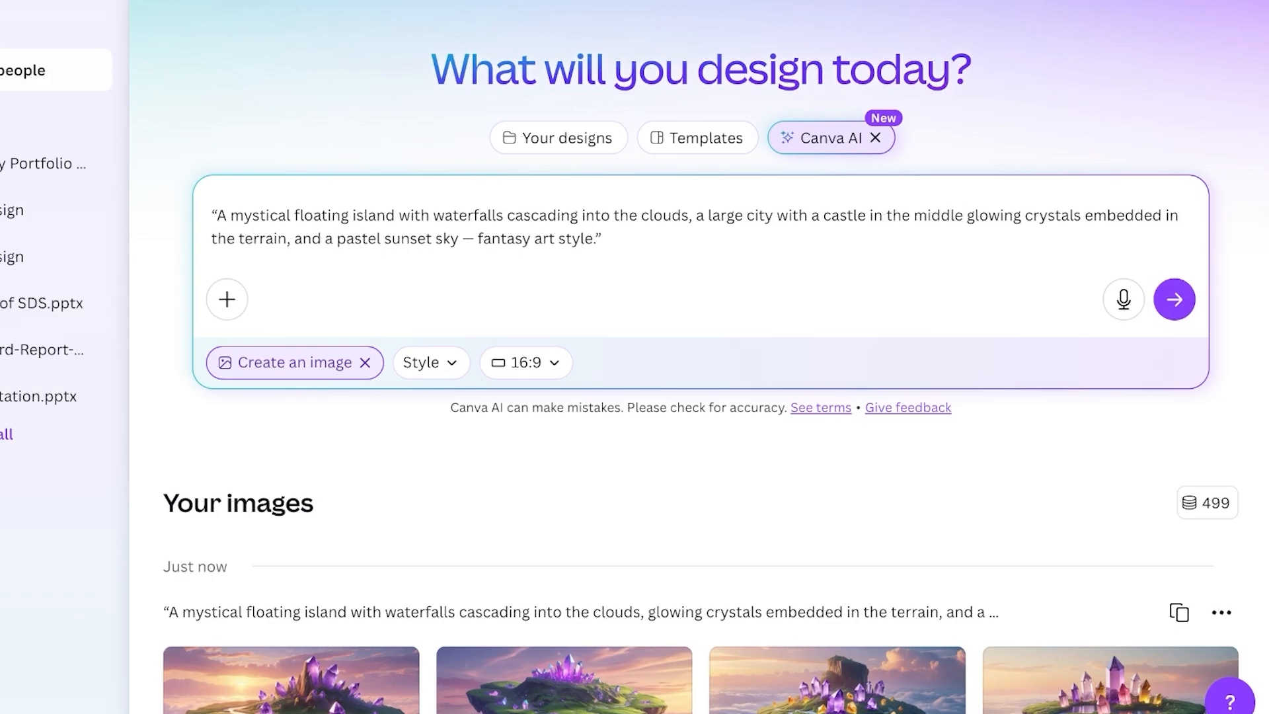
{"action": "key", "text": "Backspace"}
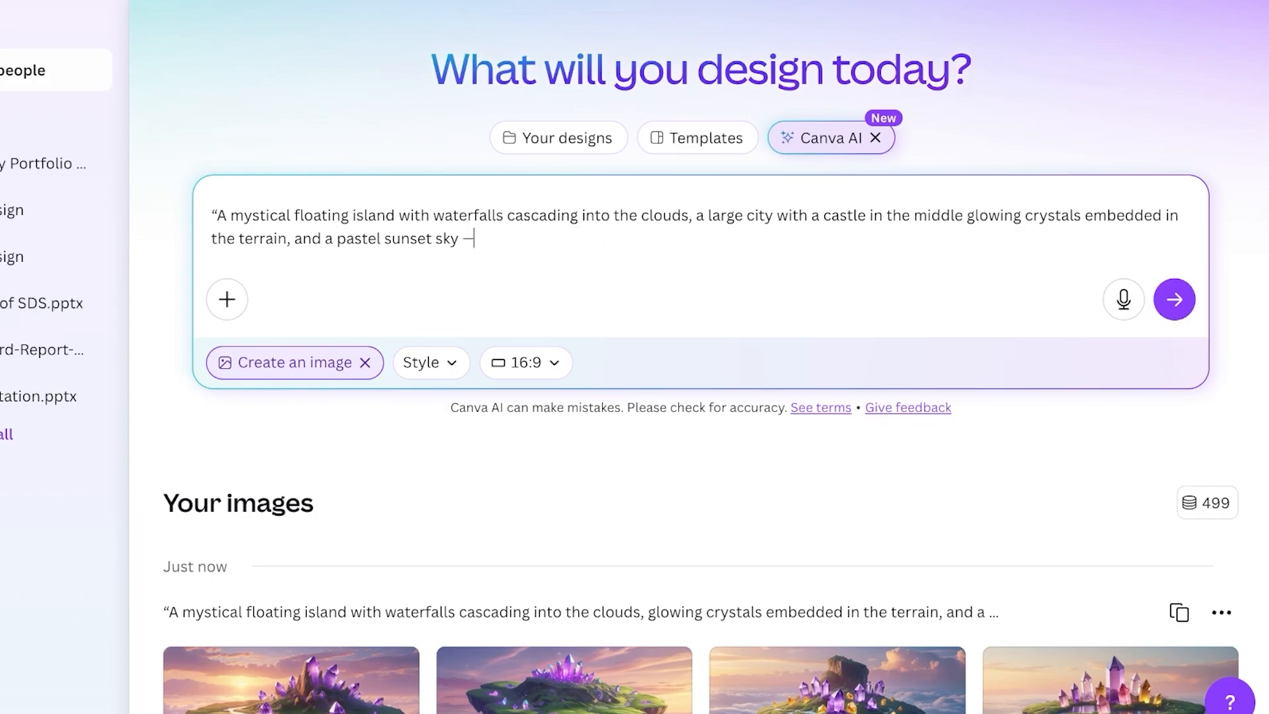
{"action": "type", "text": ".'"}
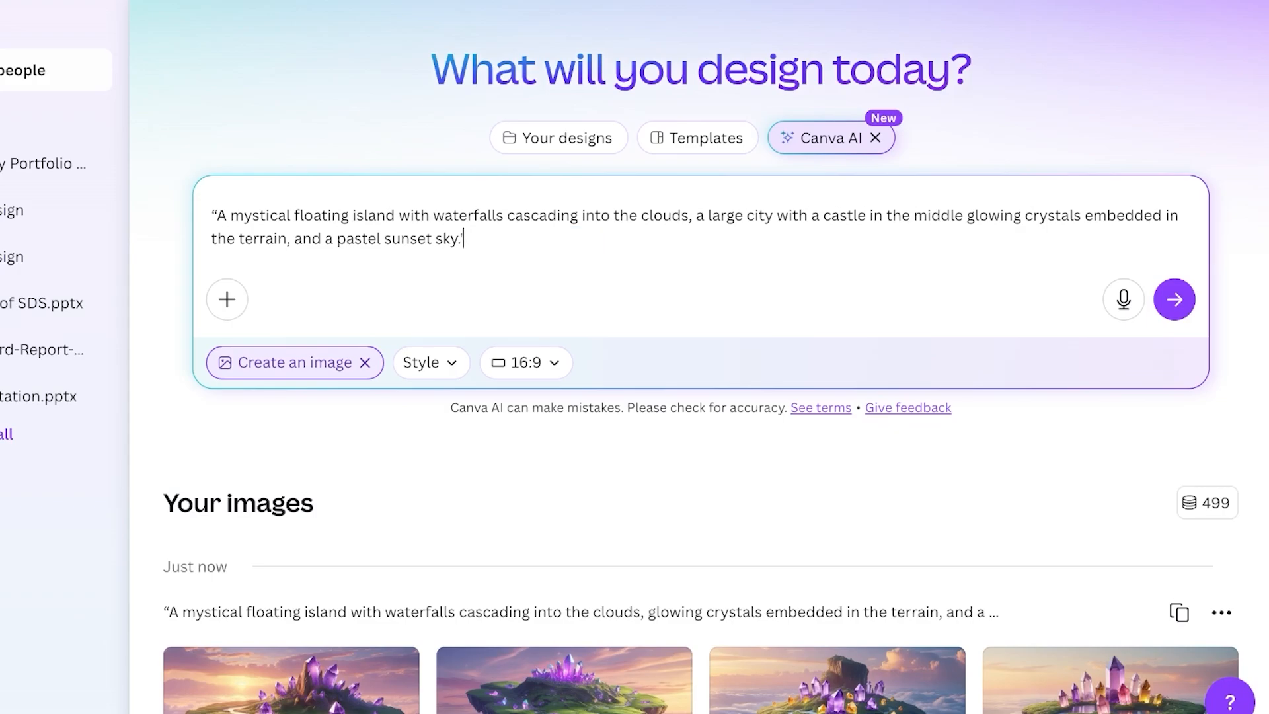
Apply the Smart image style and generate the castle-city island images
{"action": "left_click", "coordinate": [430, 362]}
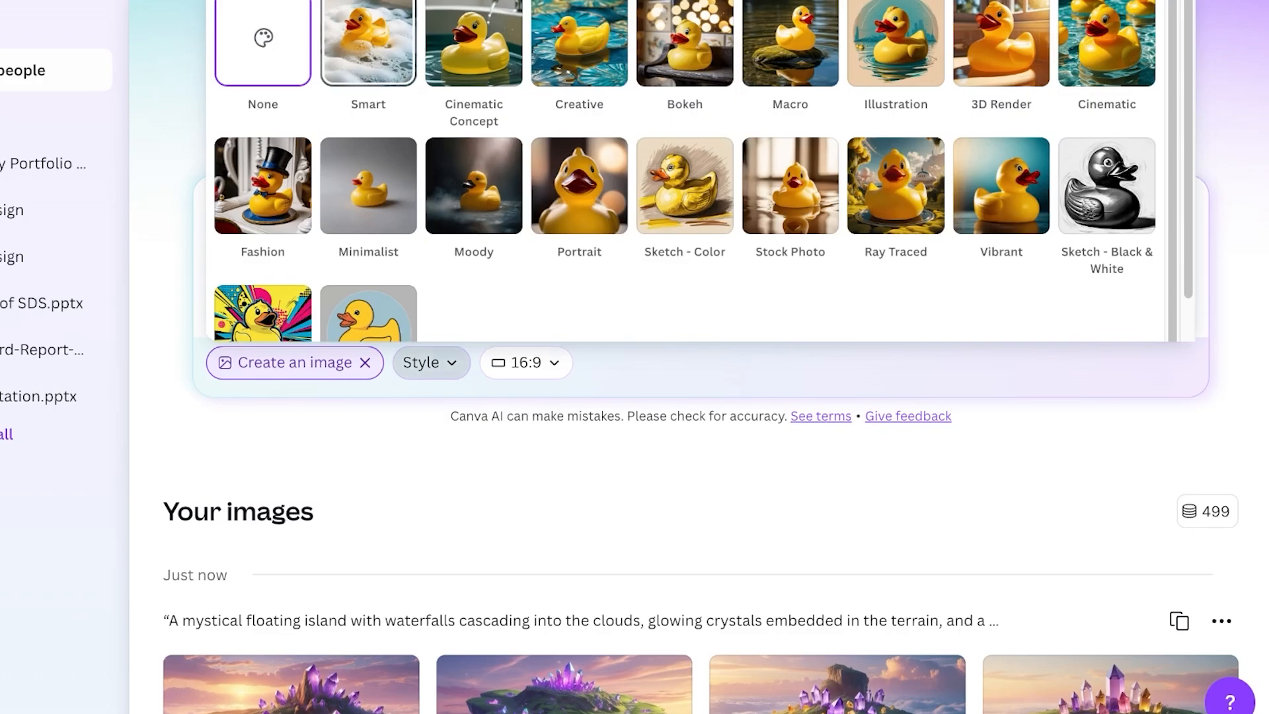
{"action": "left_click", "coordinate": [368, 42]}
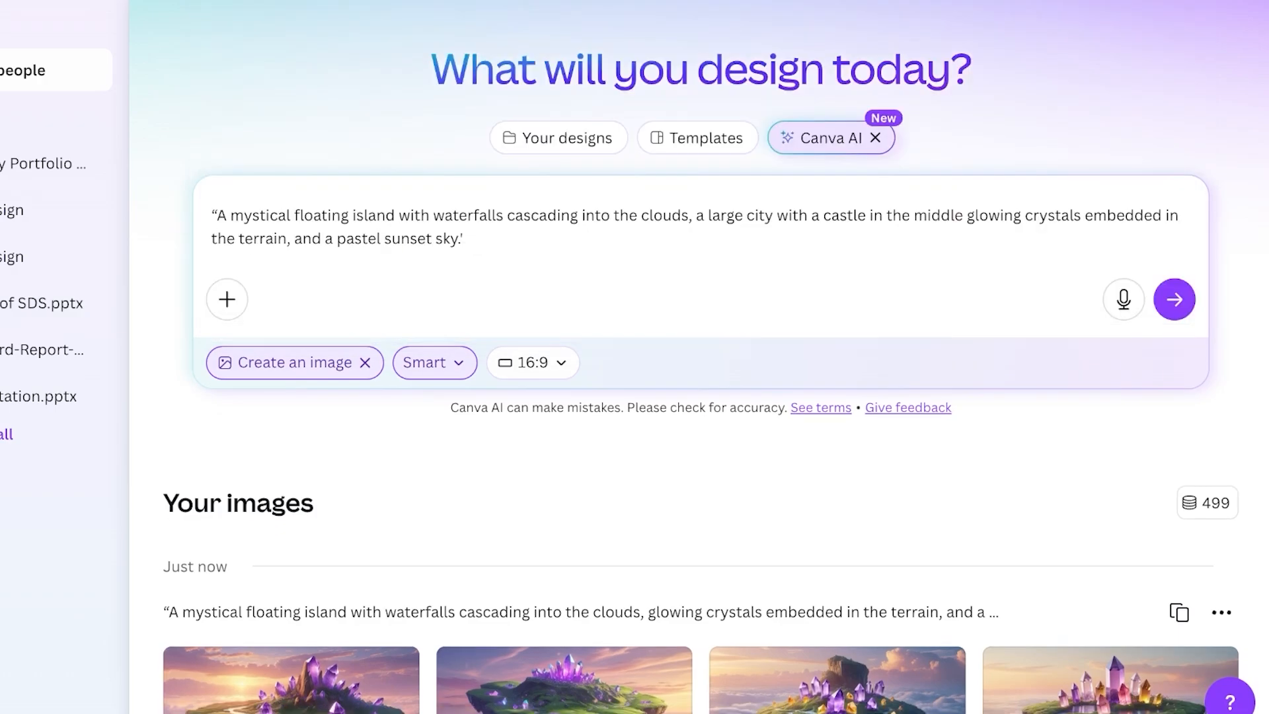
{"action": "left_click", "coordinate": [1174, 299]}
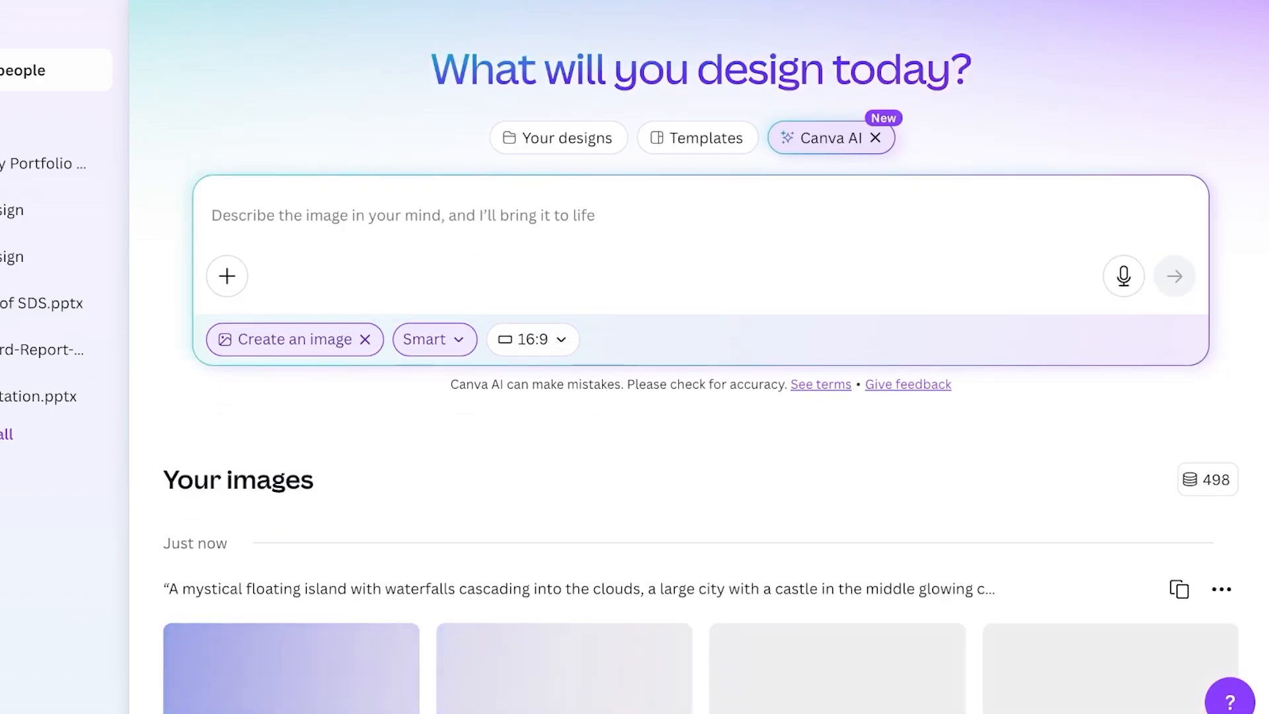
Scroll to Your images and preview one crystal-island and one castle-island result
{"action": "scroll", "scroll_direction": "down", "scroll_amount": 3}
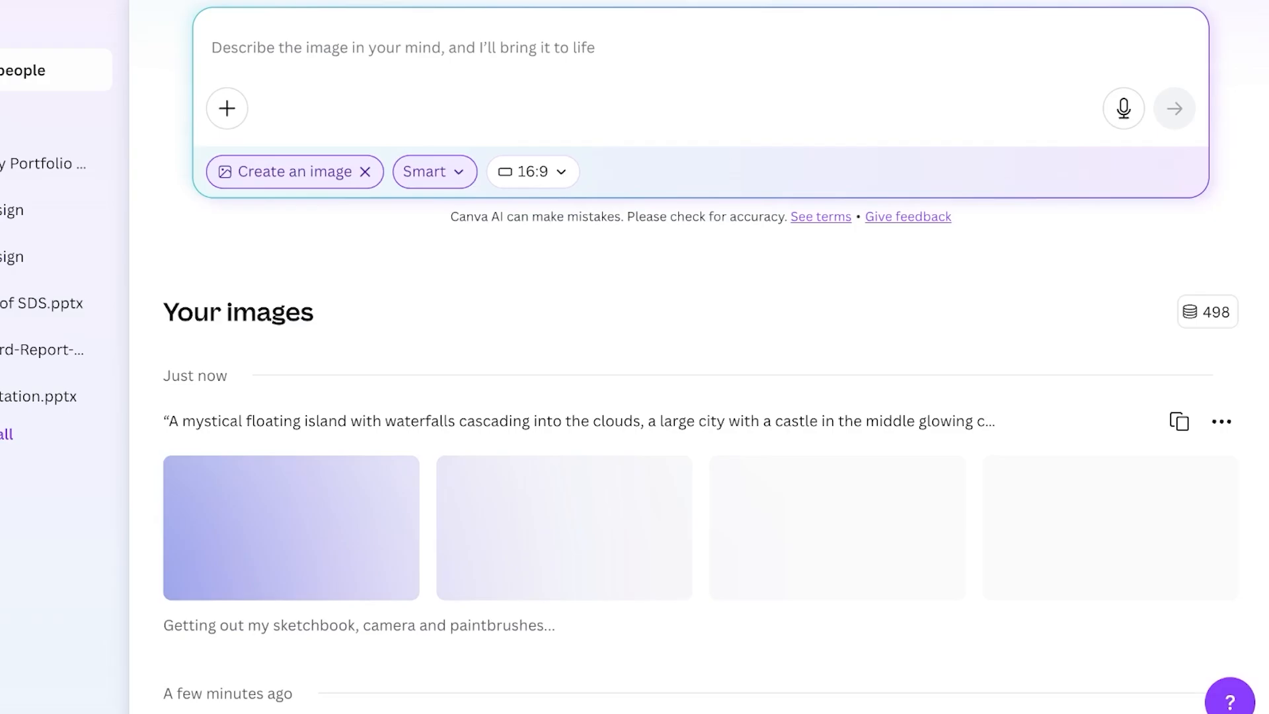
{"action": "scroll", "scroll_direction": "down", "scroll_amount": 3}
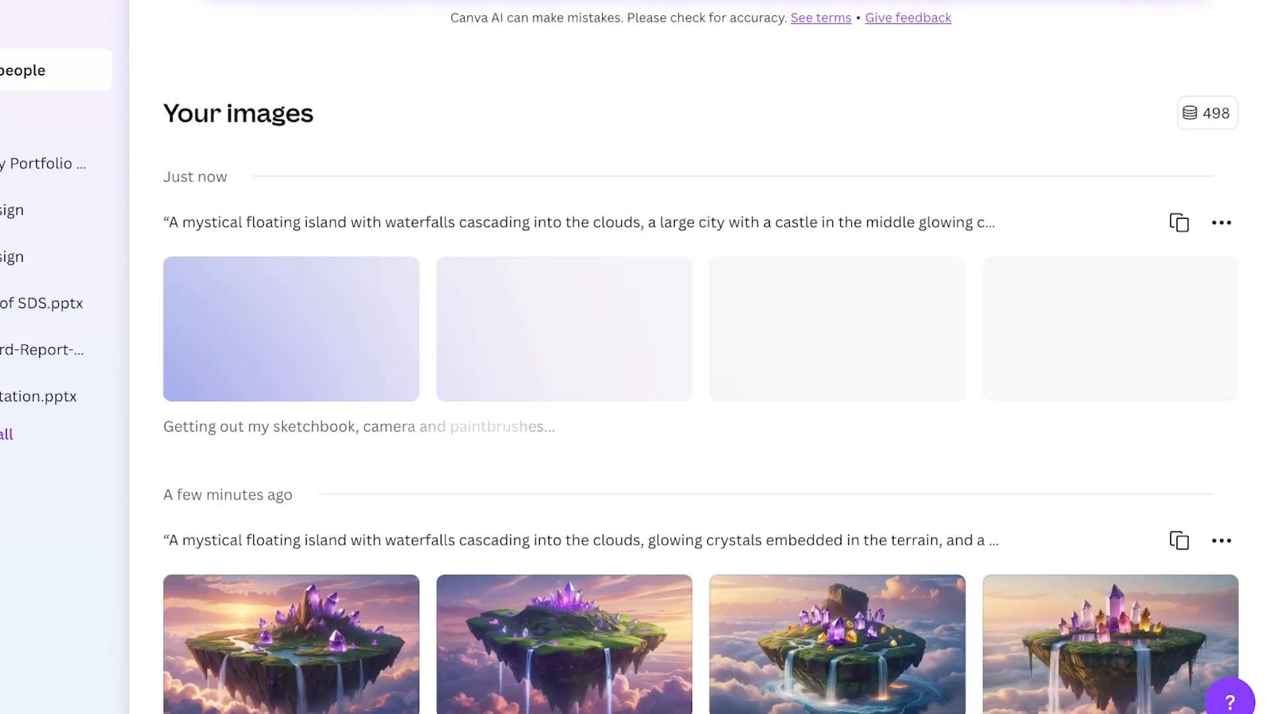
{"action": "scroll", "scroll_direction": "down", "scroll_amount": 3}
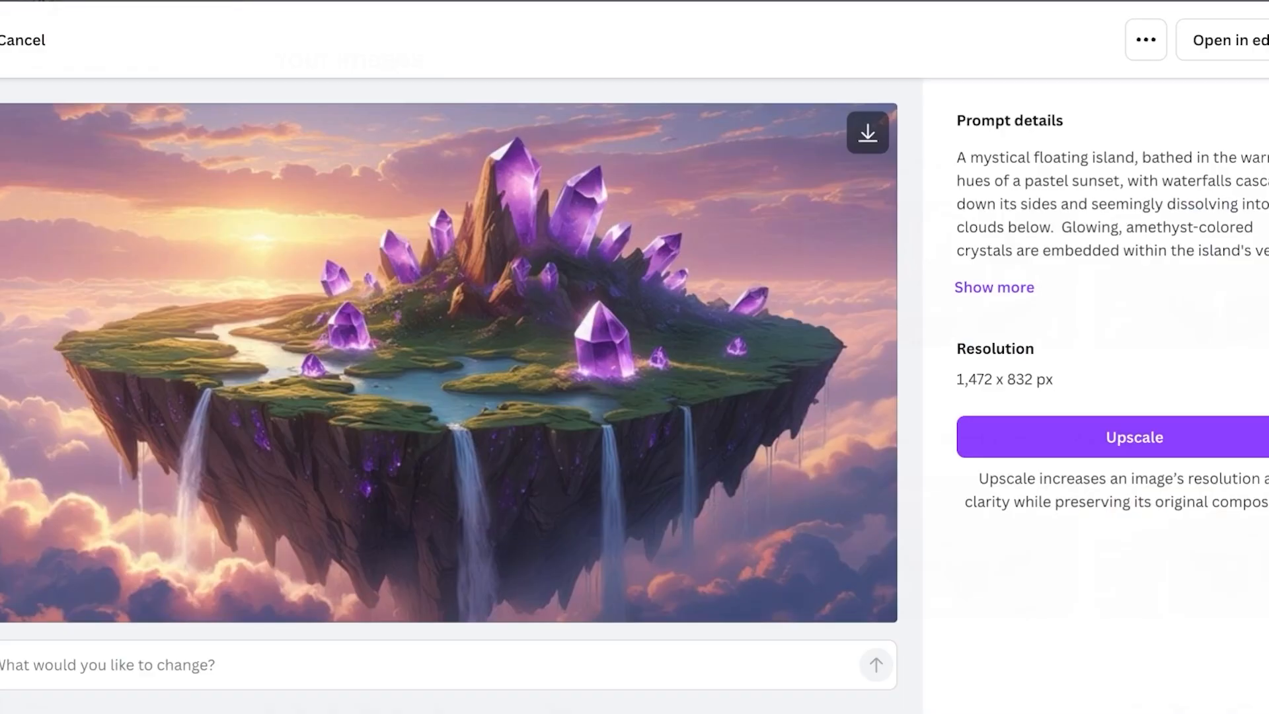
{"action": "left_click", "coordinate": [22, 40]}
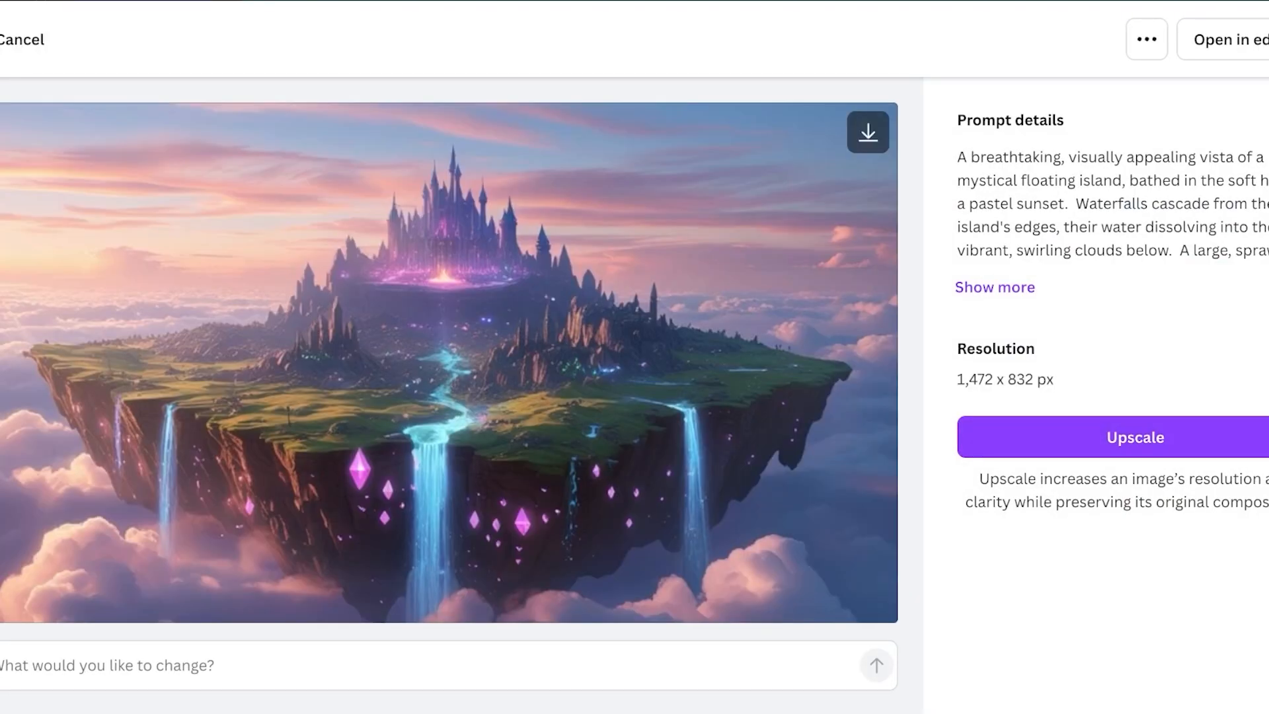
{"action": "left_click", "coordinate": [20, 38]}
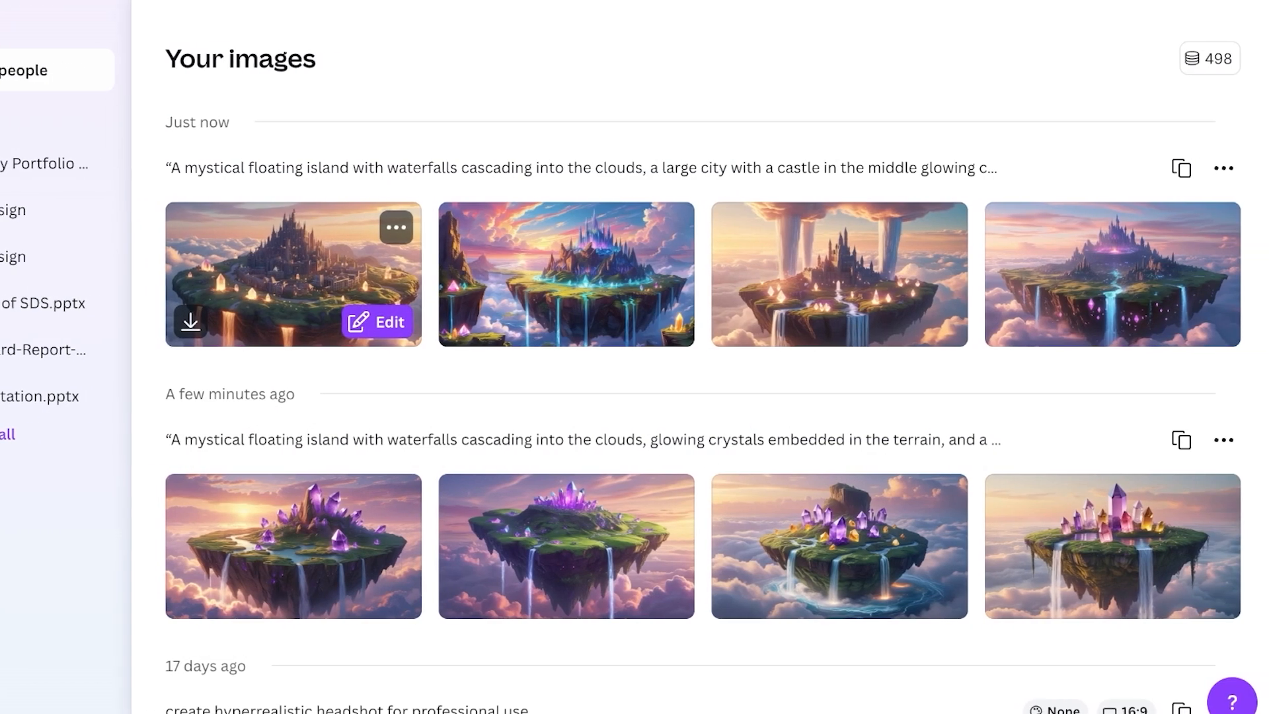
{"action": "mouse_move", "coordinate": [1103, 273]}
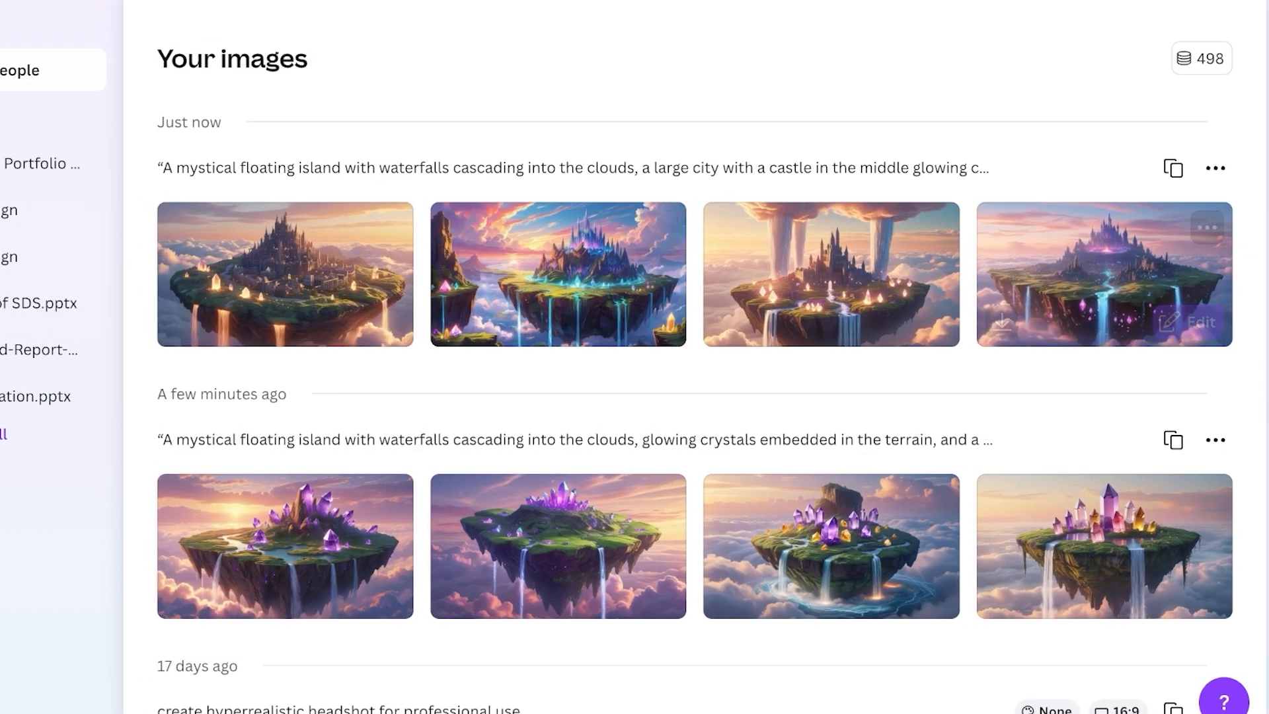
{"action": "left_click", "coordinate": [1207, 227]}
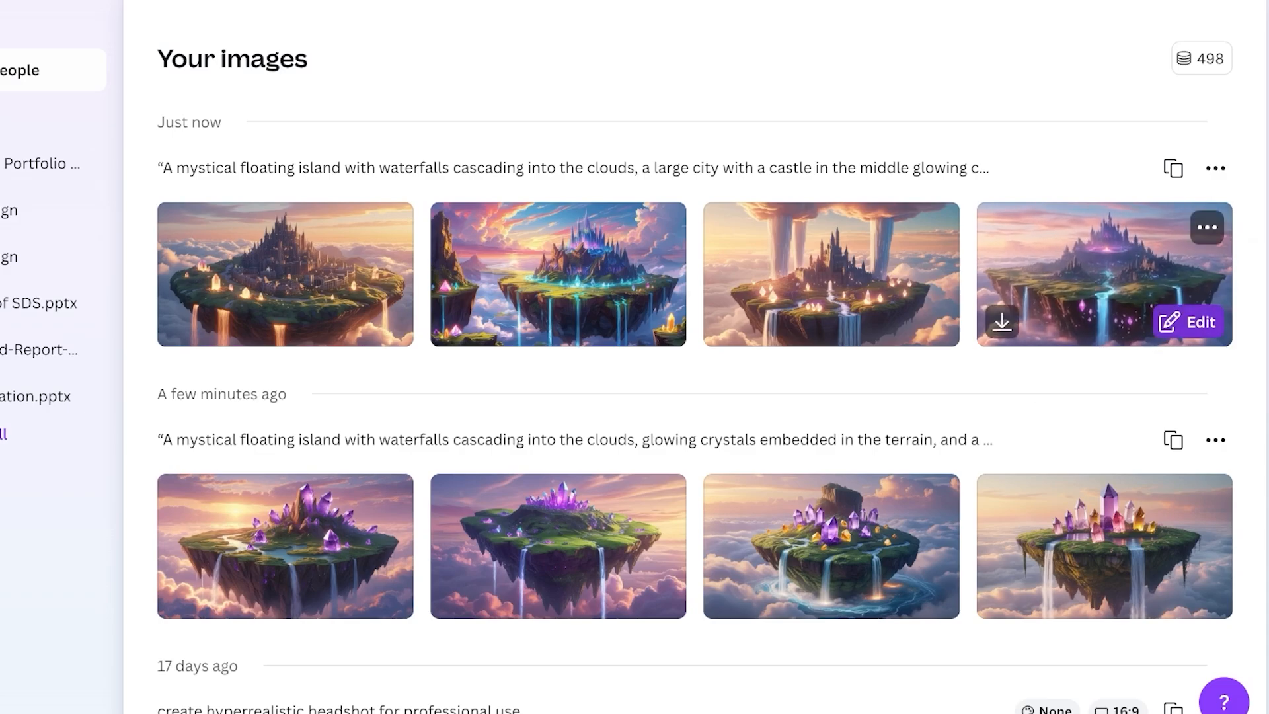
{"action": "left_click", "coordinate": [1188, 321]}
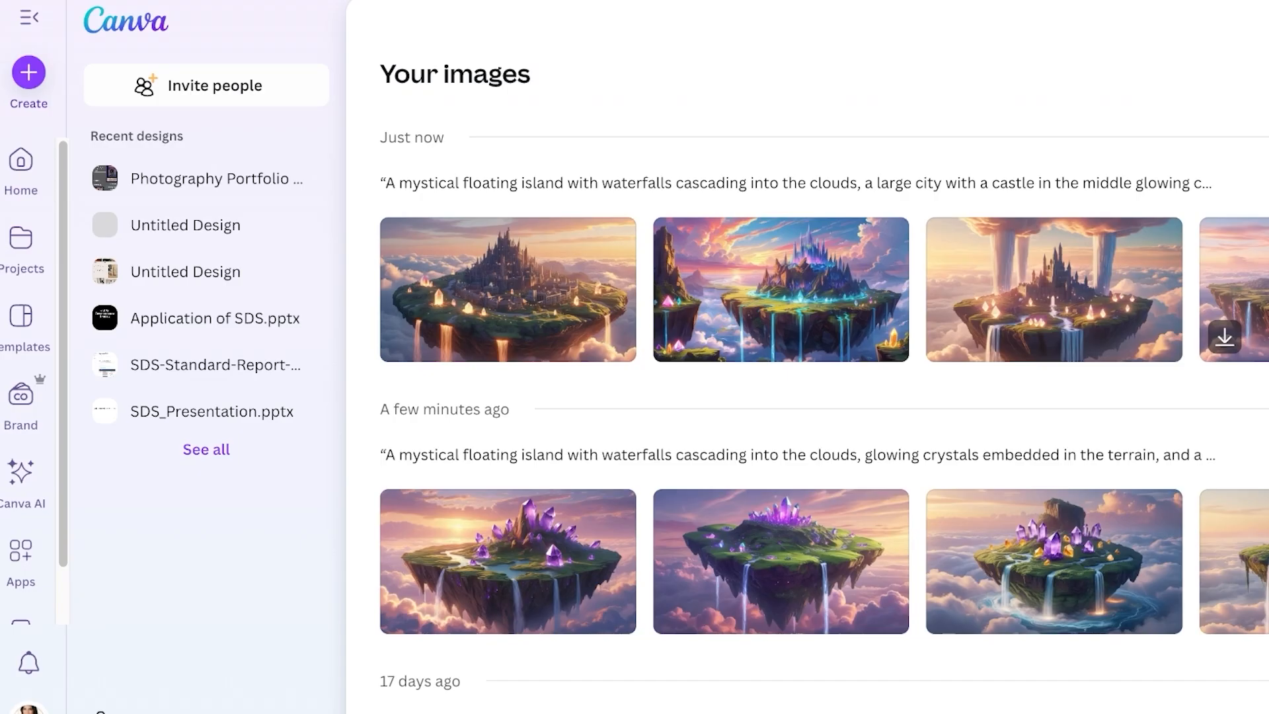
Start a new Canva AI image and enter 'A rustic flat lay of a wooden table with artisan sourdough bread...'
{"action": "left_click", "coordinate": [25, 485]}
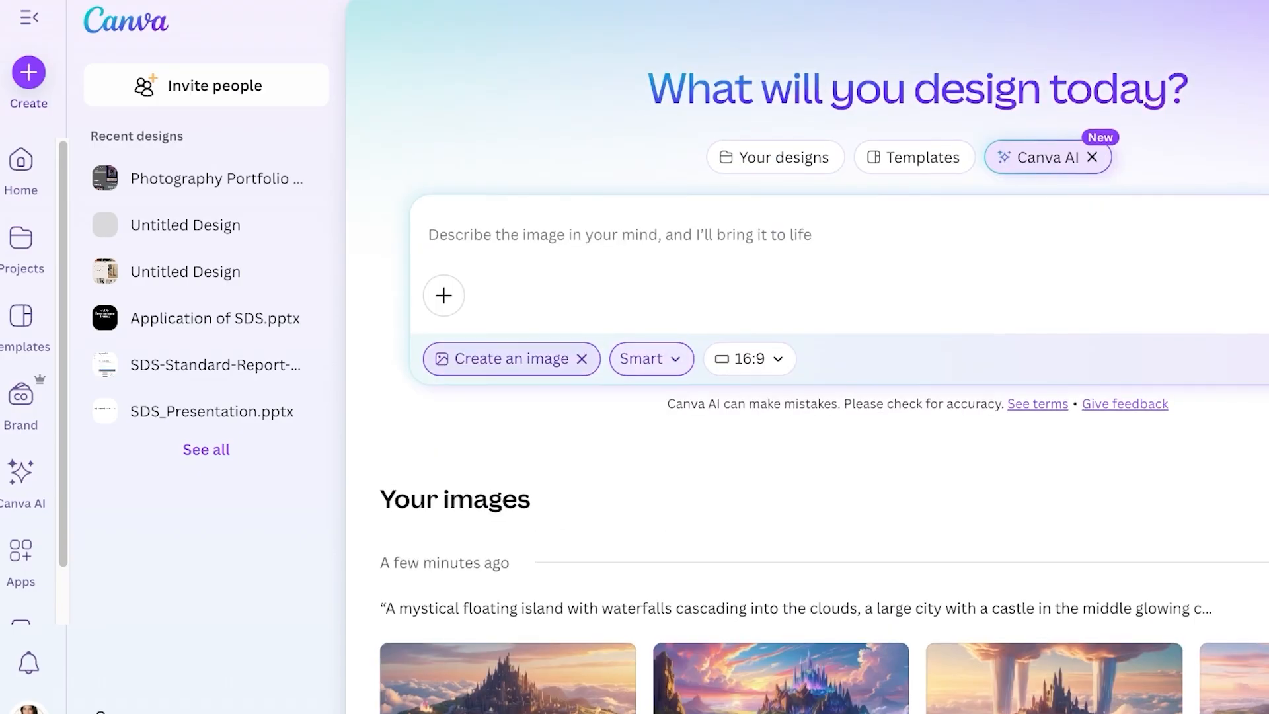
{"action": "left_click", "coordinate": [23, 473]}
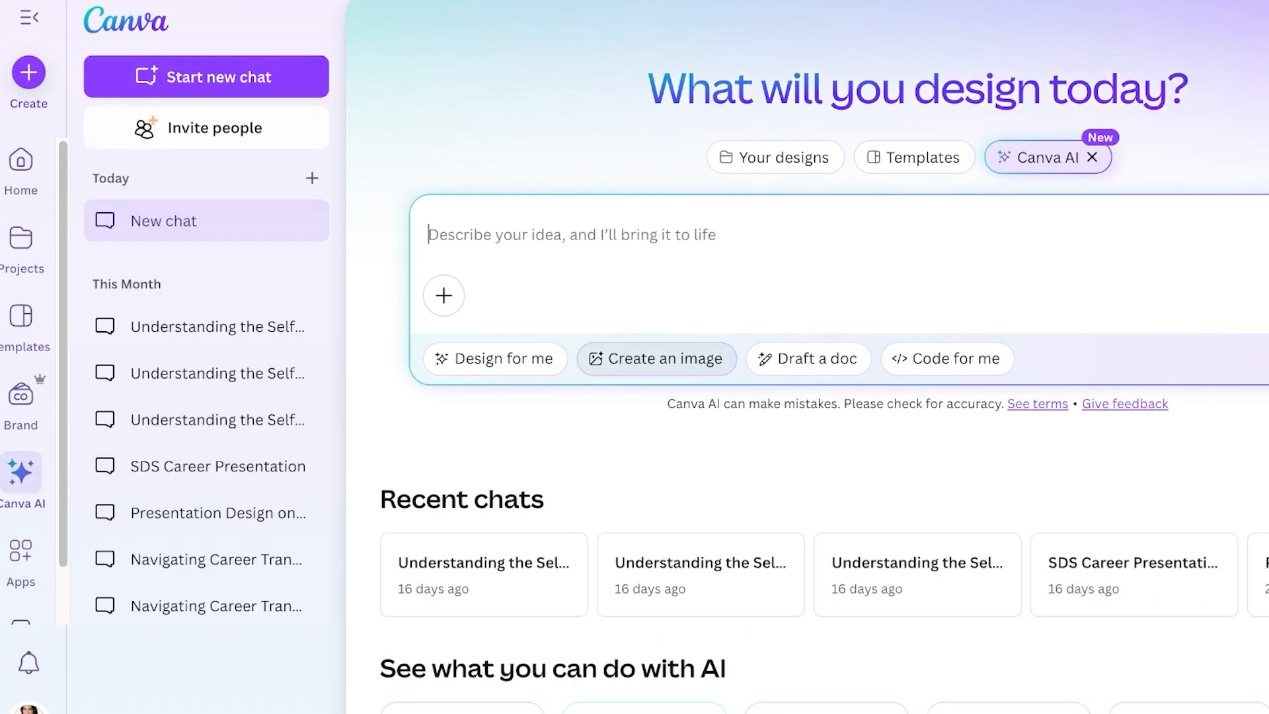
{"action": "left_click", "coordinate": [655, 358]}
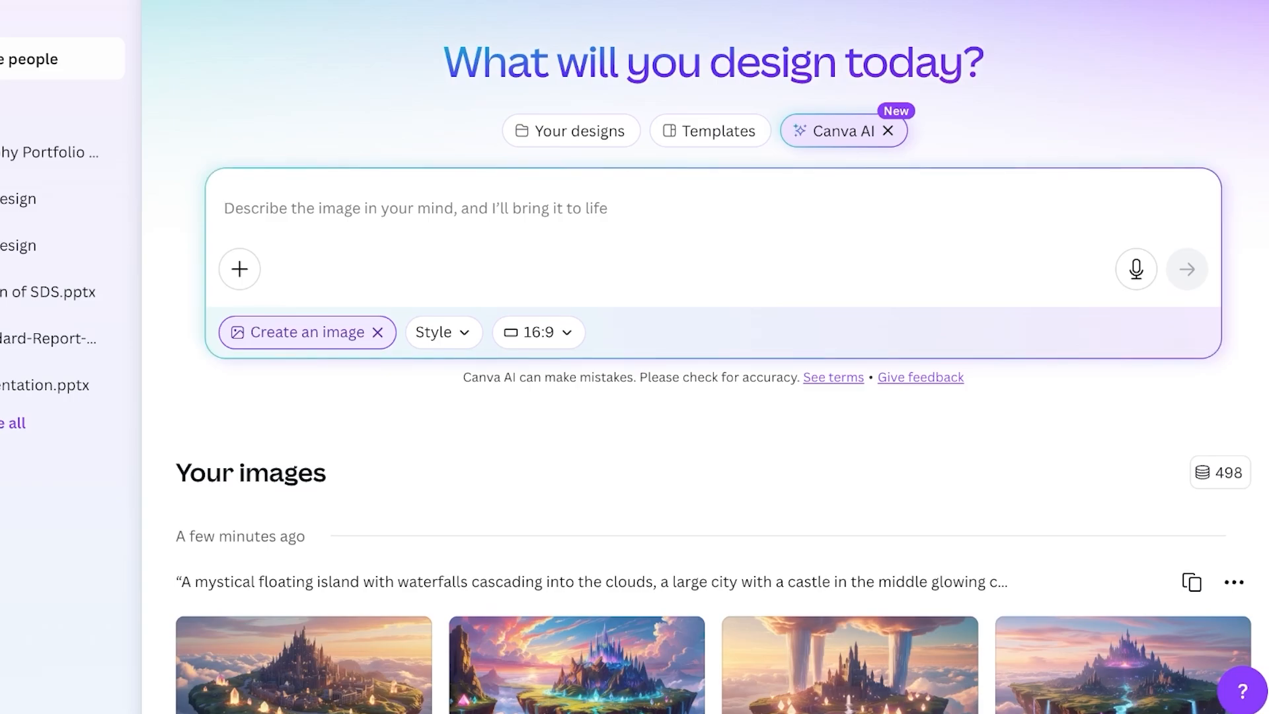
{"action": "type", "text": "A rustic flat lay of a wooden table with artisan sourdough bread, olive oil, herbs, and a linen napkin — overhead photo style with natural lighting."}
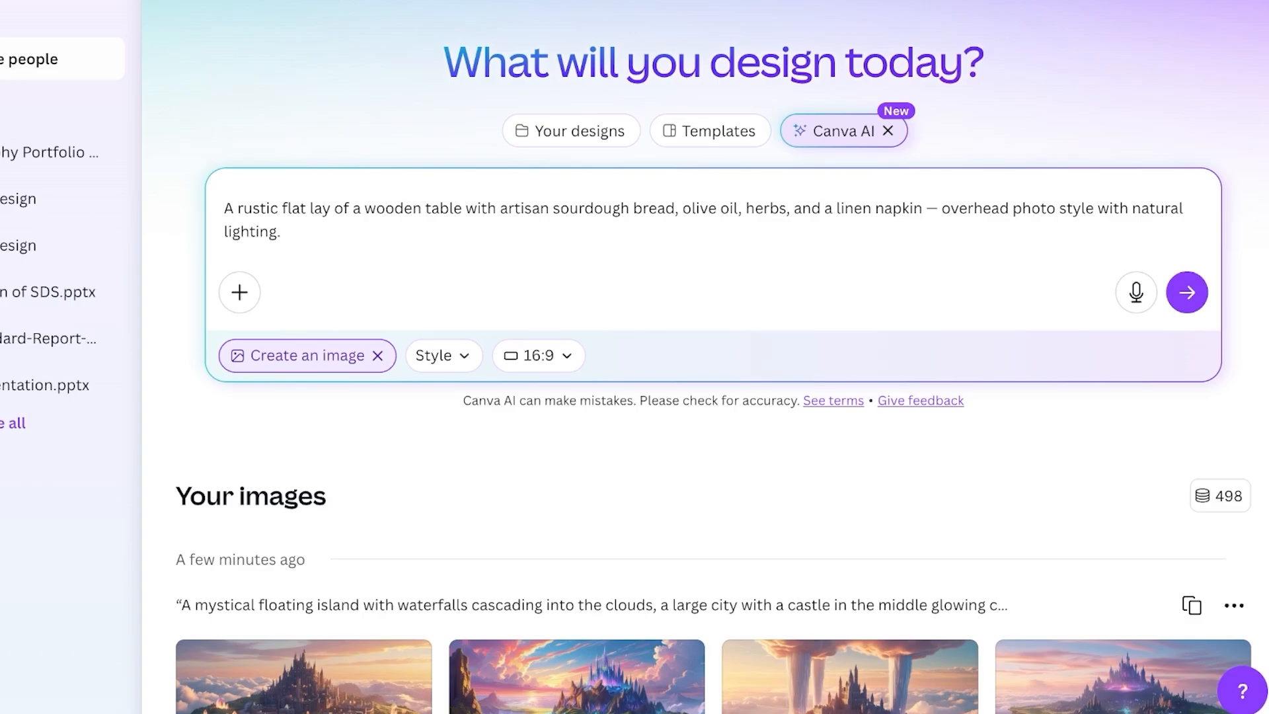
{"action": "left_click", "coordinate": [281, 232]}
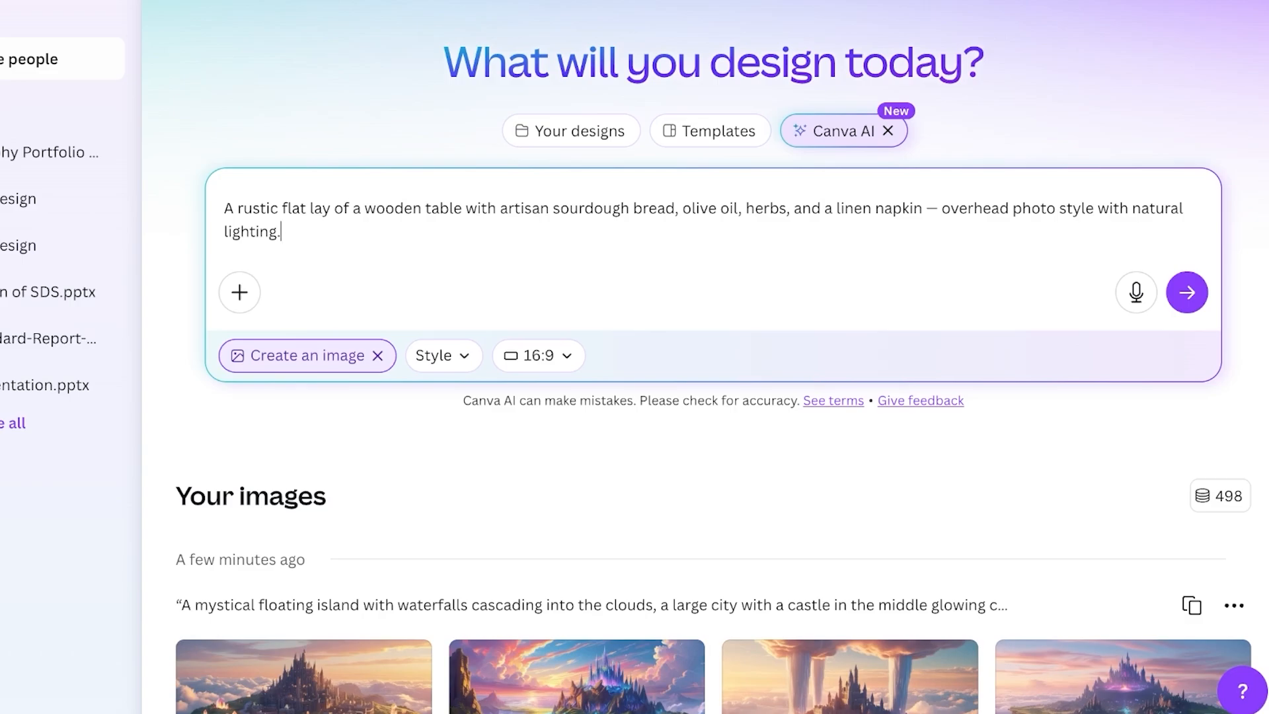
Apply the Creative image style and generate the sourdough flat-lay images
{"action": "left_click", "coordinate": [442, 355]}
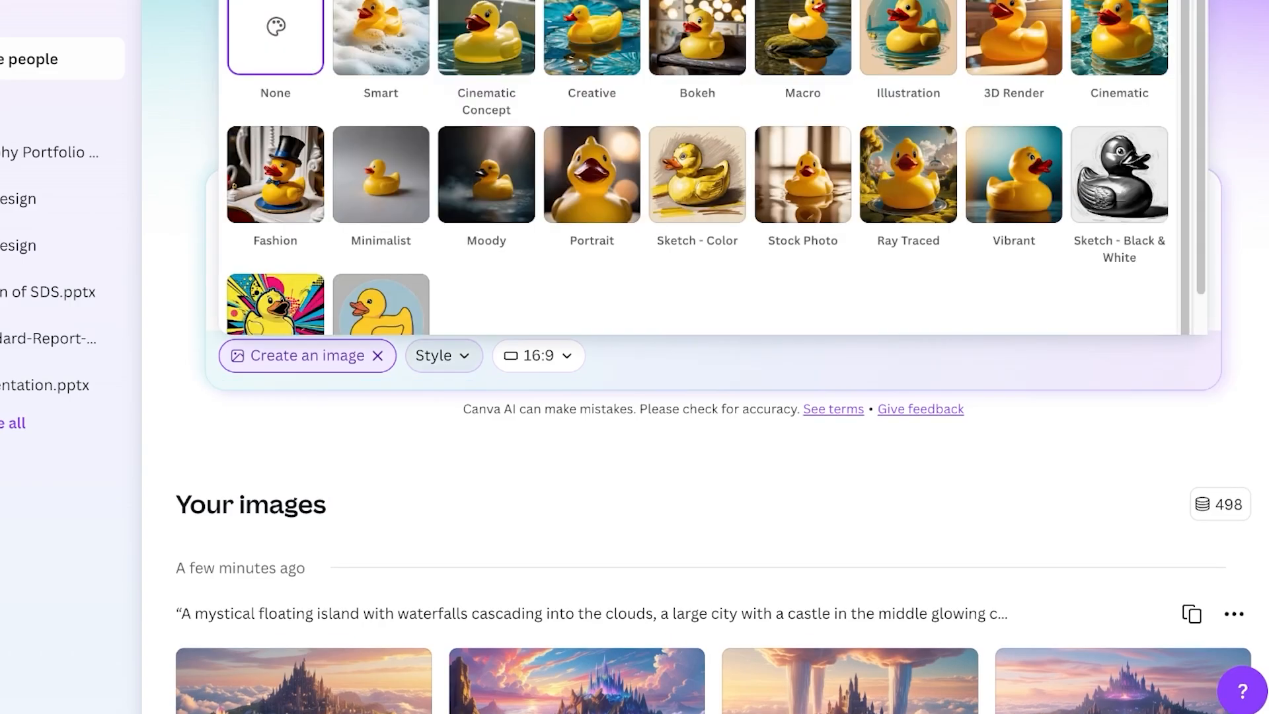
{"action": "left_click", "coordinate": [1012, 174]}
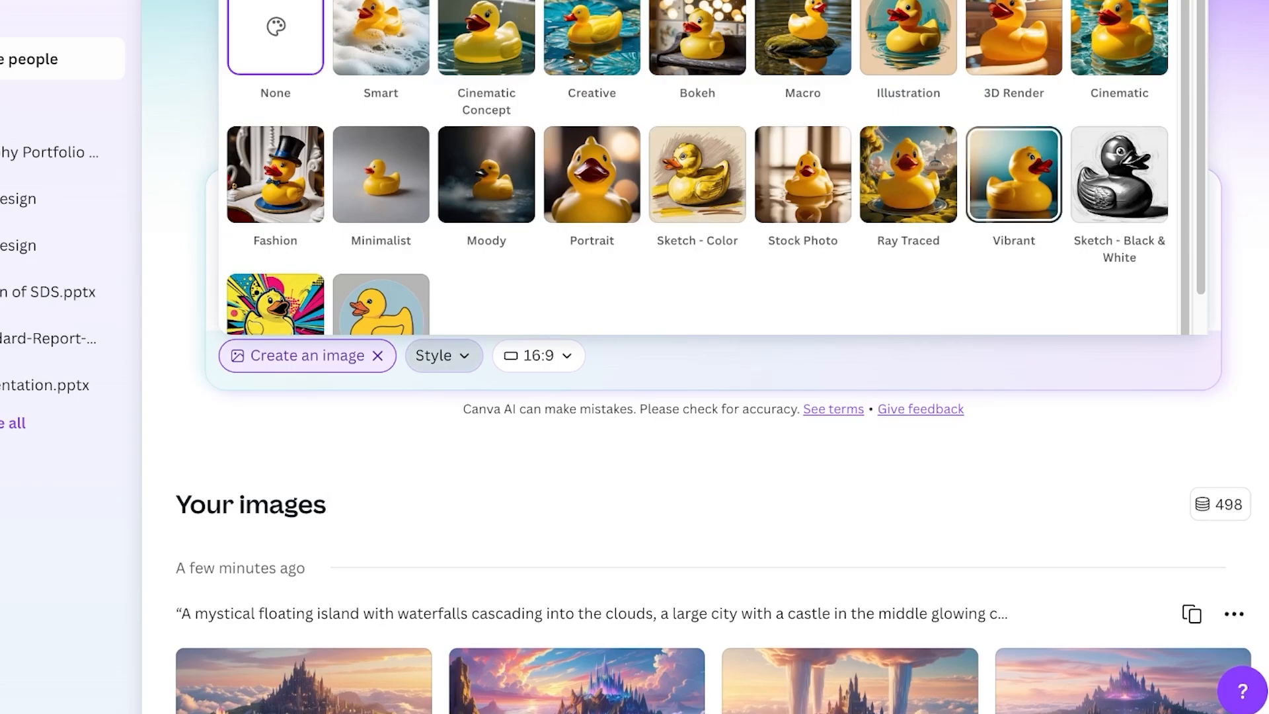
{"action": "left_click", "coordinate": [592, 37]}
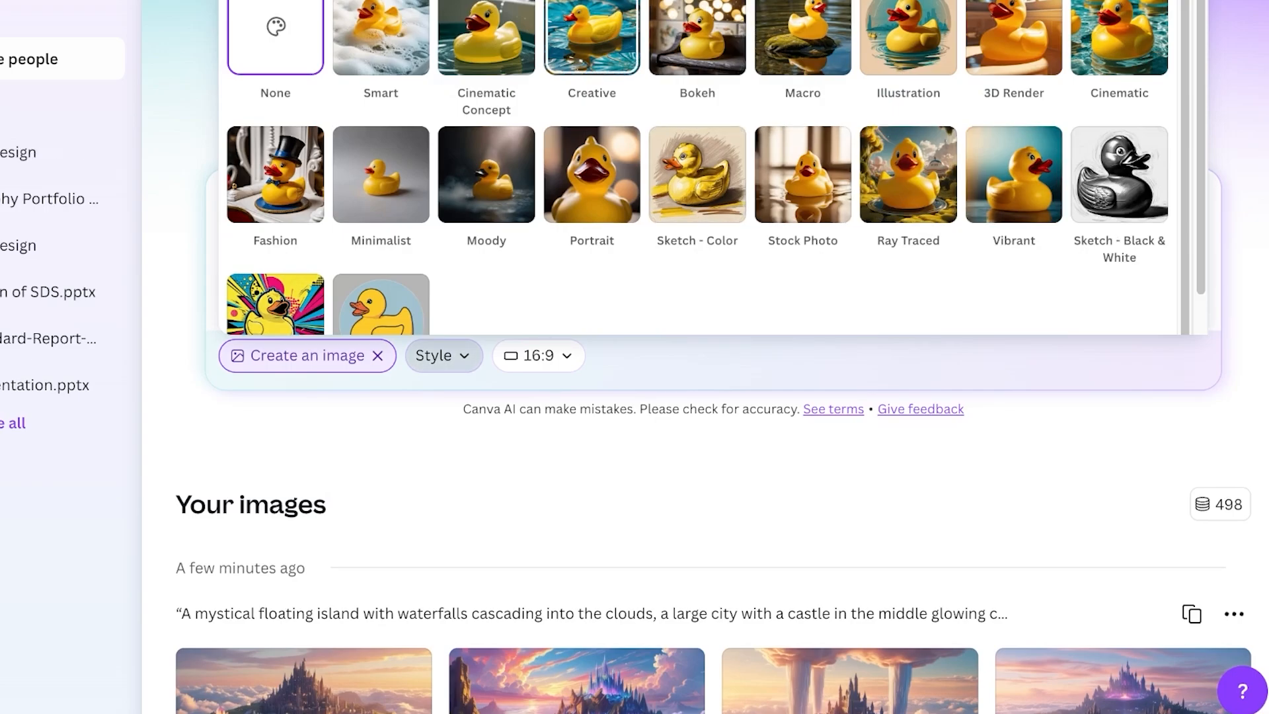
{"action": "left_click", "coordinate": [591, 37]}
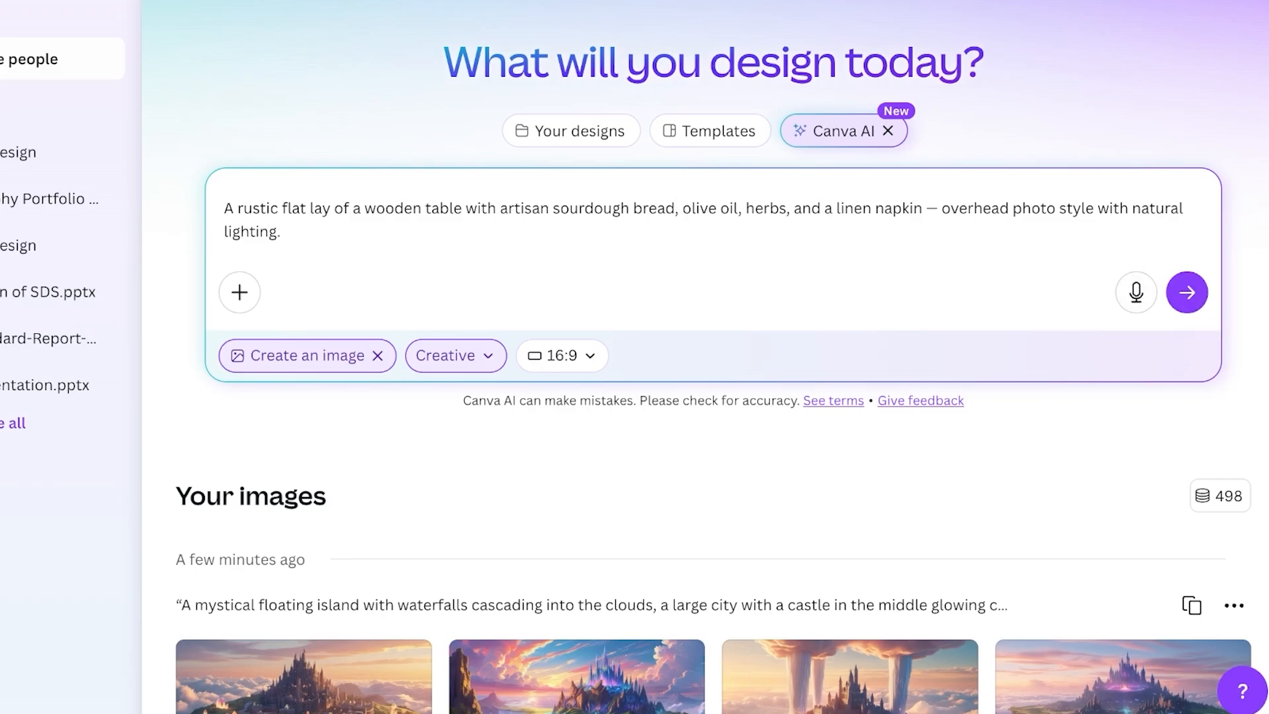
{"action": "left_click", "coordinate": [1187, 292]}
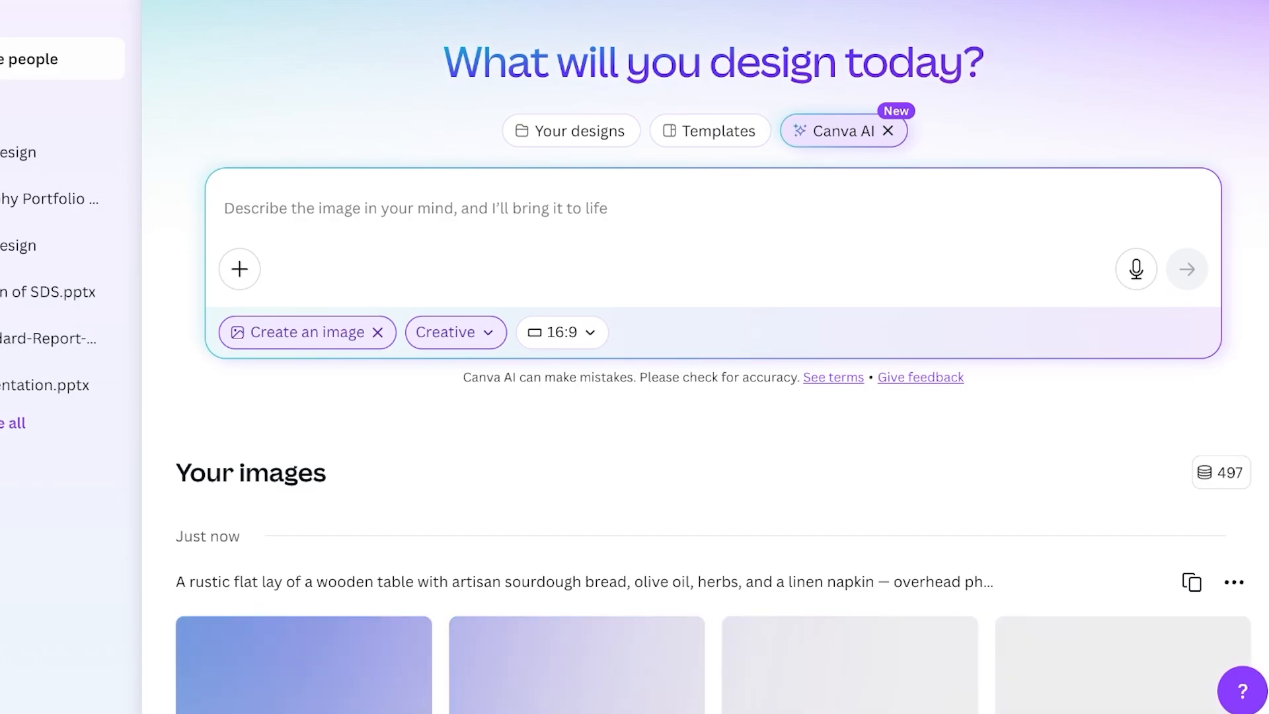
View the four Creative-style sourdough flat-lay results under Your images
{"action": "scroll", "scroll_direction": "down", "scroll_amount": 3}
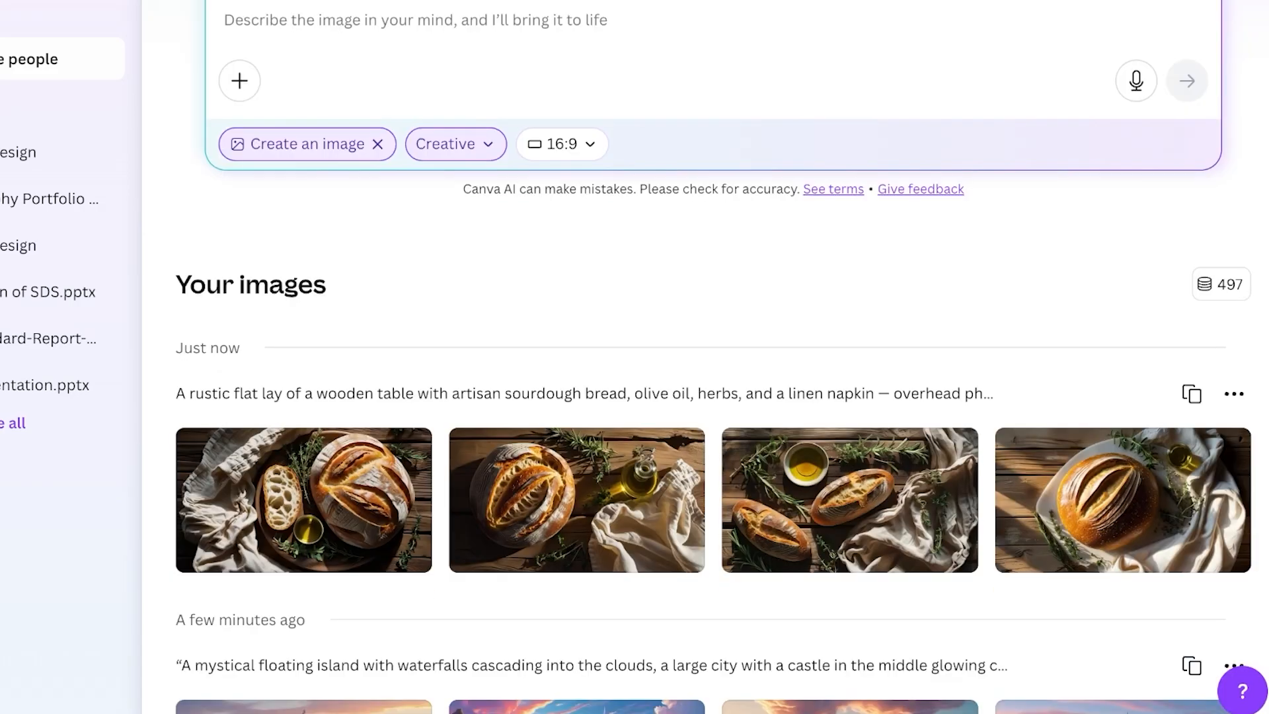
{"action": "left_click", "coordinate": [304, 498]}
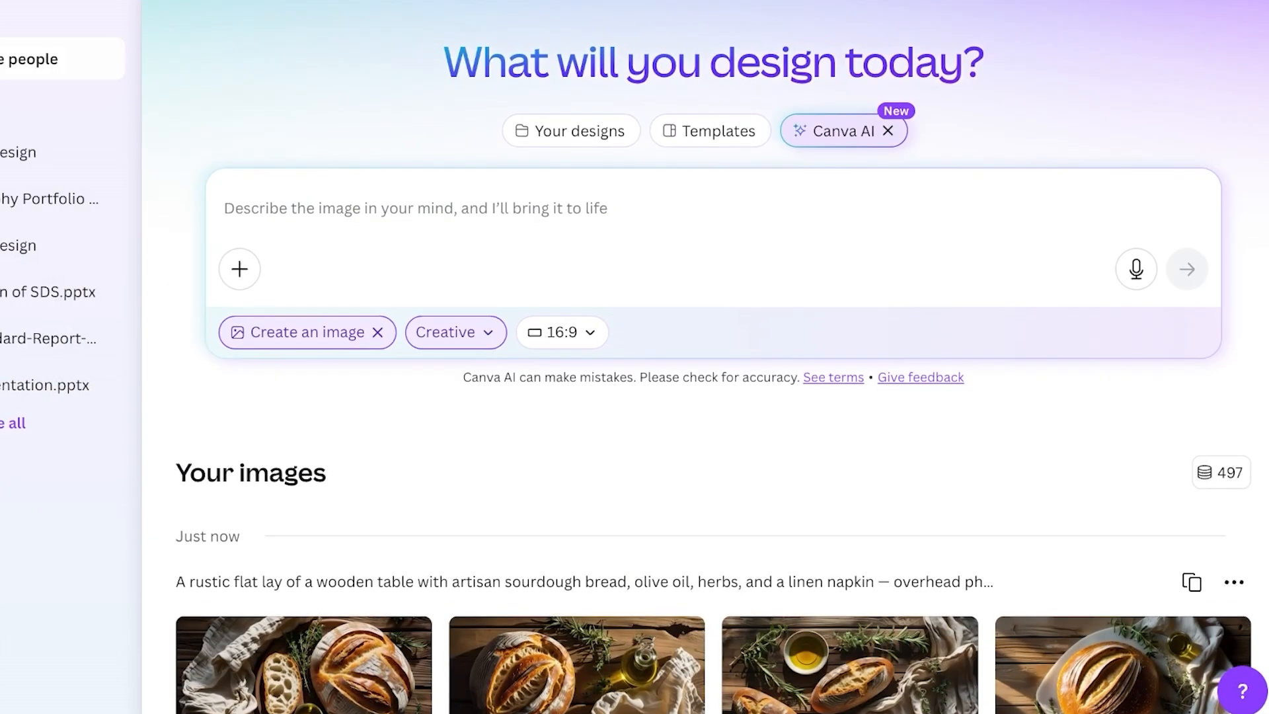
{"action": "scroll", "scroll_direction": "down", "scroll_amount": 3}
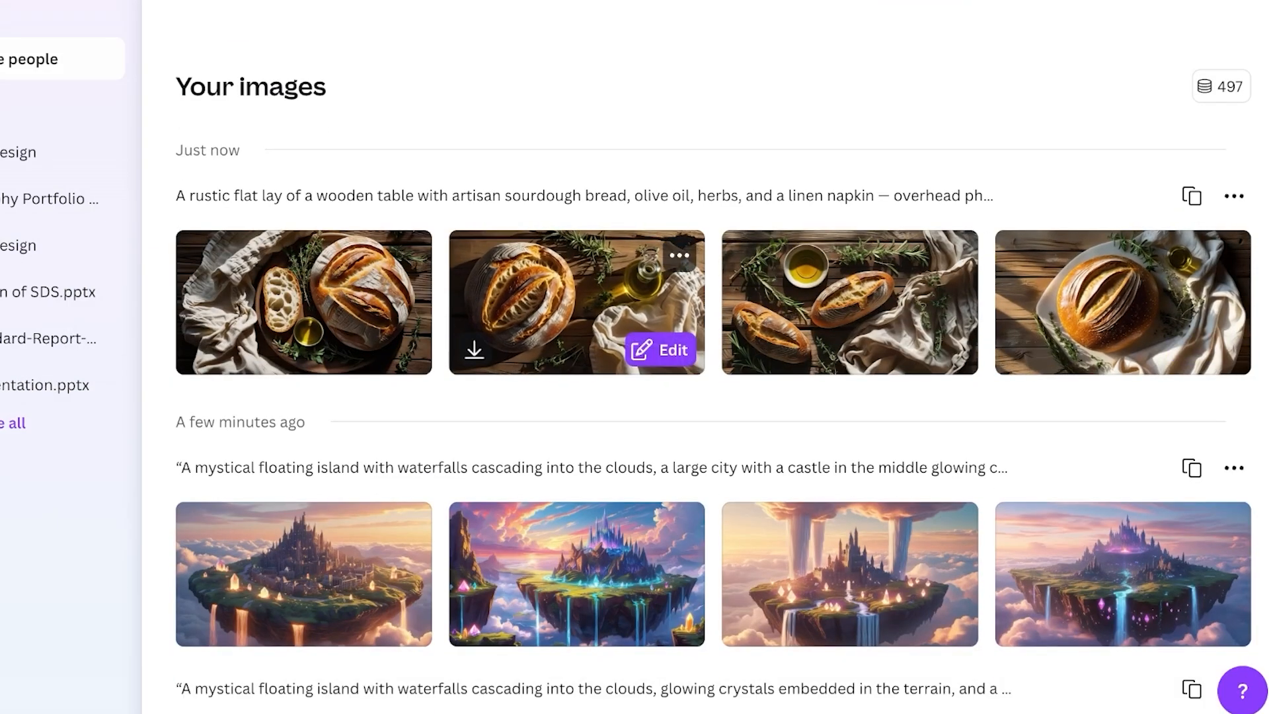
{"action": "left_click", "coordinate": [678, 255]}
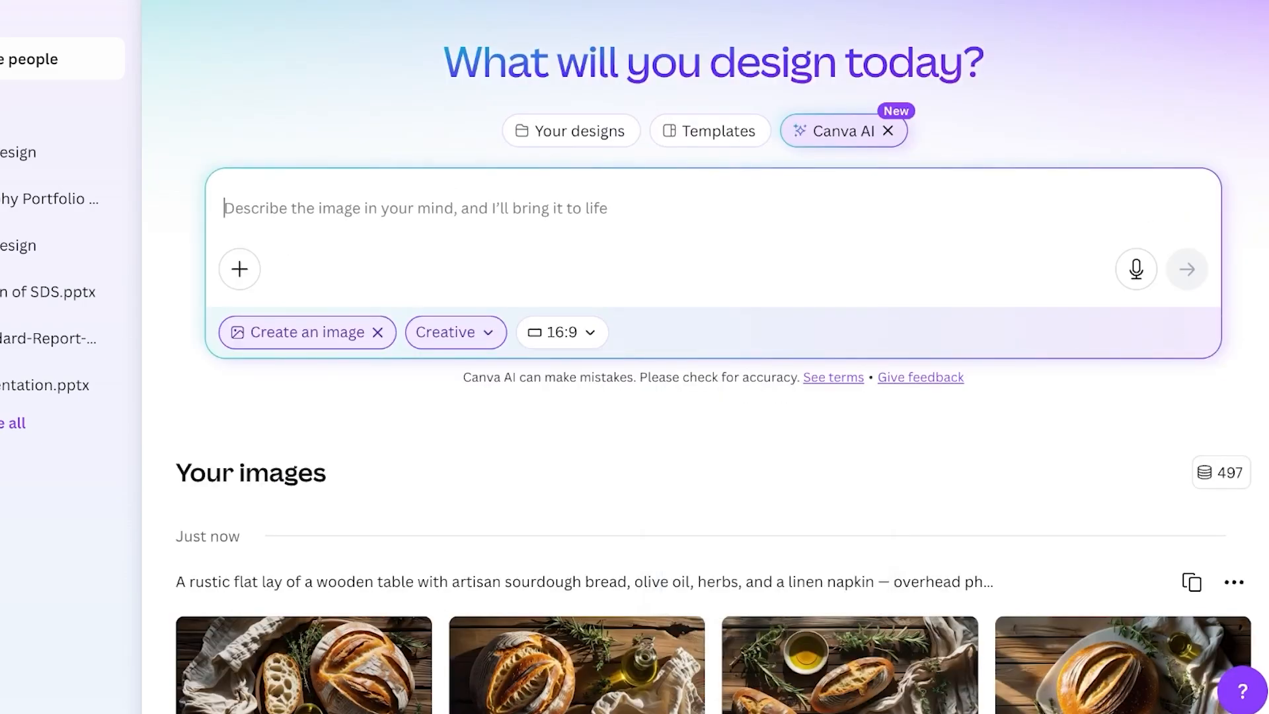
Attach a recent sourdough flat-lay image as reference for the next prompt
{"action": "left_click", "coordinate": [239, 268]}
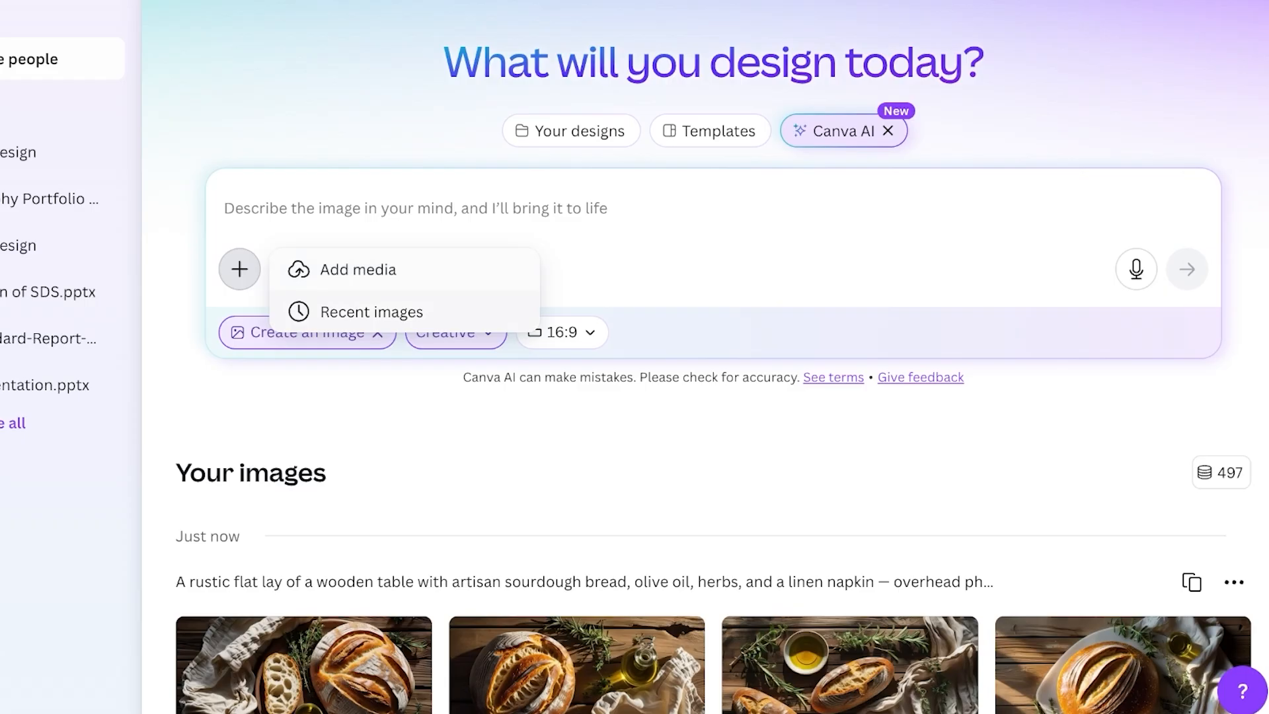
{"action": "left_click", "coordinate": [370, 312]}
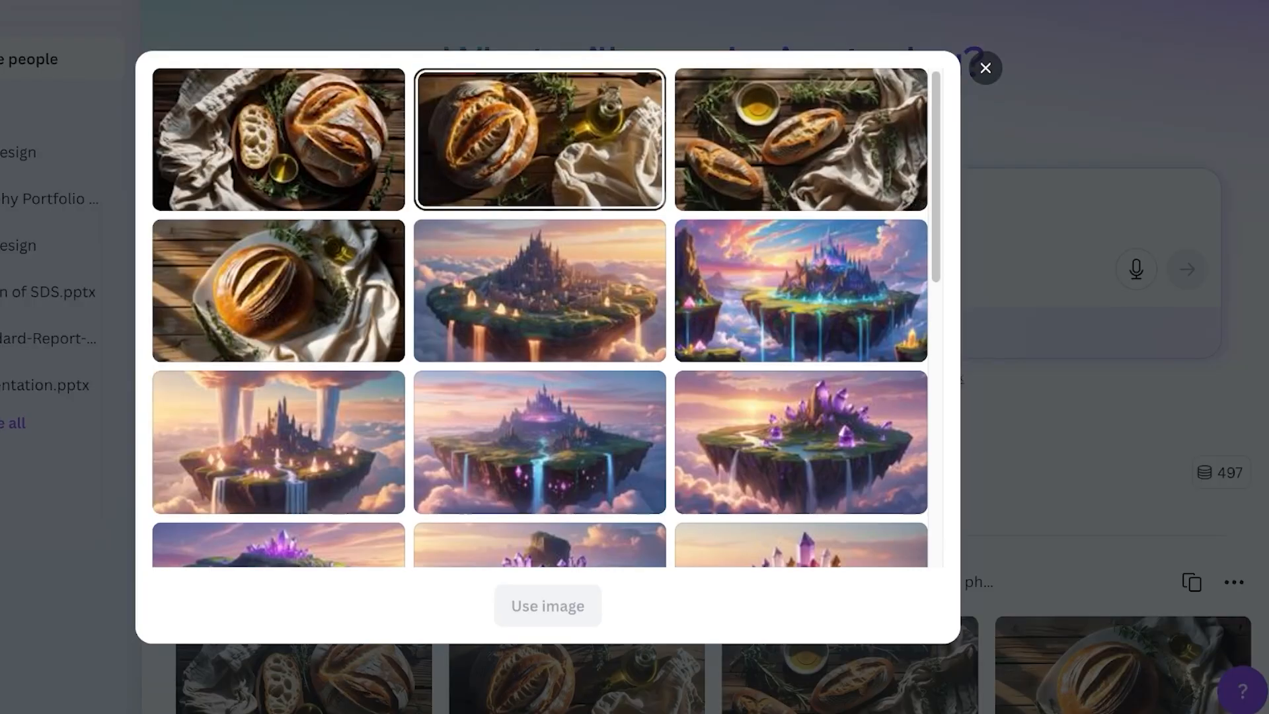
{"action": "left_click", "coordinate": [547, 605]}
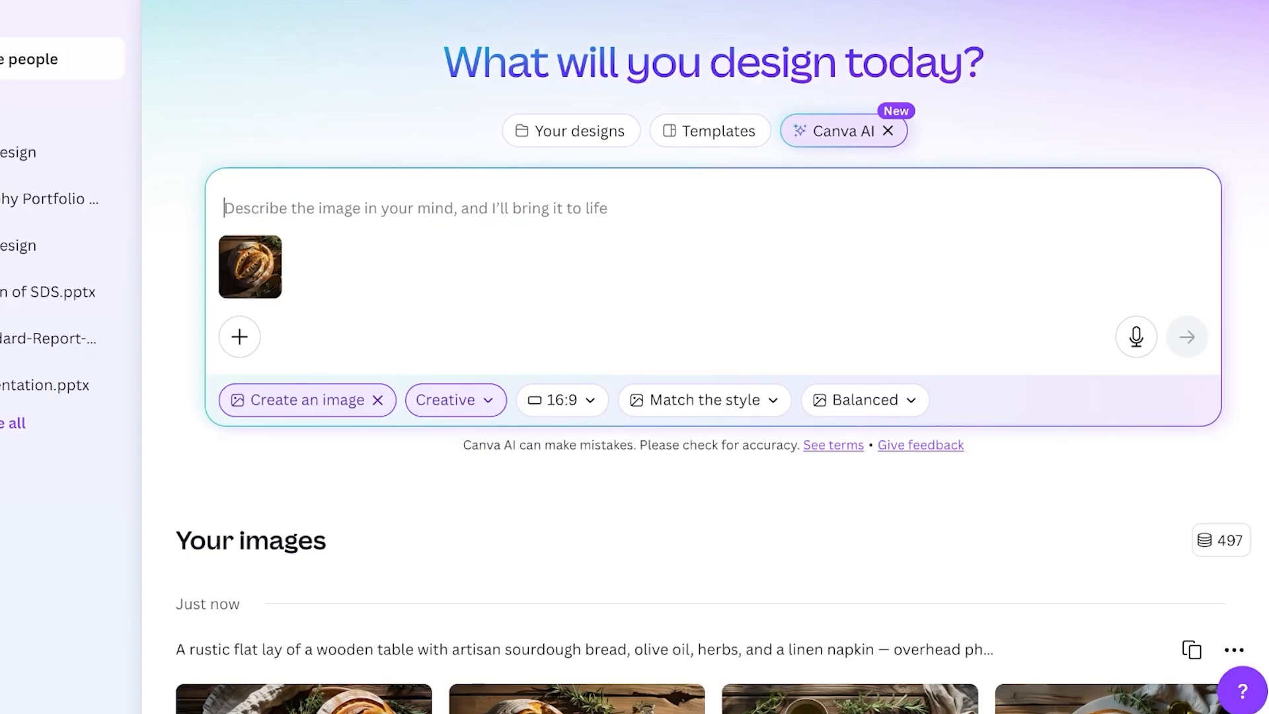
Generate from 'show 2 people... beautiful woman and a handsome man wearing casual clothes' eating it
{"action": "type", "text": "show 2 people eating this. a beau"}
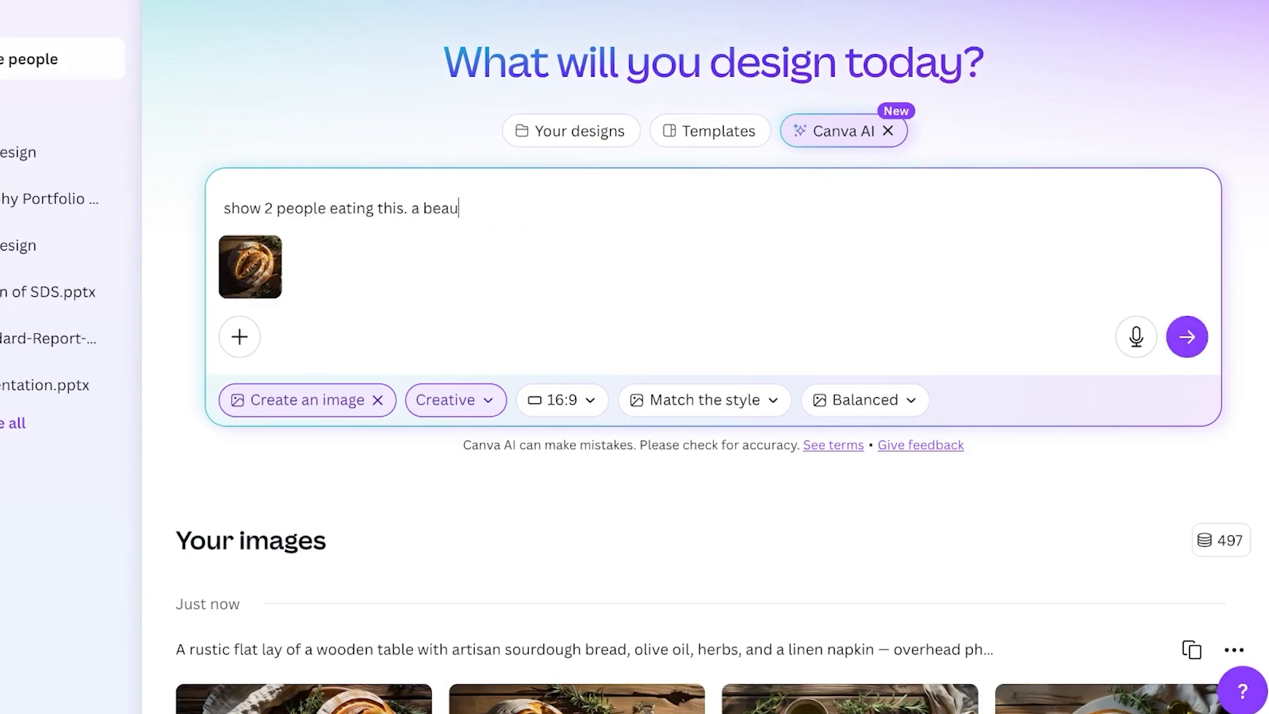
{"action": "type", "text": "tiful woman and"}
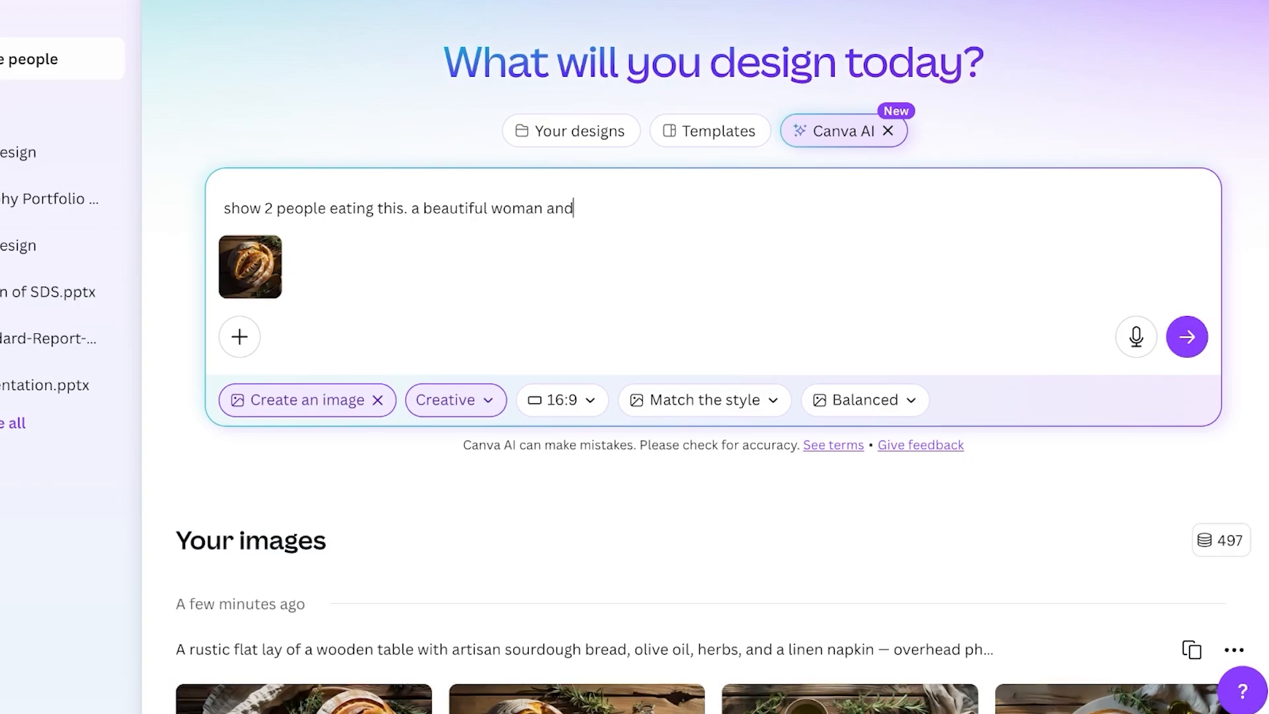
{"action": "type", "text": "a handsome man"}
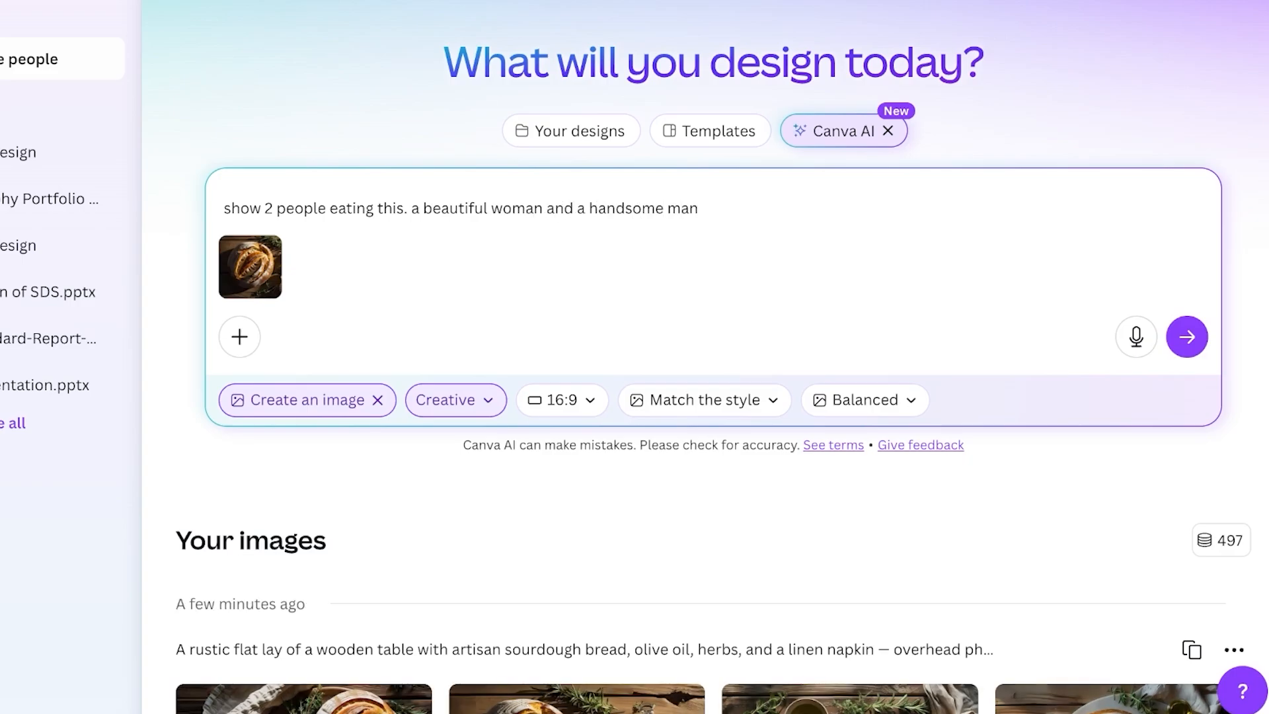
{"action": "type", "text": "wearing casual clot"}
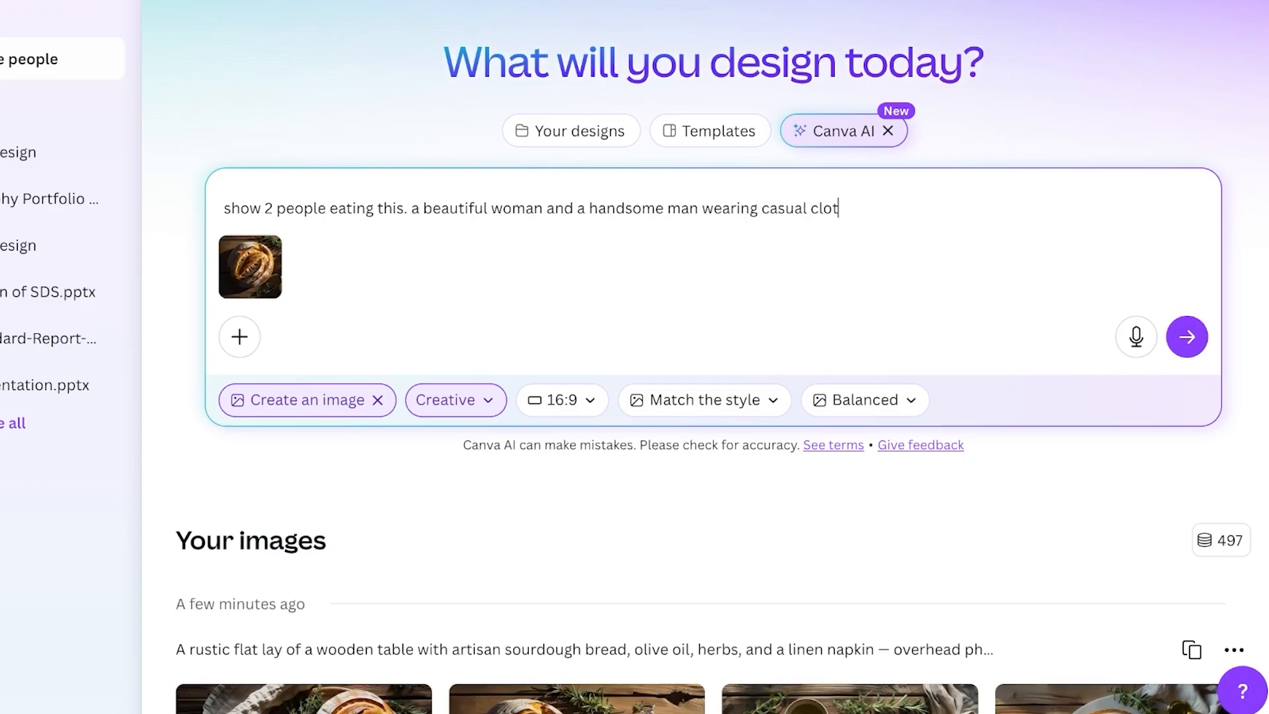
{"action": "left_click", "coordinate": [1187, 337]}
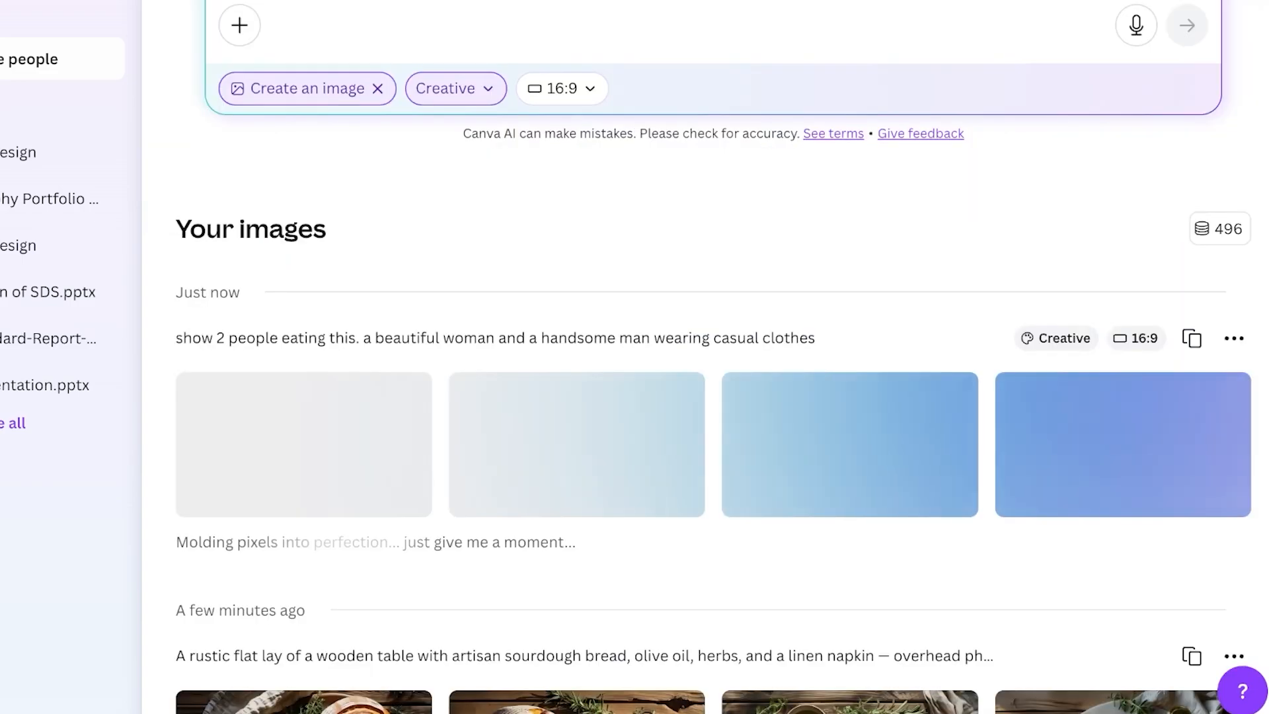
Scroll to the couple-eating results and preview the third image's prompt details
{"action": "scroll", "scroll_direction": "down", "scroll_amount": 3}
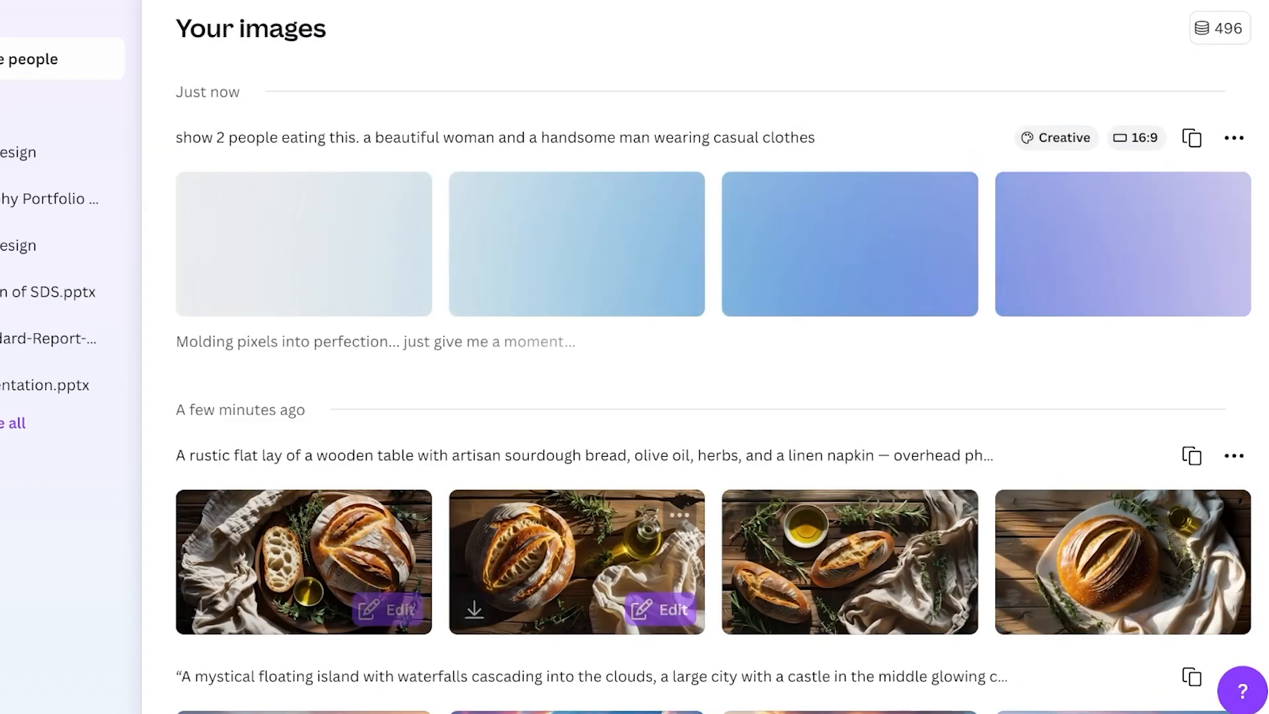
{"action": "scroll", "scroll_direction": "down", "scroll_amount": 3}
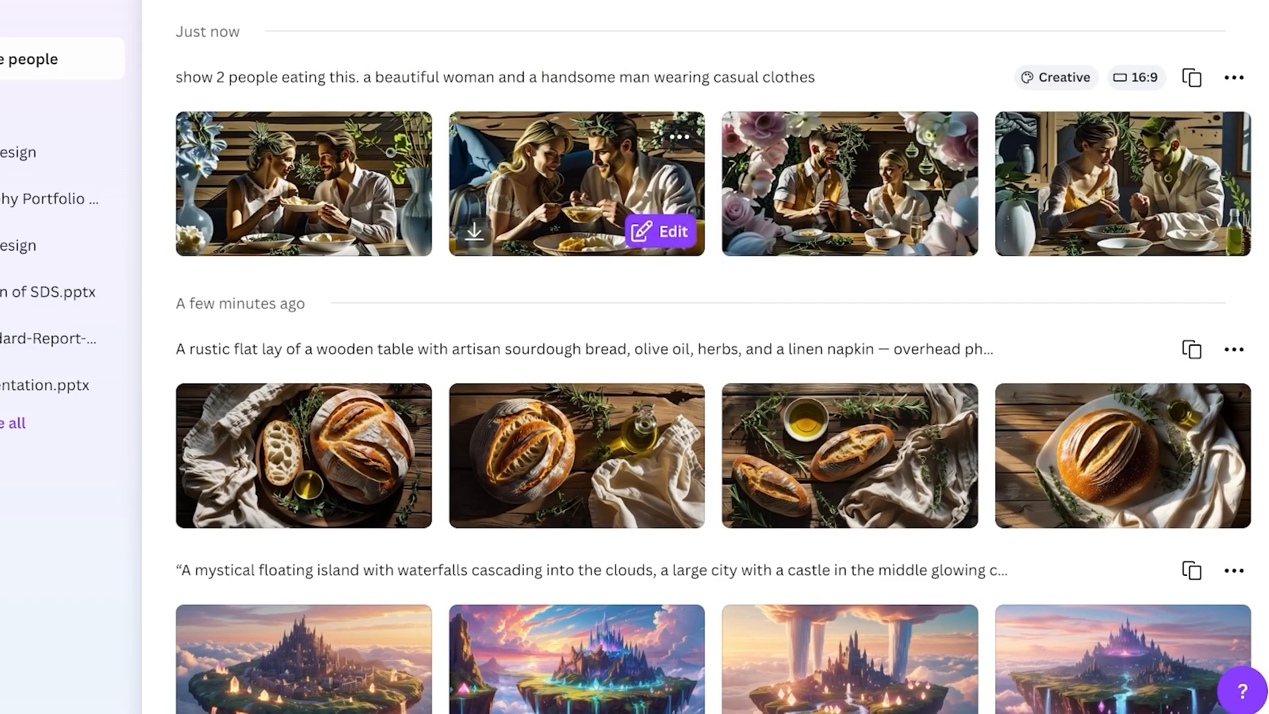
{"action": "left_click", "coordinate": [576, 182]}
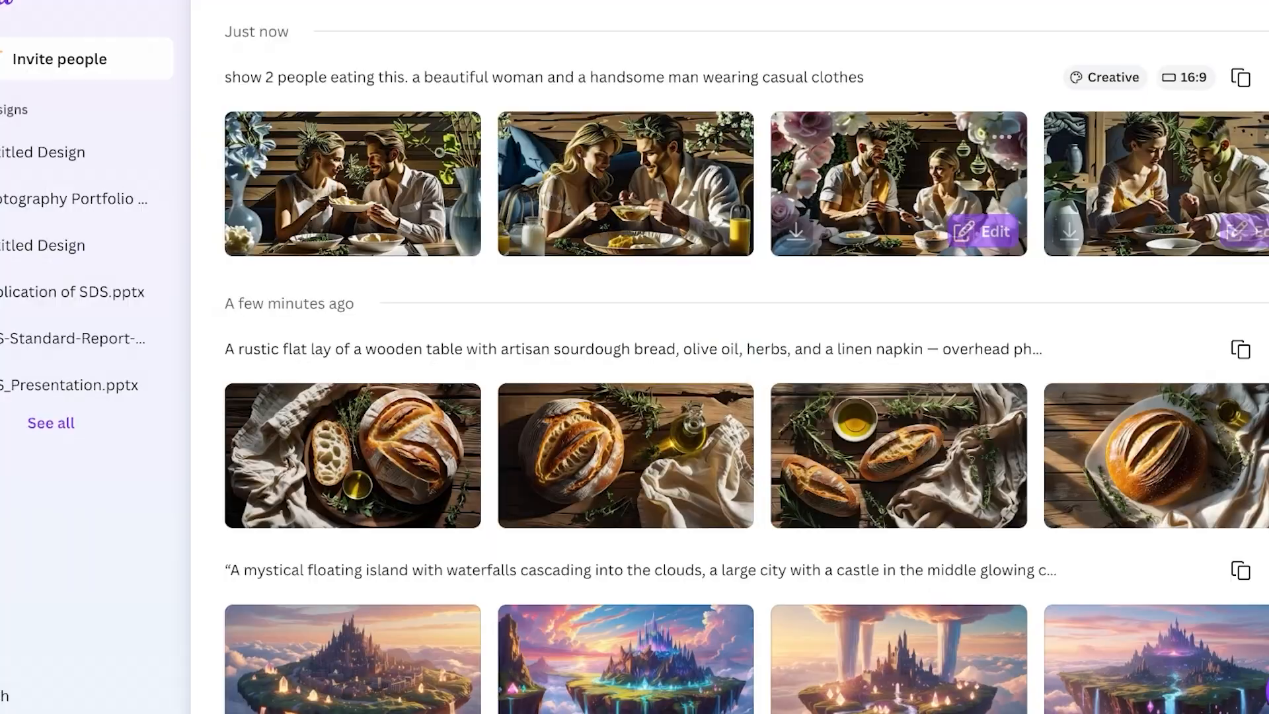
{"action": "left_click", "coordinate": [896, 182]}
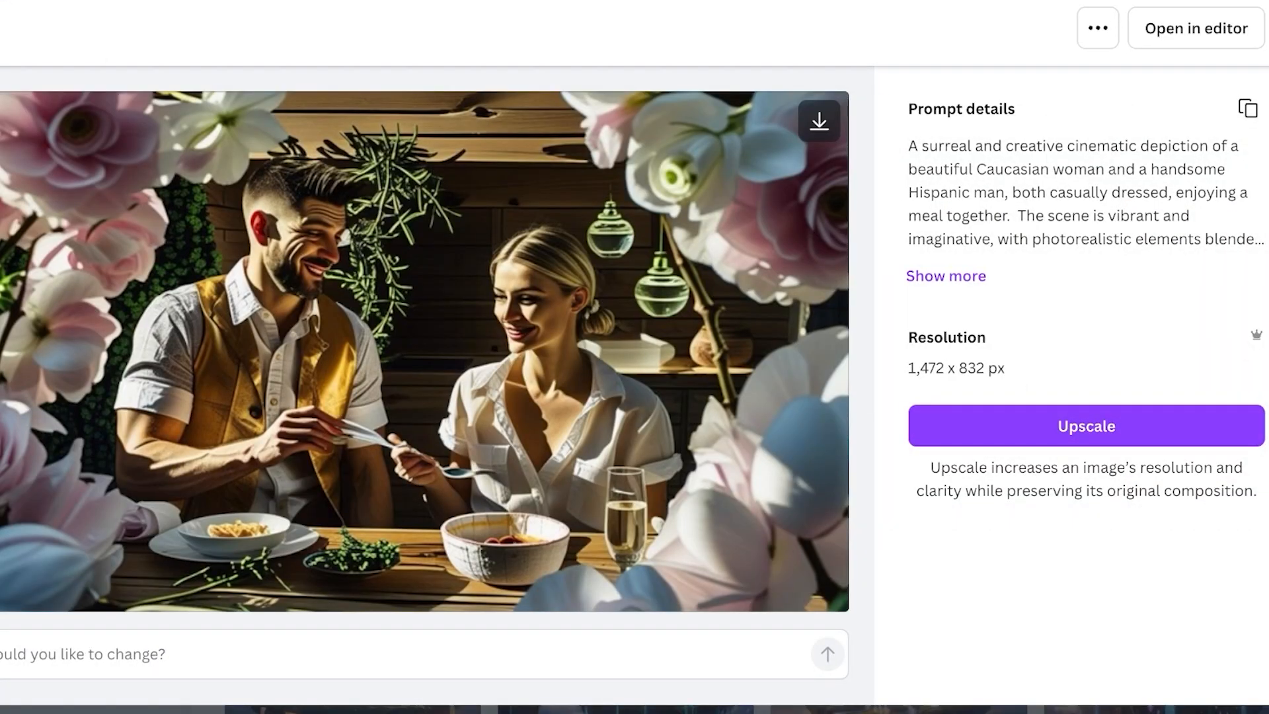
{"action": "left_click", "coordinate": [945, 275]}
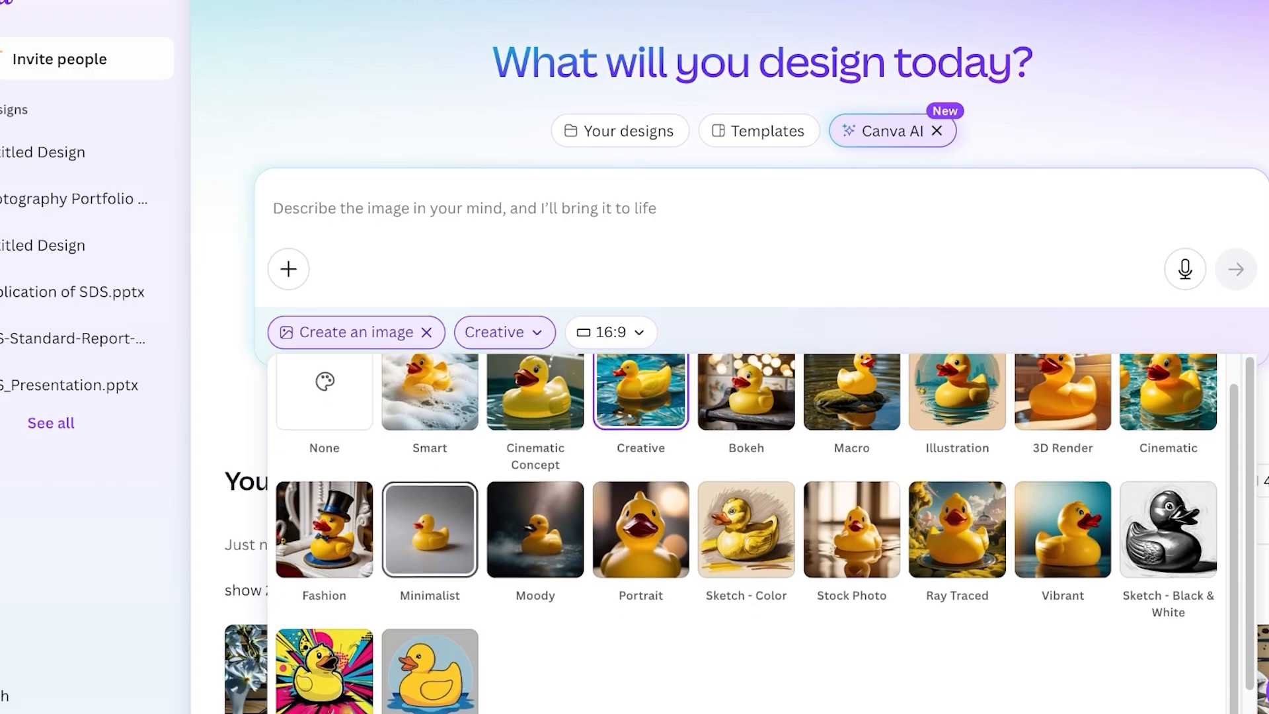
Generate four rustic sourdough flat-lay images from the pasted prompt with Style set to None
{"action": "scroll", "scroll_direction": "down", "scroll_amount": 3}
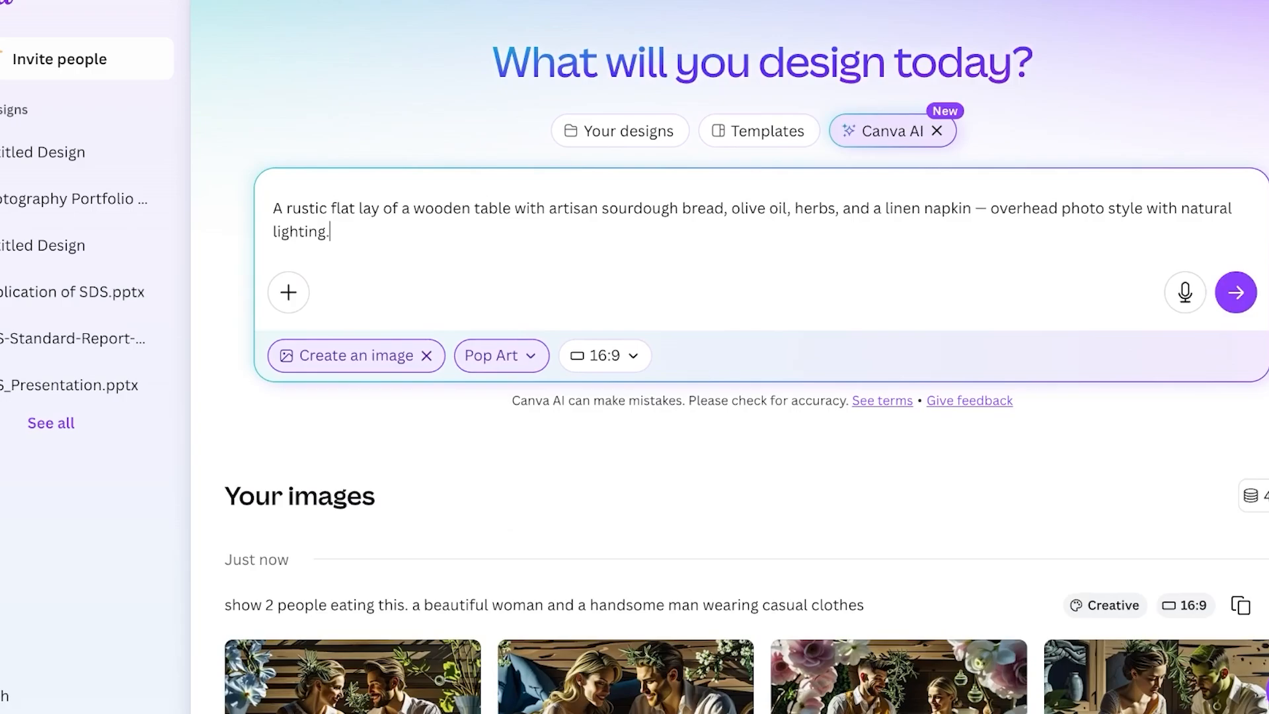
{"action": "scroll", "scroll_direction": "down", "scroll_amount": 3}
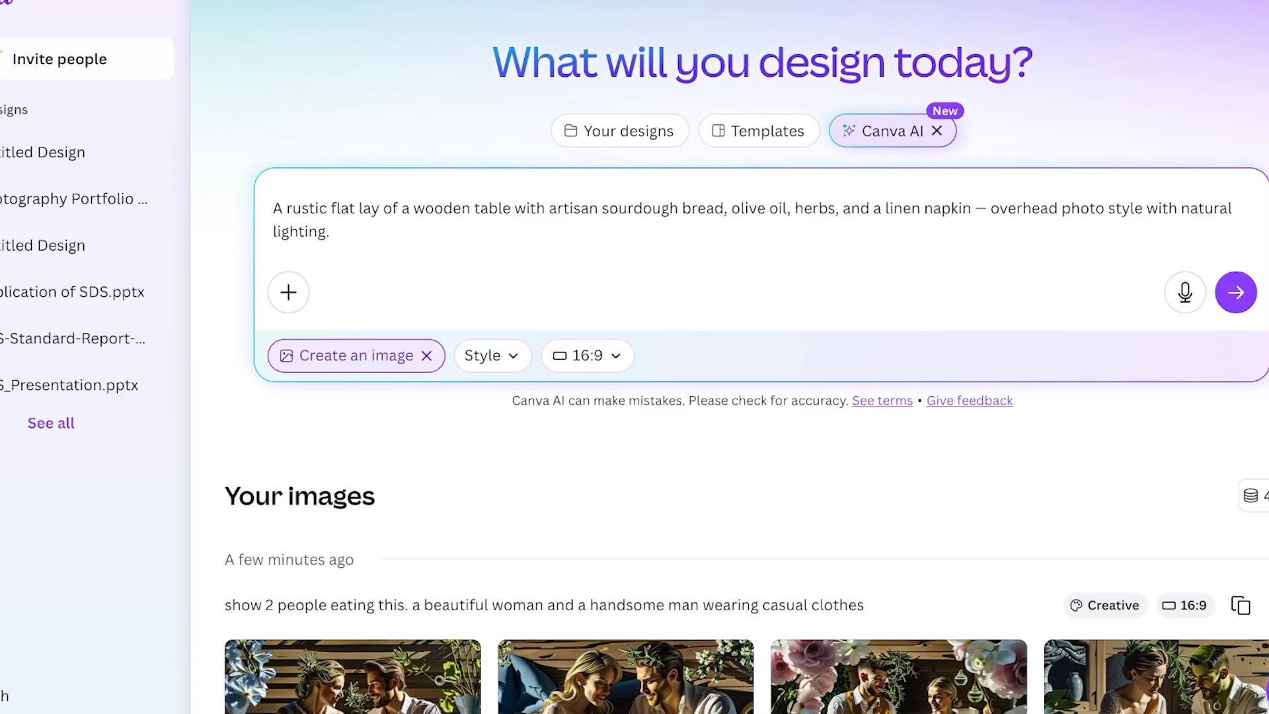
{"action": "left_click", "coordinate": [1234, 291]}
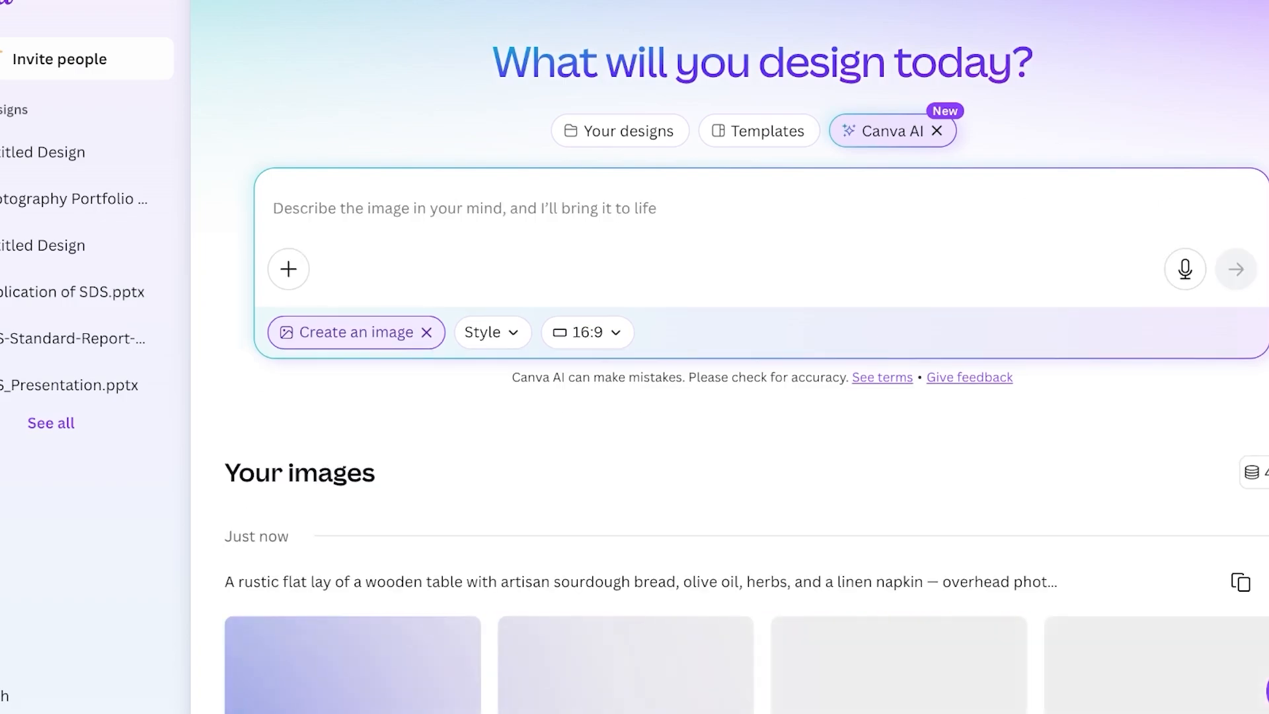
{"action": "scroll", "scroll_direction": "down", "scroll_amount": 3}
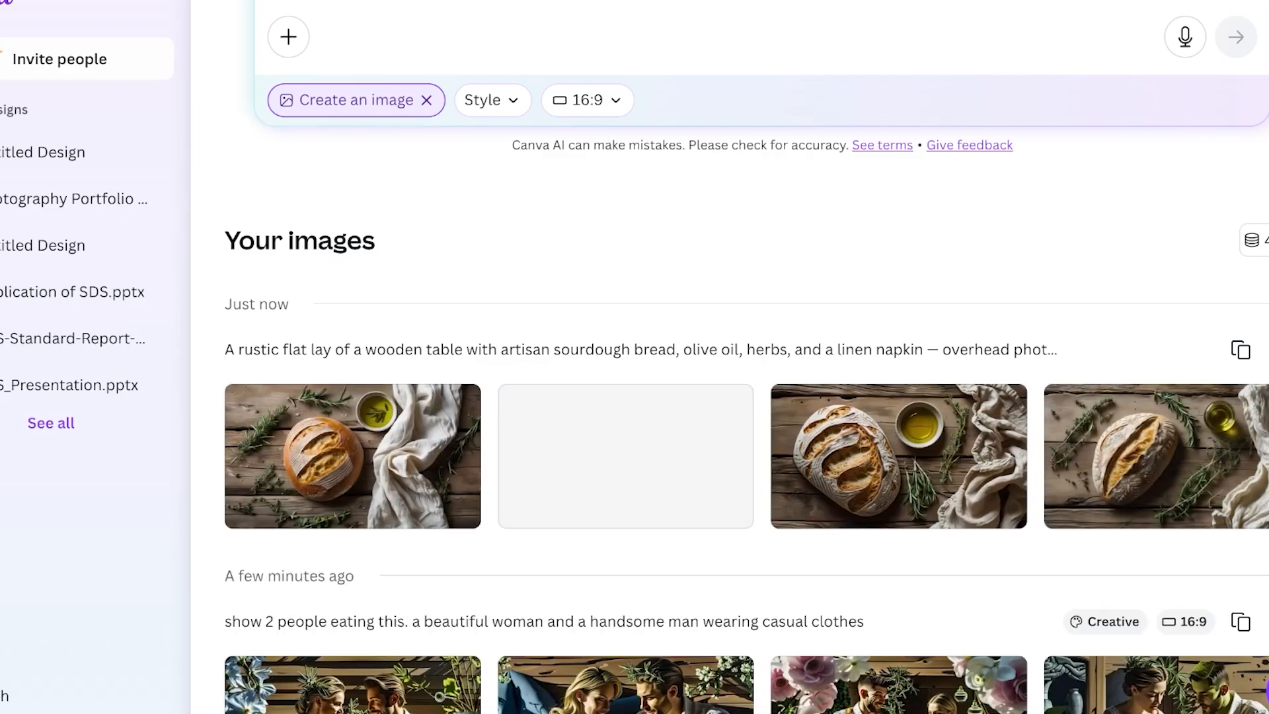
{"action": "scroll", "scroll_direction": "down", "scroll_amount": 3}
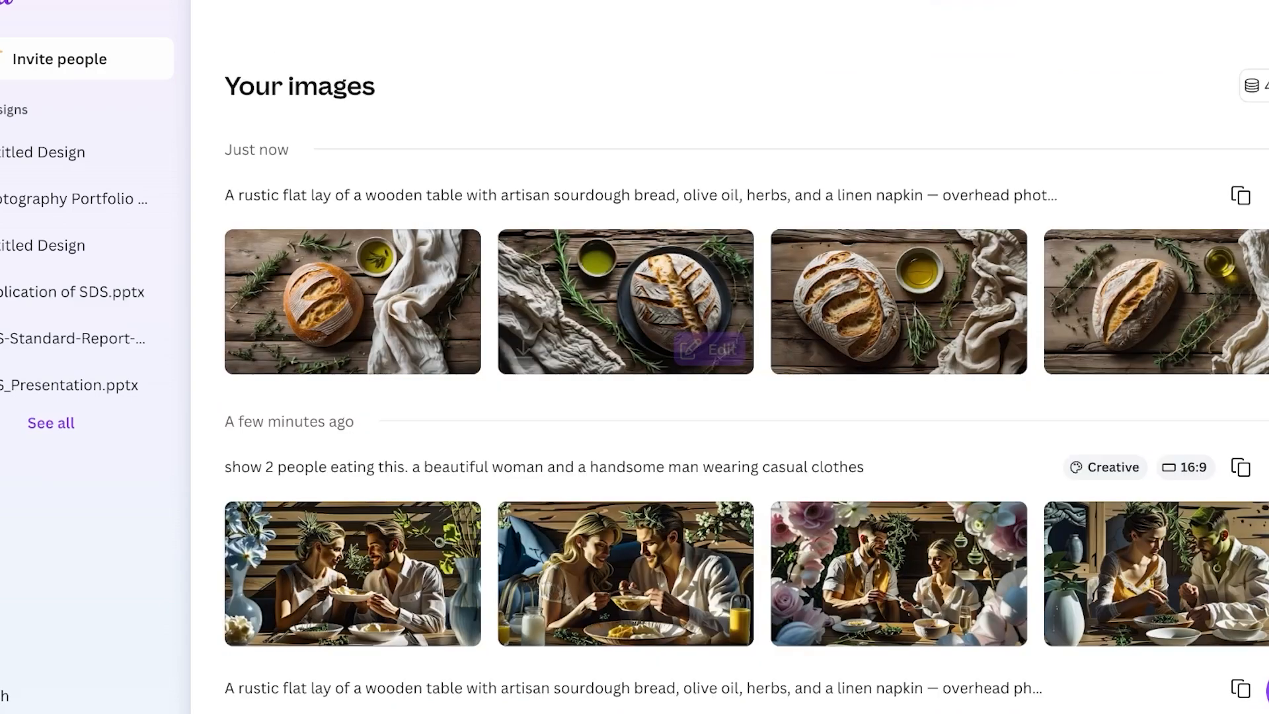
Load the new flat-lay prompt back into the prompt box for reuse
{"action": "left_click", "coordinate": [352, 301]}
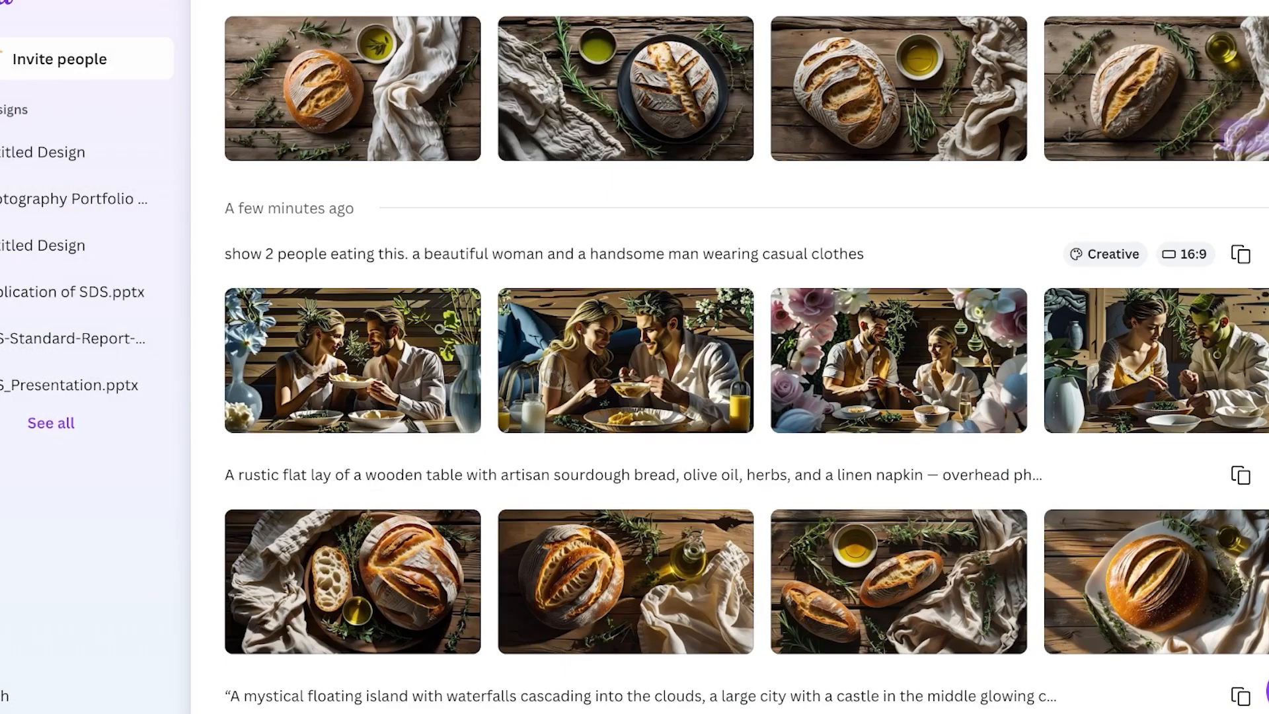
{"action": "scroll", "scroll_direction": "up", "scroll_amount": 3}
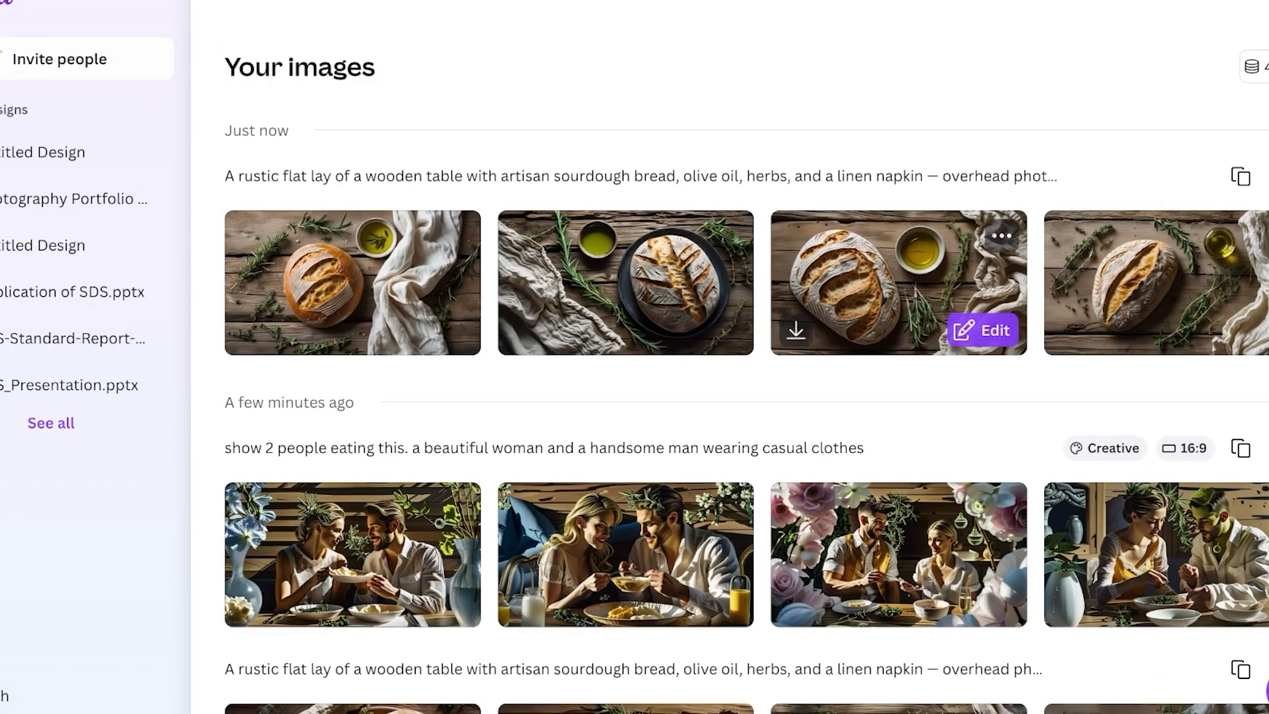
{"action": "left_click", "coordinate": [624, 282]}
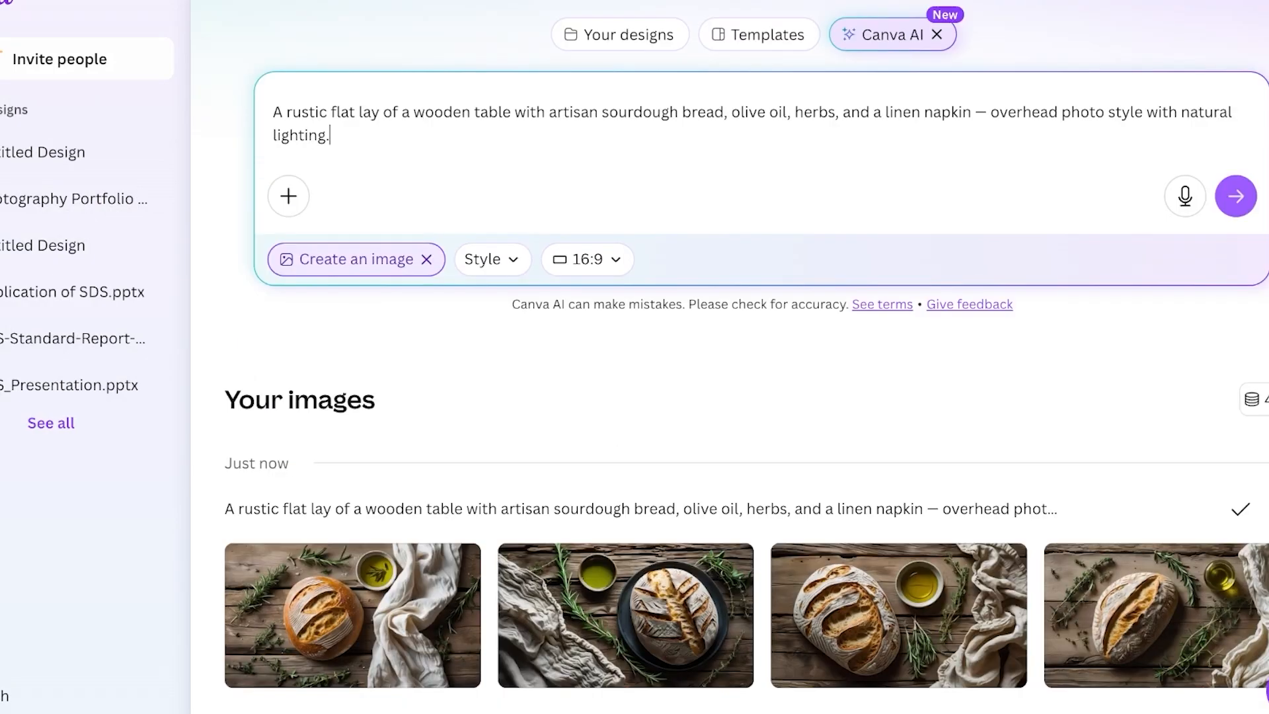
Generate four sourdough flat-lay images in the Sketch - Color style from the shortened prompt
{"action": "left_click", "coordinate": [484, 259]}
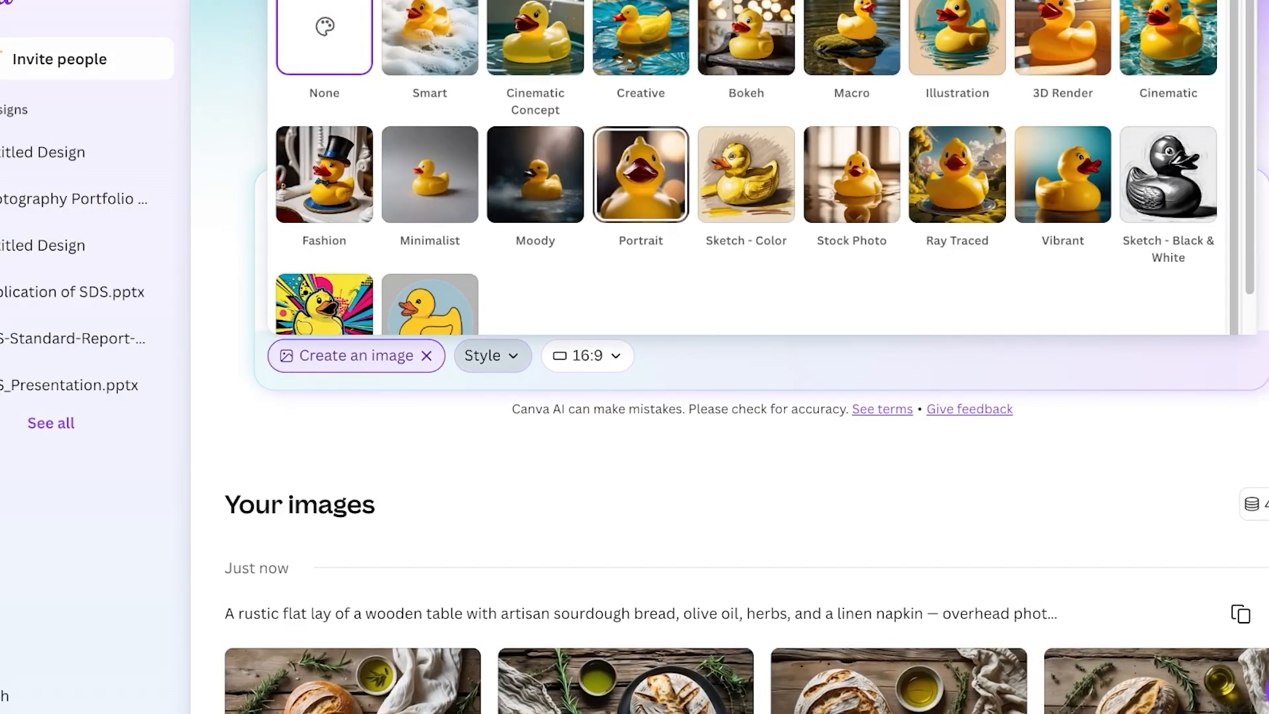
{"action": "left_click", "coordinate": [744, 174]}
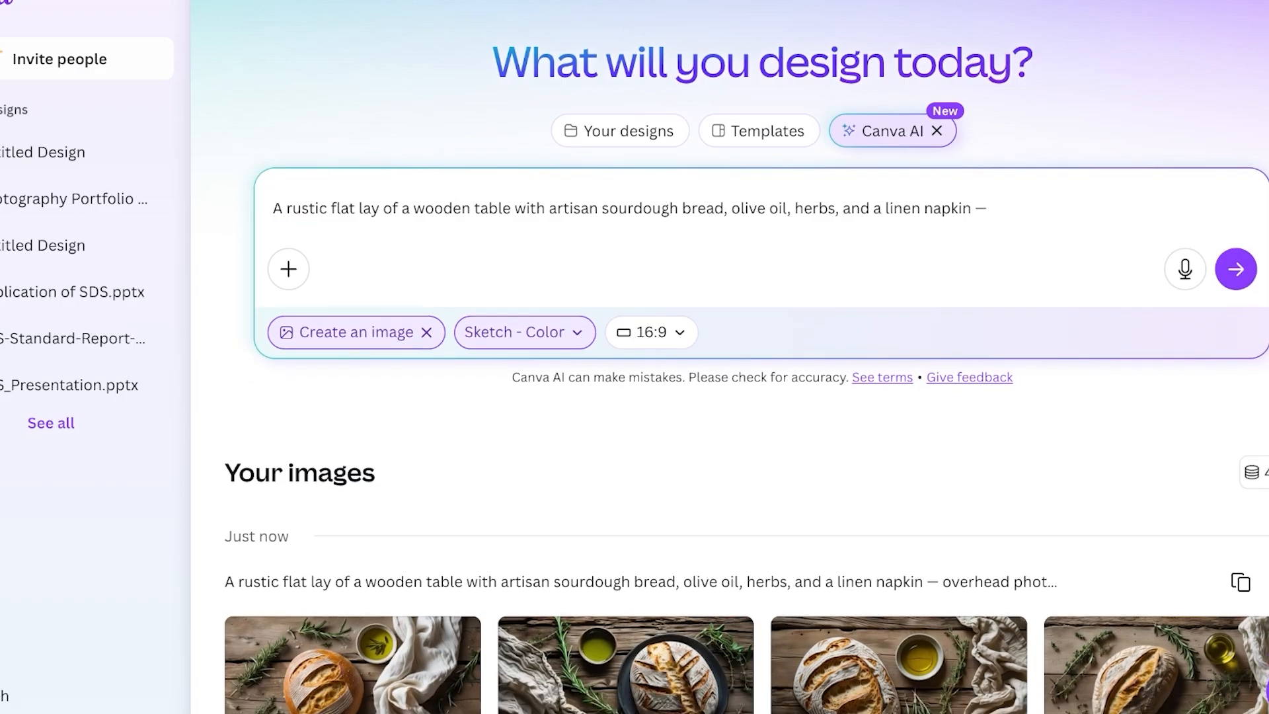
{"action": "scroll", "scroll_direction": "down", "scroll_amount": 3}
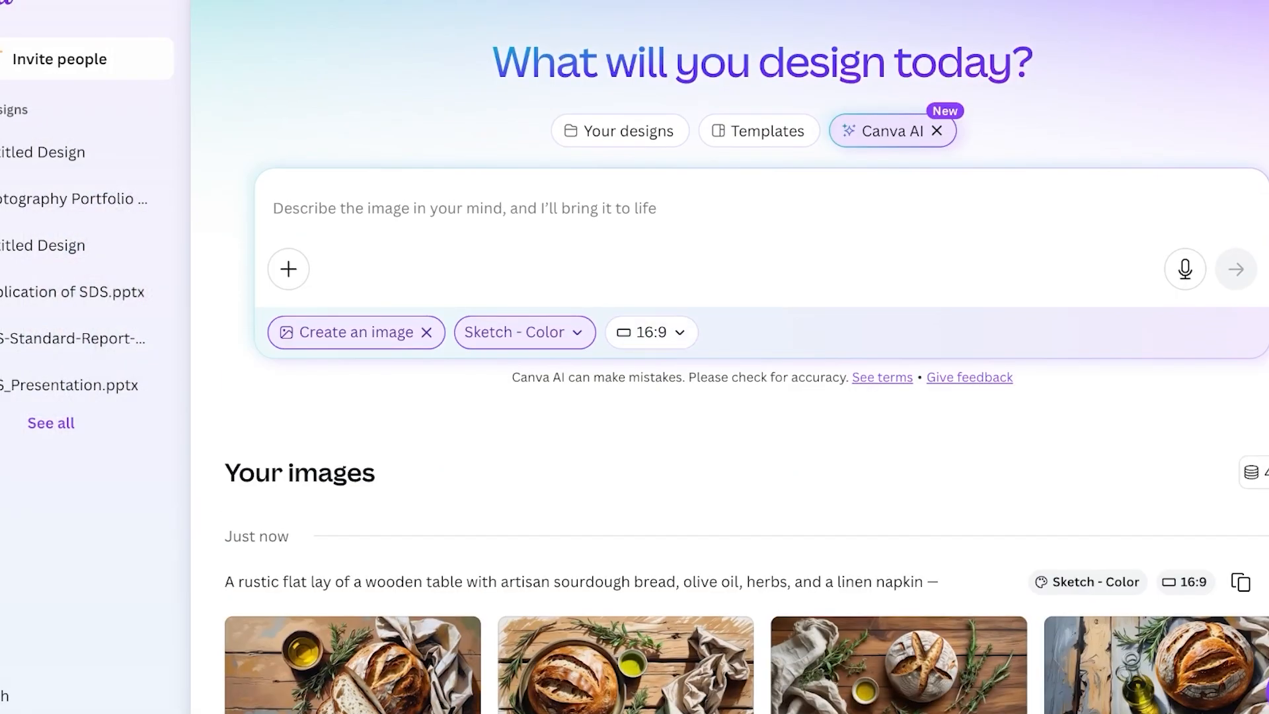
Reset Style to None and return to the Canva AI start page with recent chats
{"action": "left_click", "coordinate": [523, 332]}
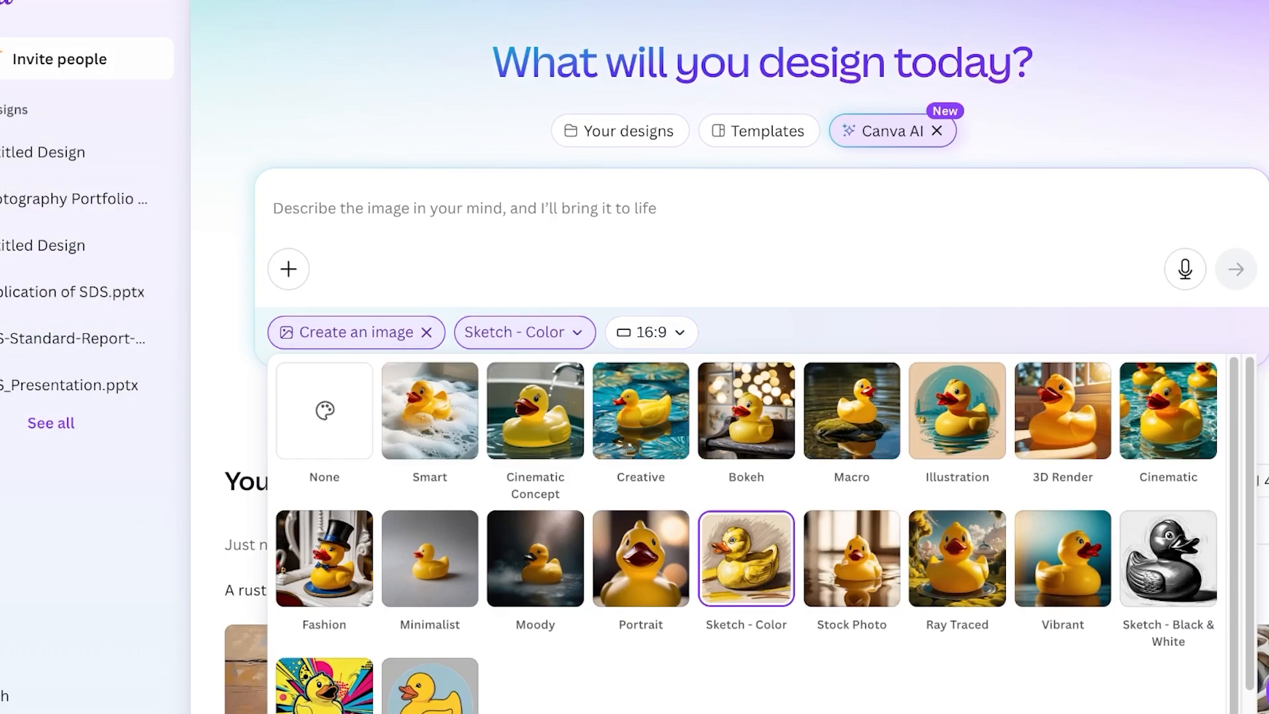
{"action": "left_click", "coordinate": [525, 332]}
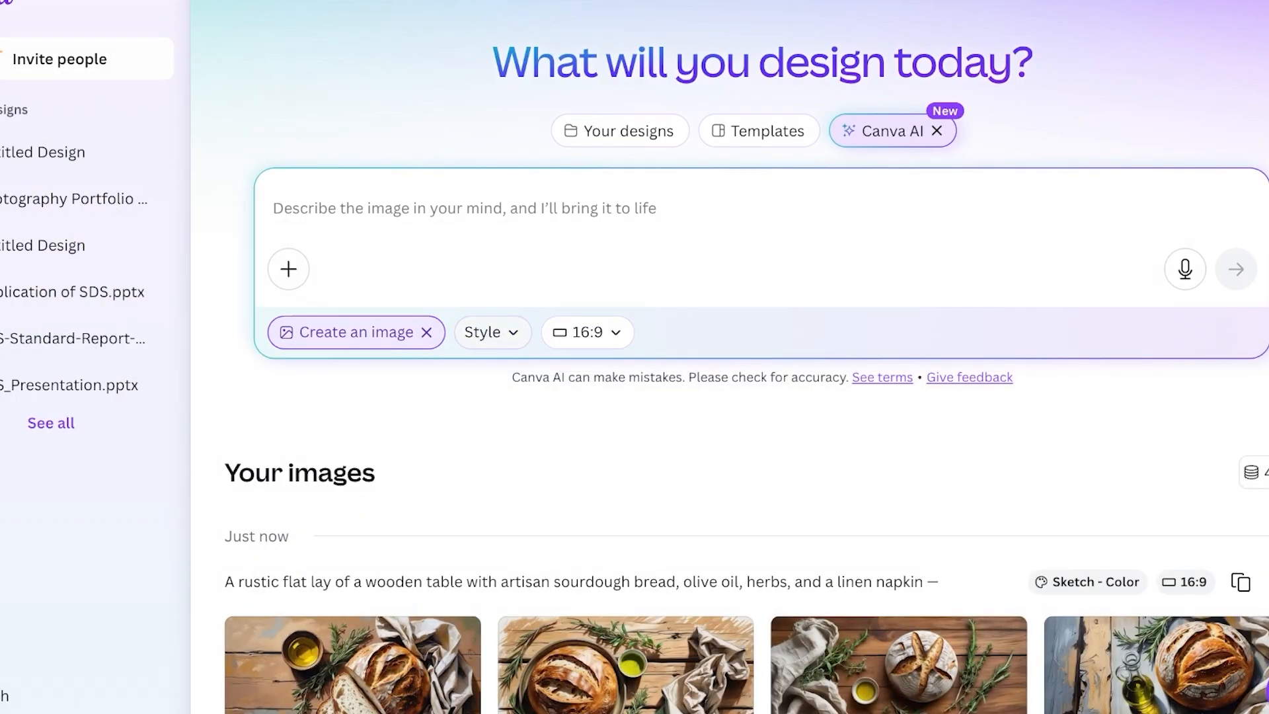
{"action": "left_click", "coordinate": [484, 332]}
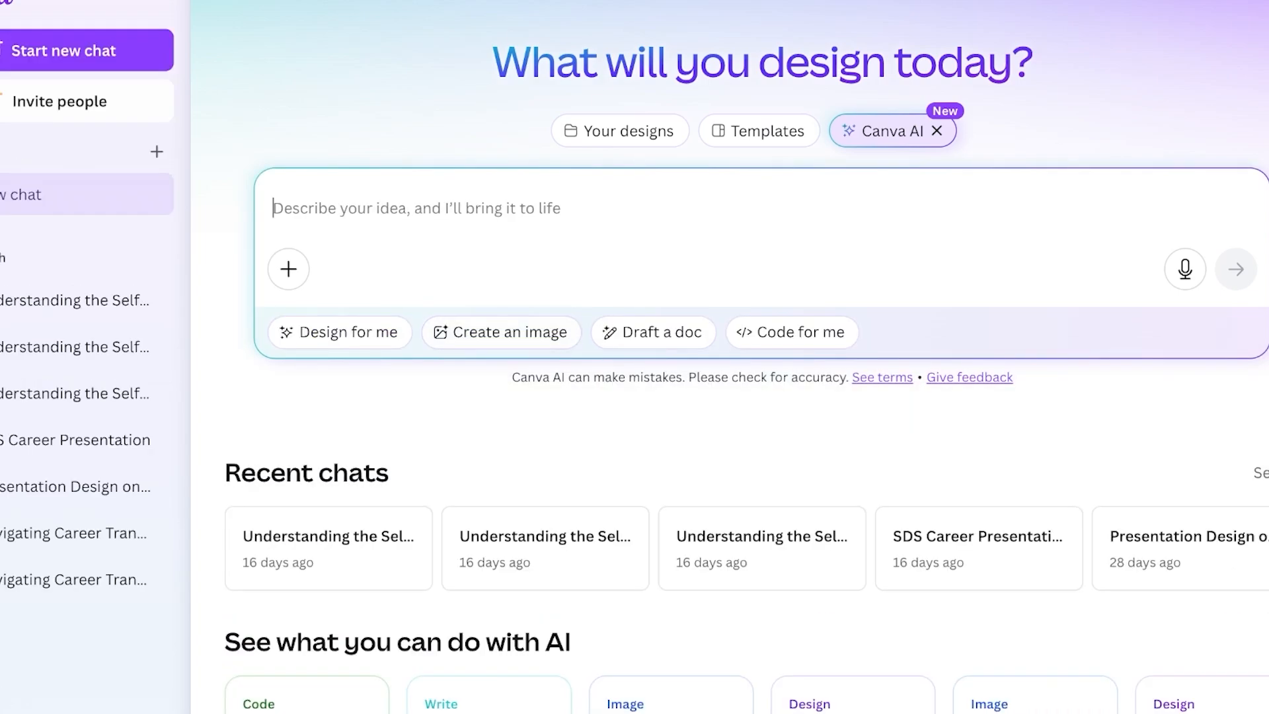
Return to the Create an image (Dream Lab) page showing the Sketch - Color flat-lay set atop Your images
{"action": "left_click", "coordinate": [499, 332]}
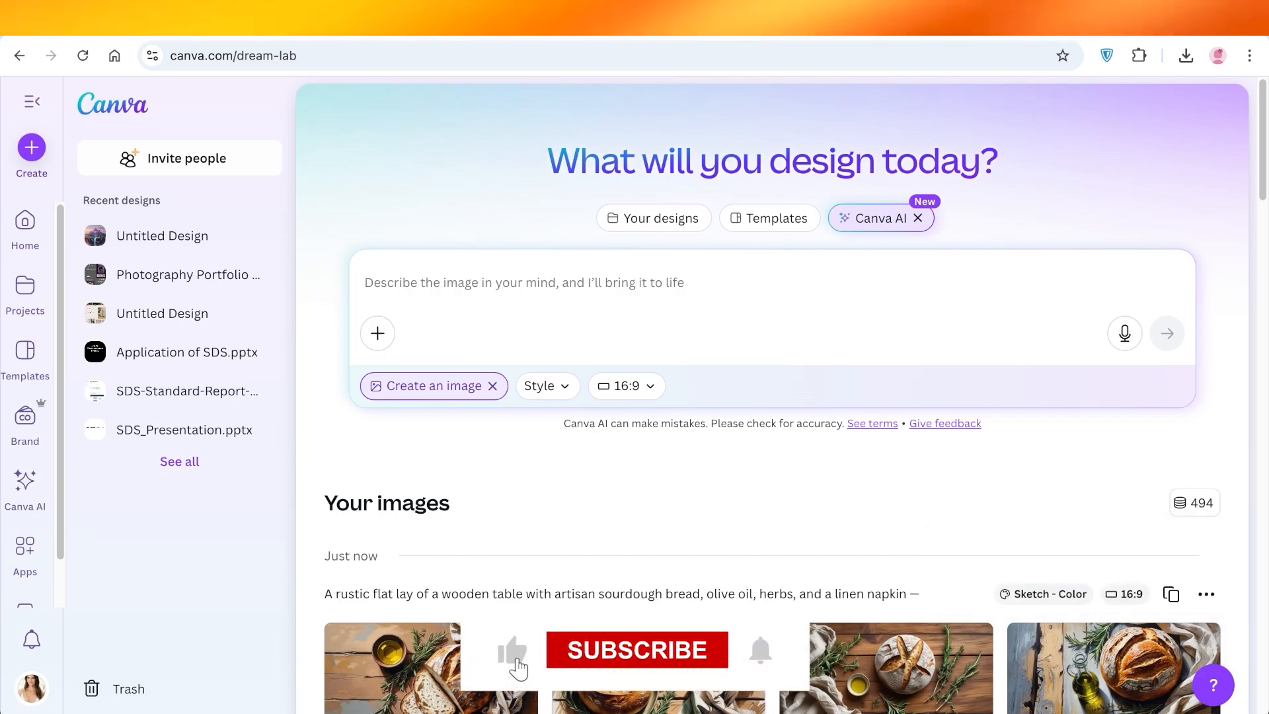
{"action": "left_click", "coordinate": [637, 649]}
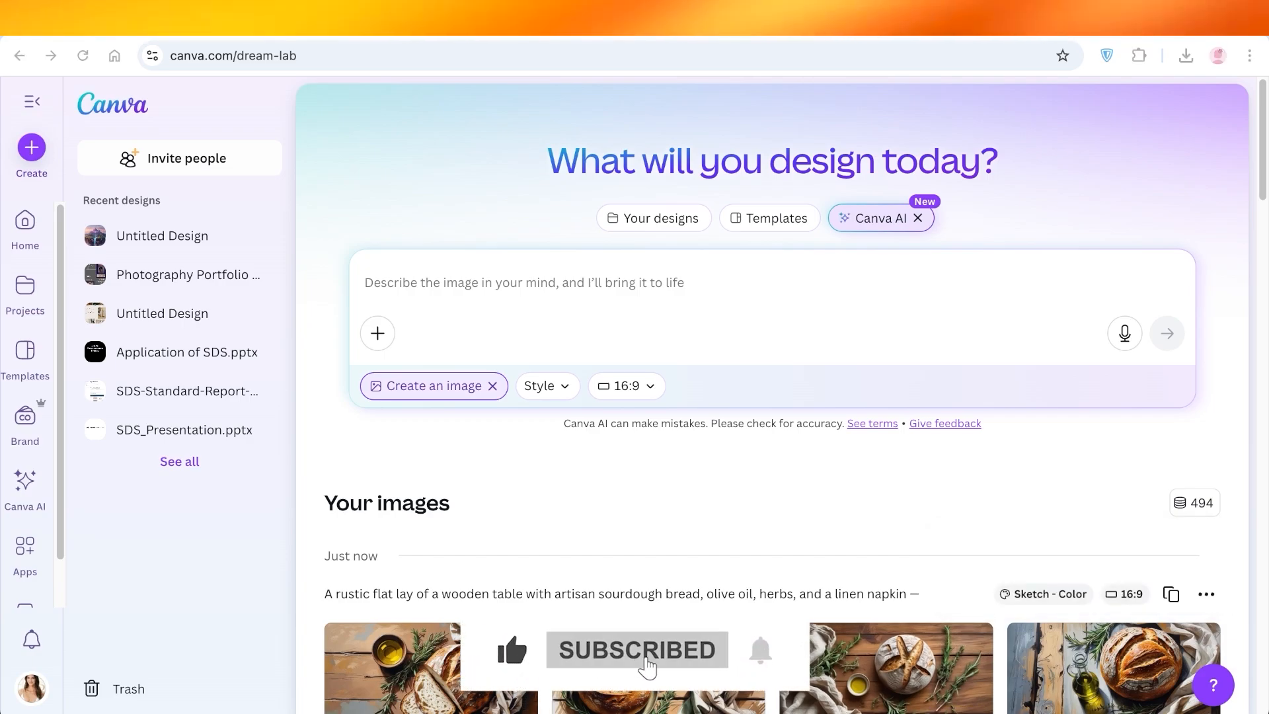